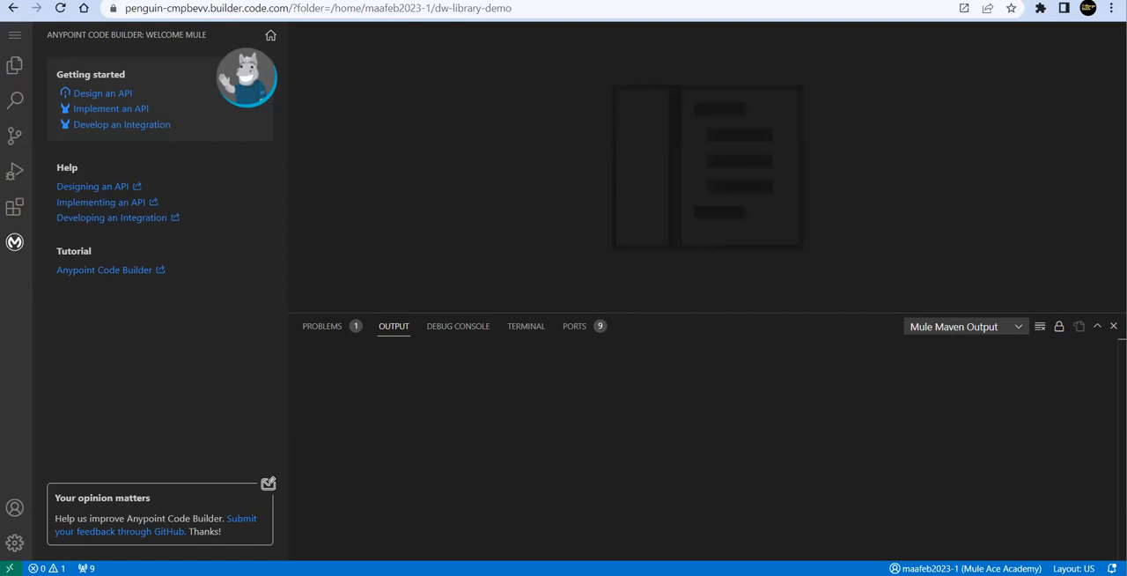
mouse_move(560, 247)
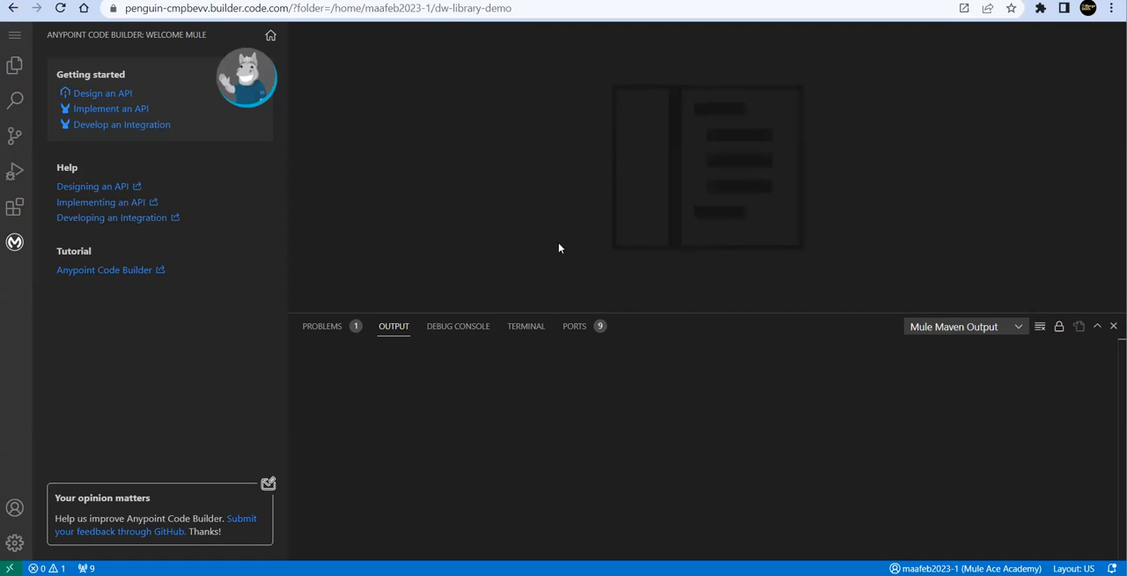
mouse_move(546, 247)
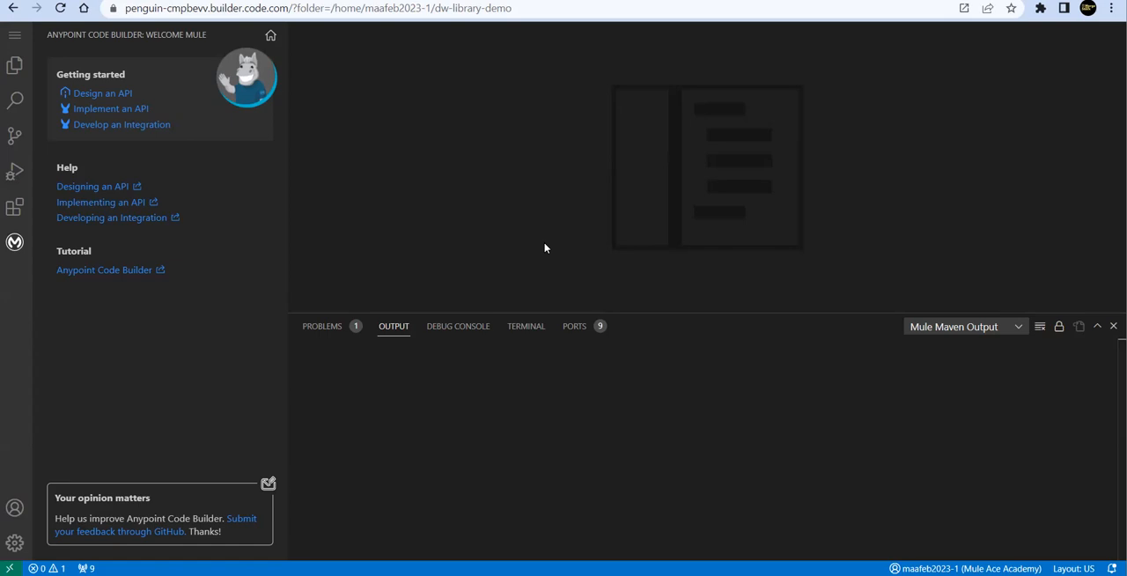
mouse_move(531, 239)
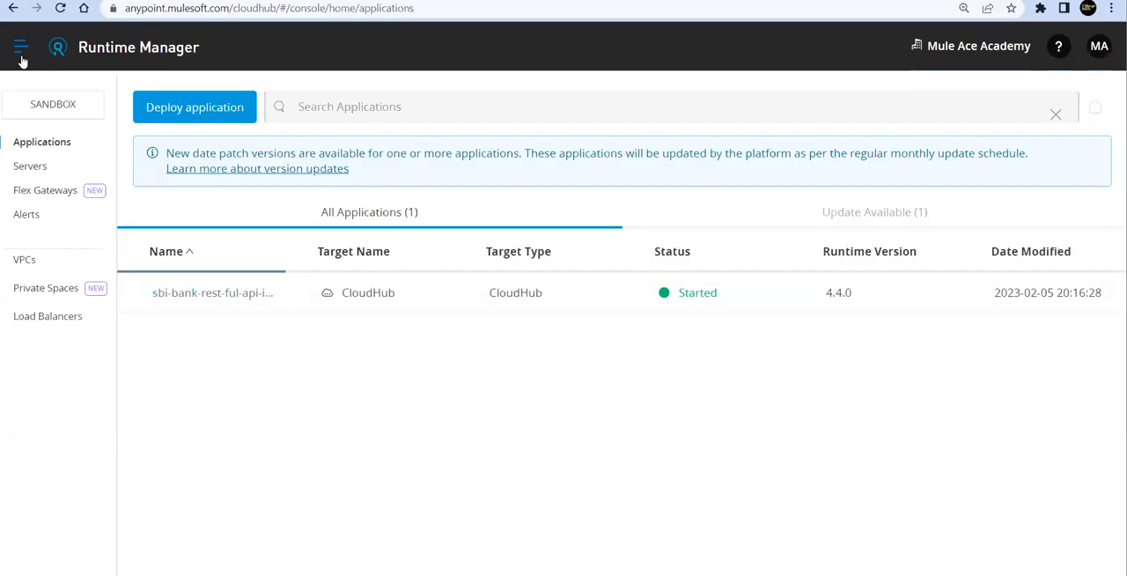
- Open the account owner's user details under Access Management > Users
click(21, 43)
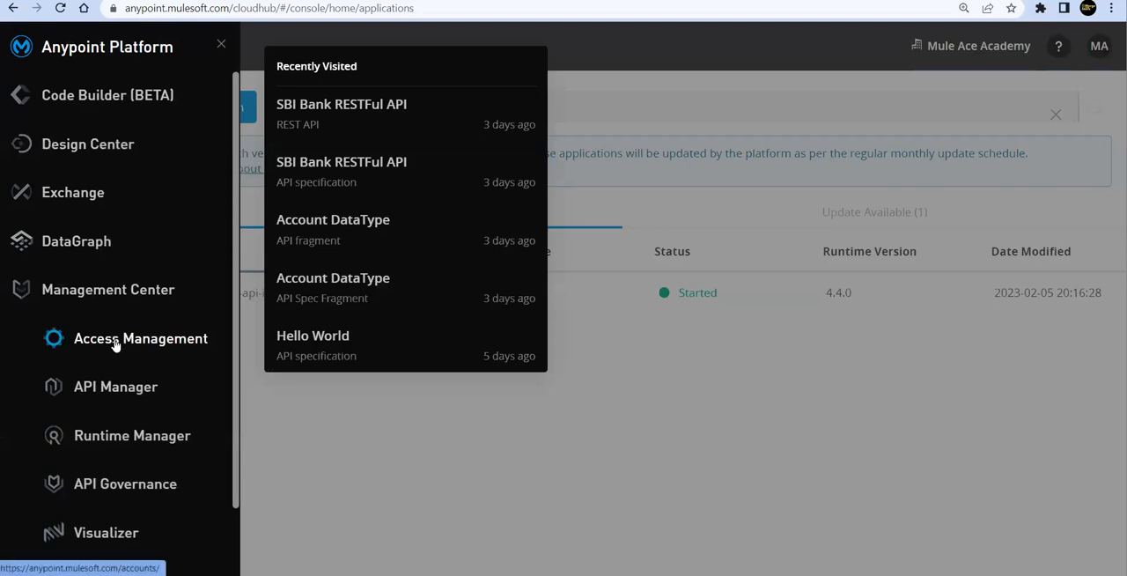
click(141, 338)
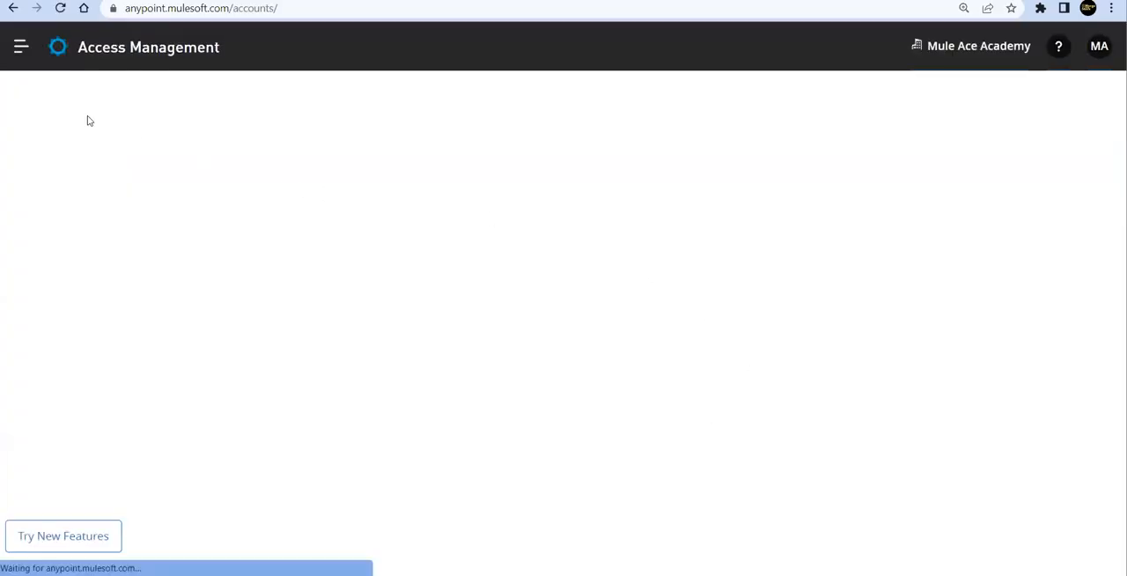
click(22, 46)
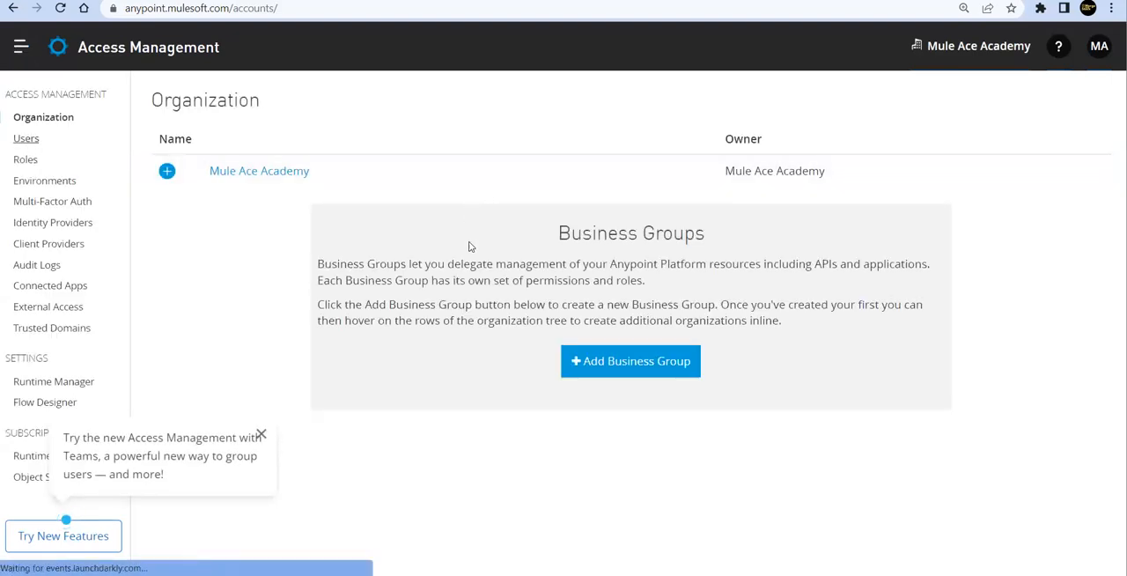
click(26, 139)
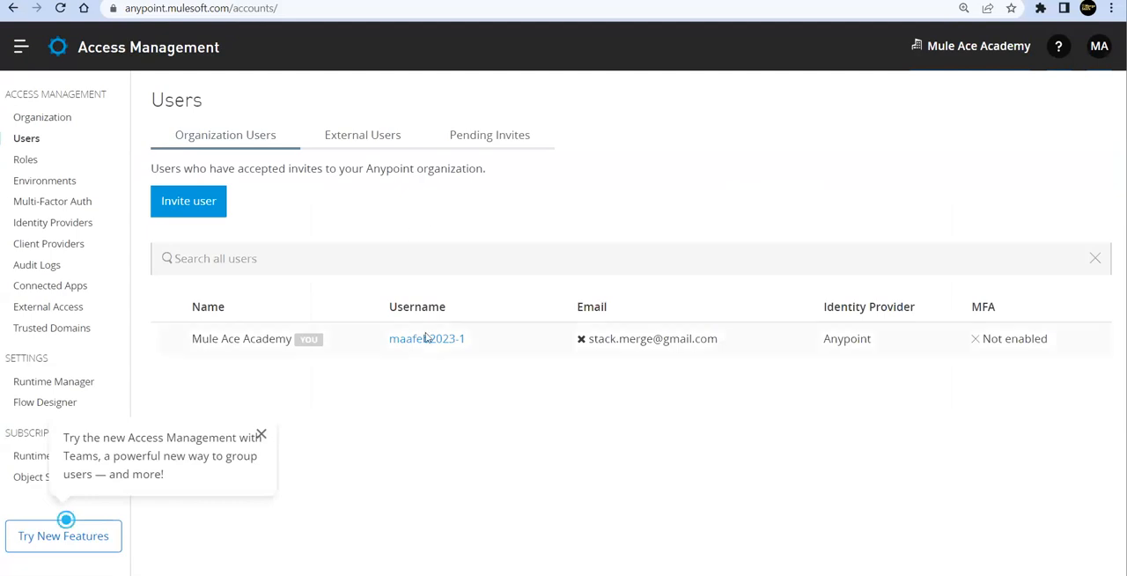
click(427, 338)
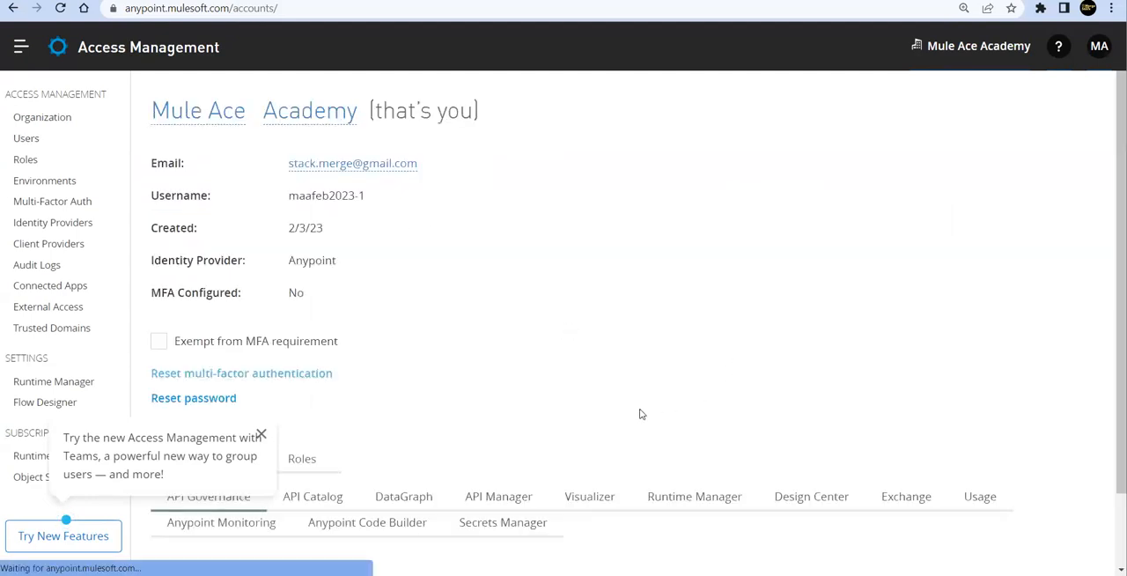
- Confirm the user's Anypoint Code Builder Developer permission and return to Code Builder
scroll(down, 3)
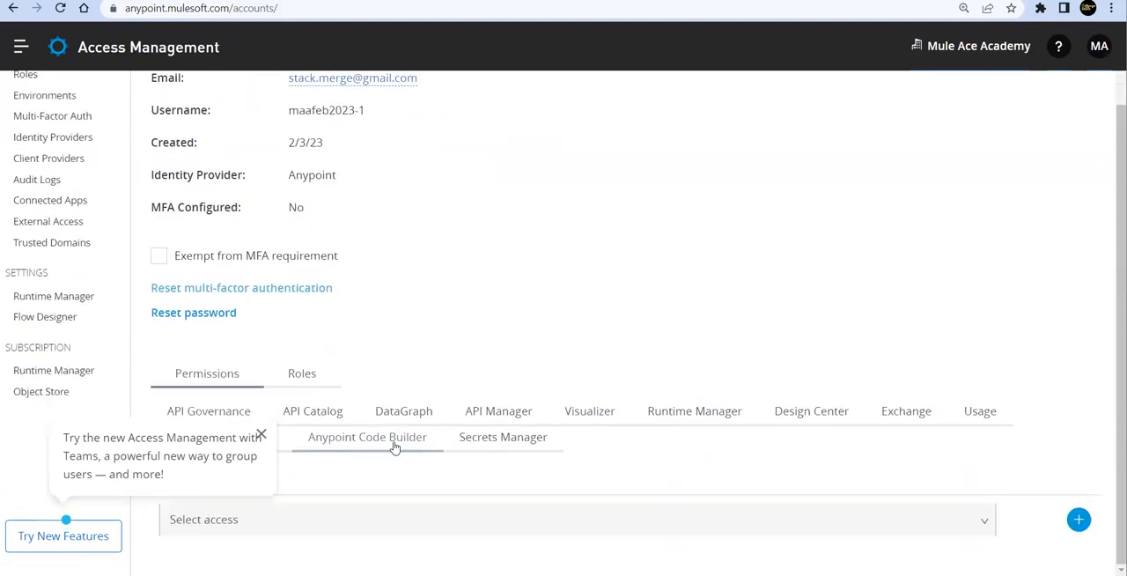
click(367, 437)
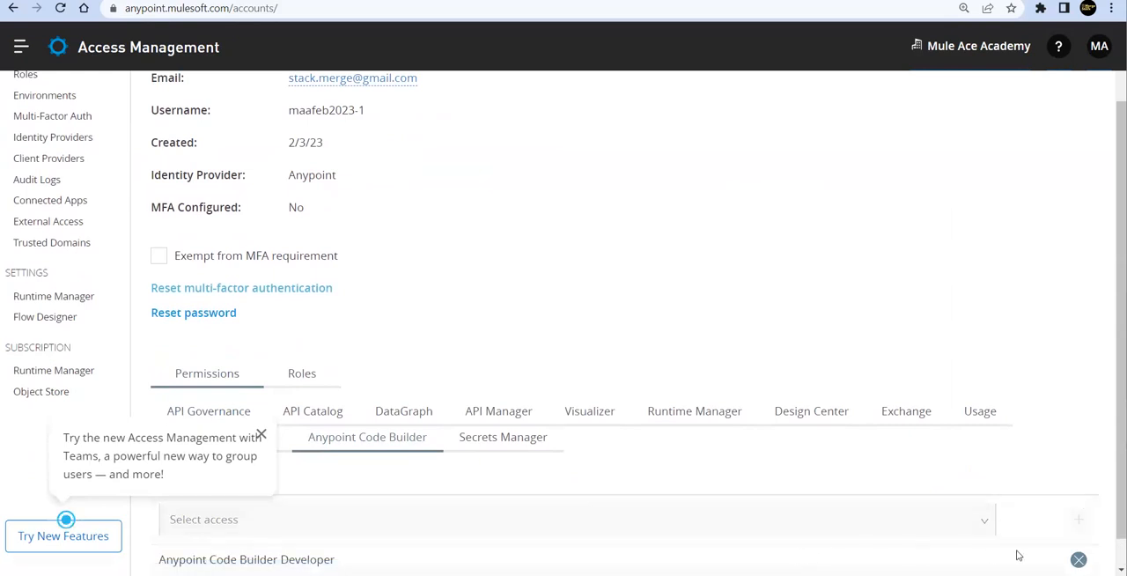
scroll(down, 3)
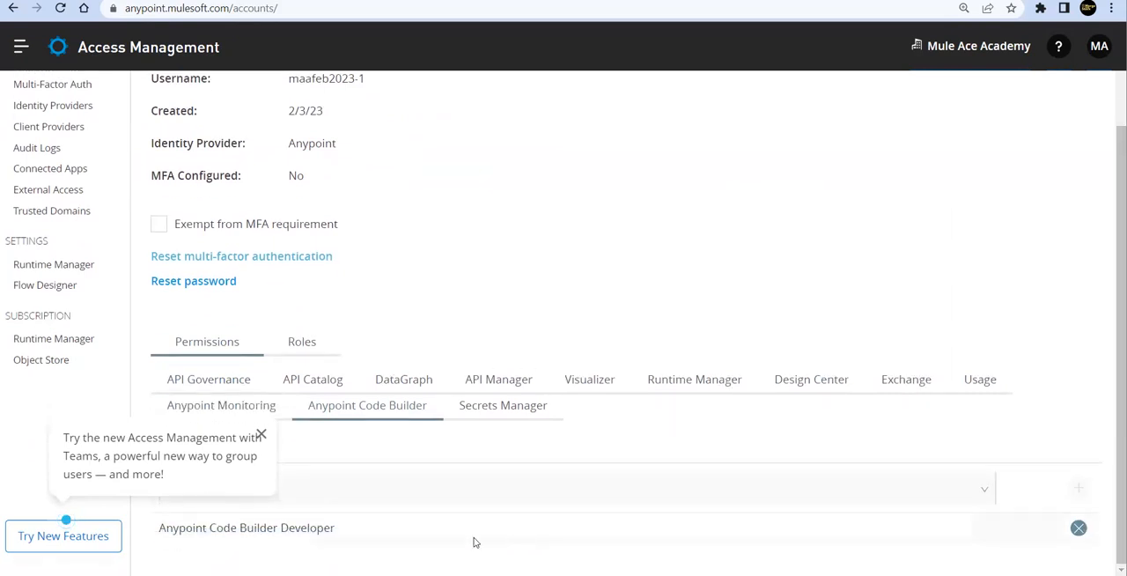
mouse_move(319, 541)
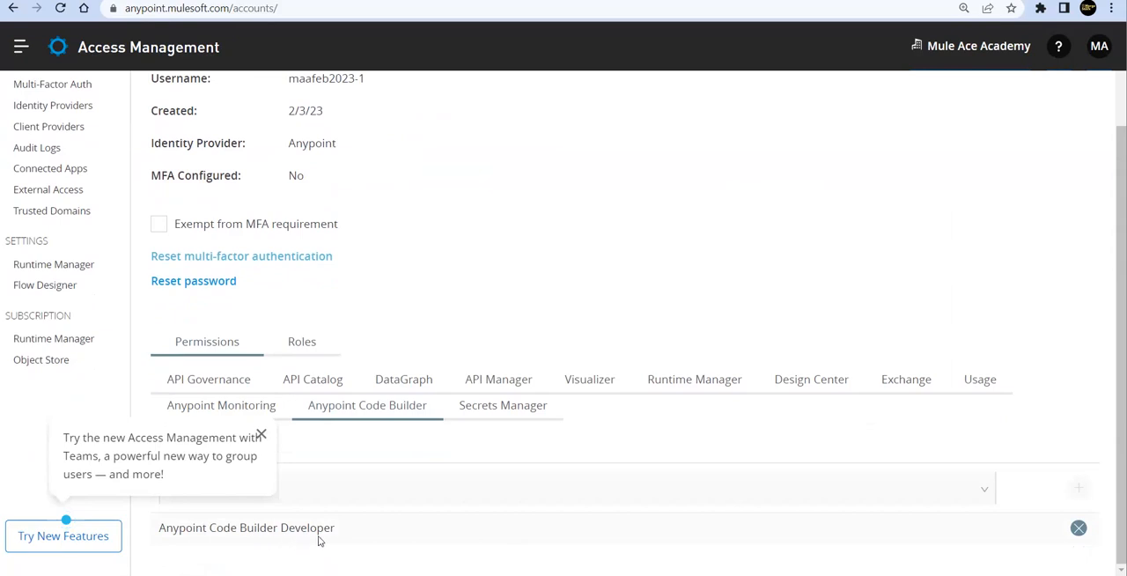
click(1078, 525)
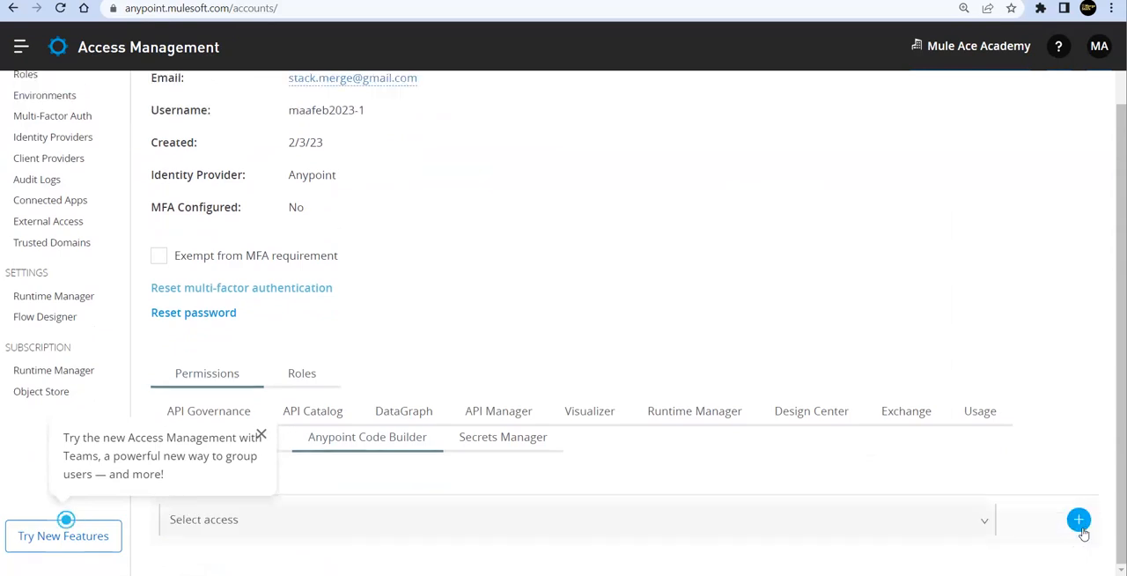
mouse_move(1079, 529)
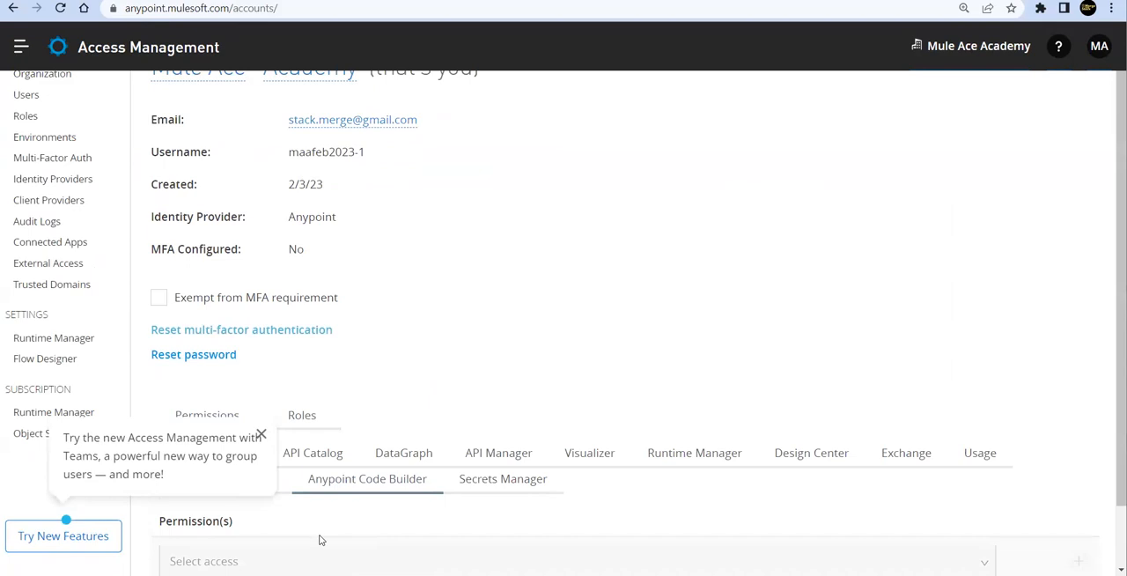
scroll(down, 3)
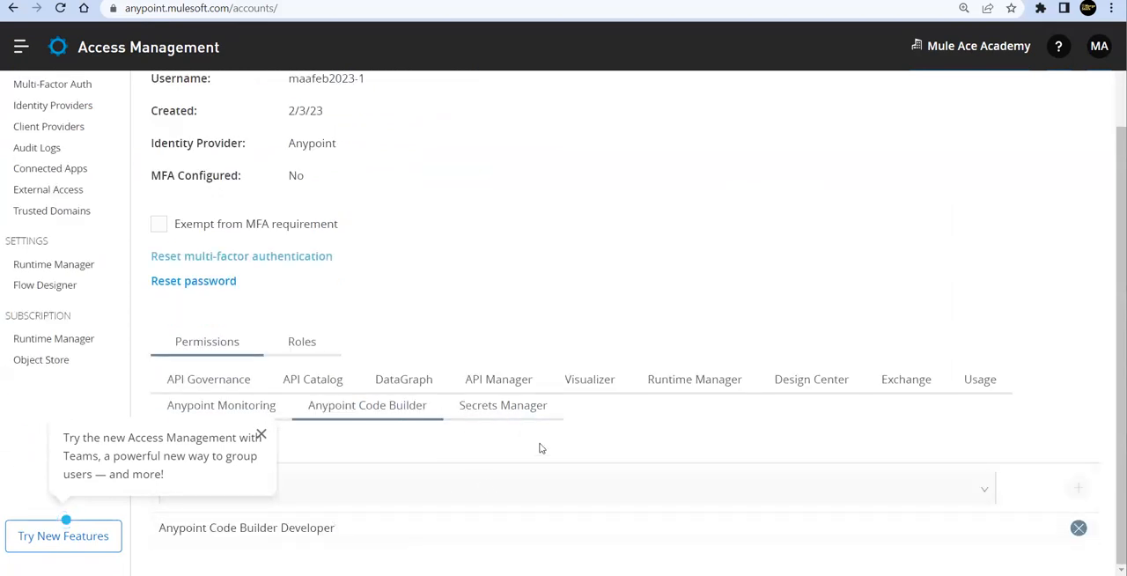
mouse_move(414, 557)
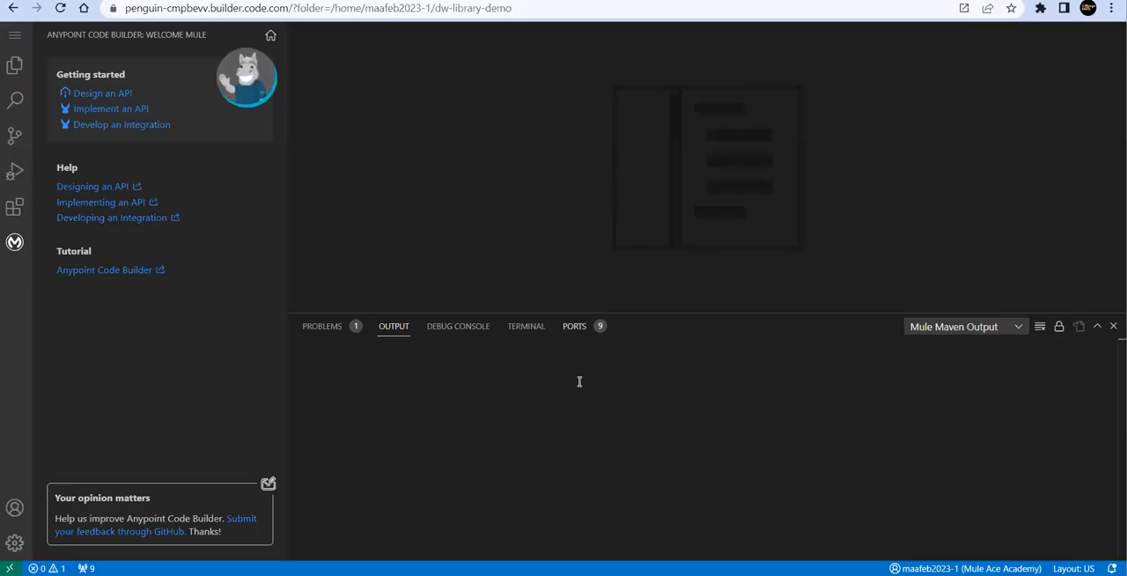
mouse_move(664, 196)
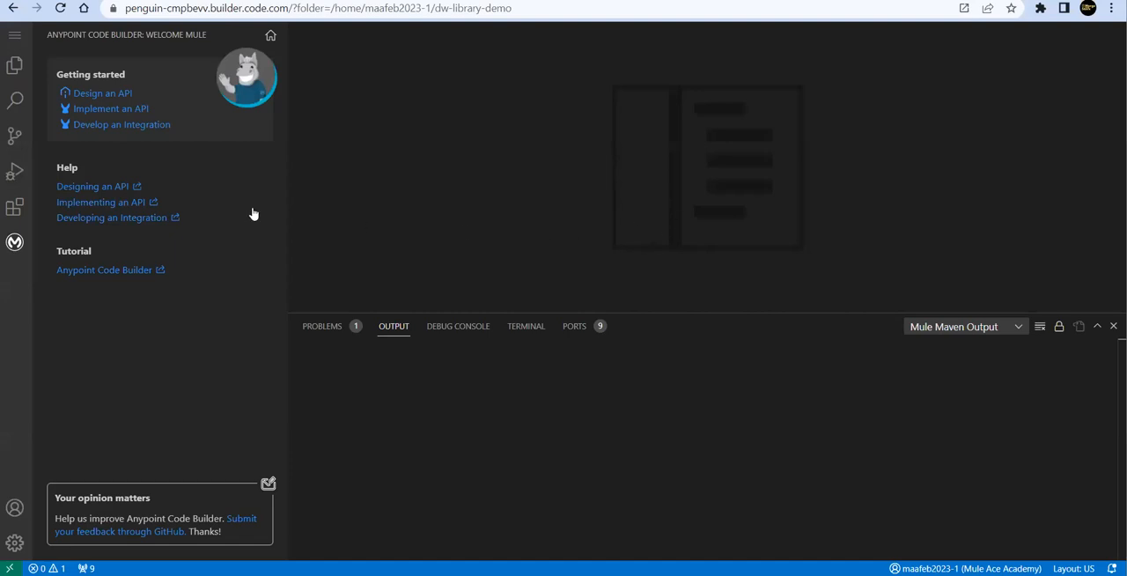
mouse_move(101, 139)
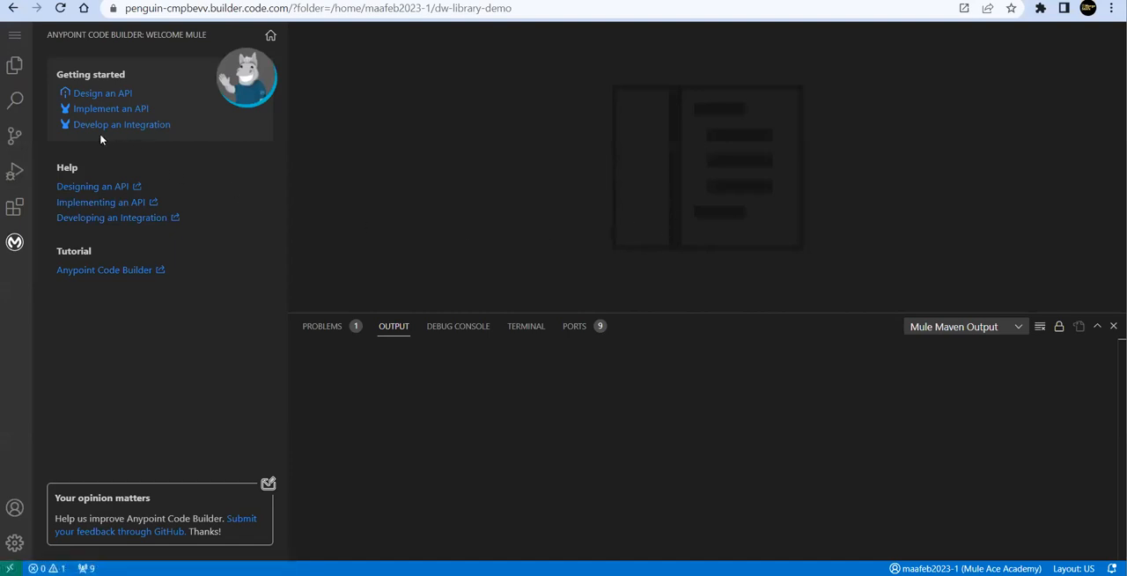
mouse_move(126, 128)
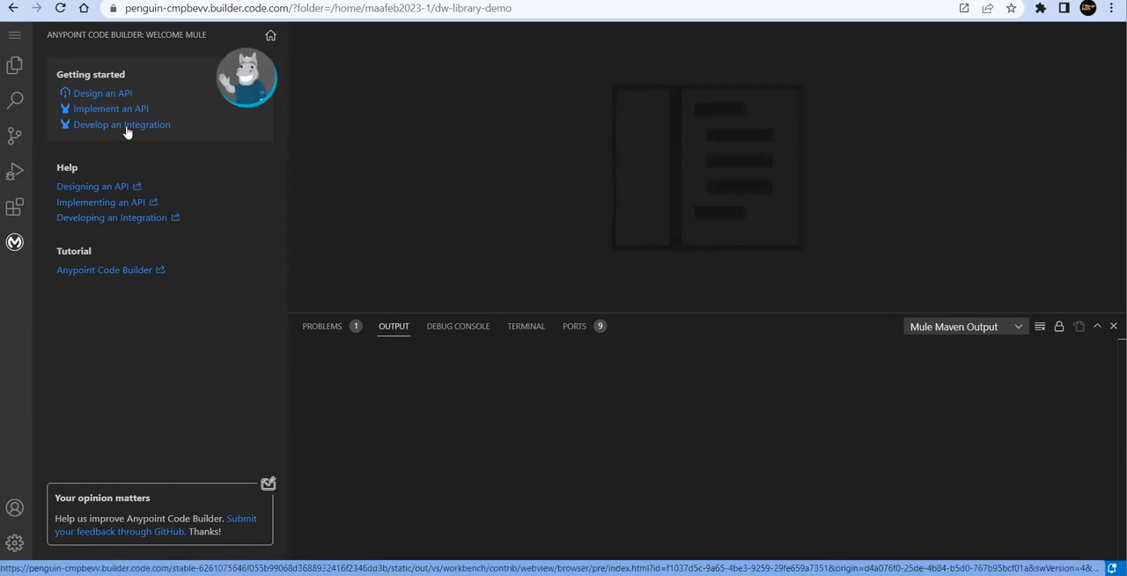
- Create integration project 'Mock DW Library' saved in /home/maafeb2023-1
click(121, 124)
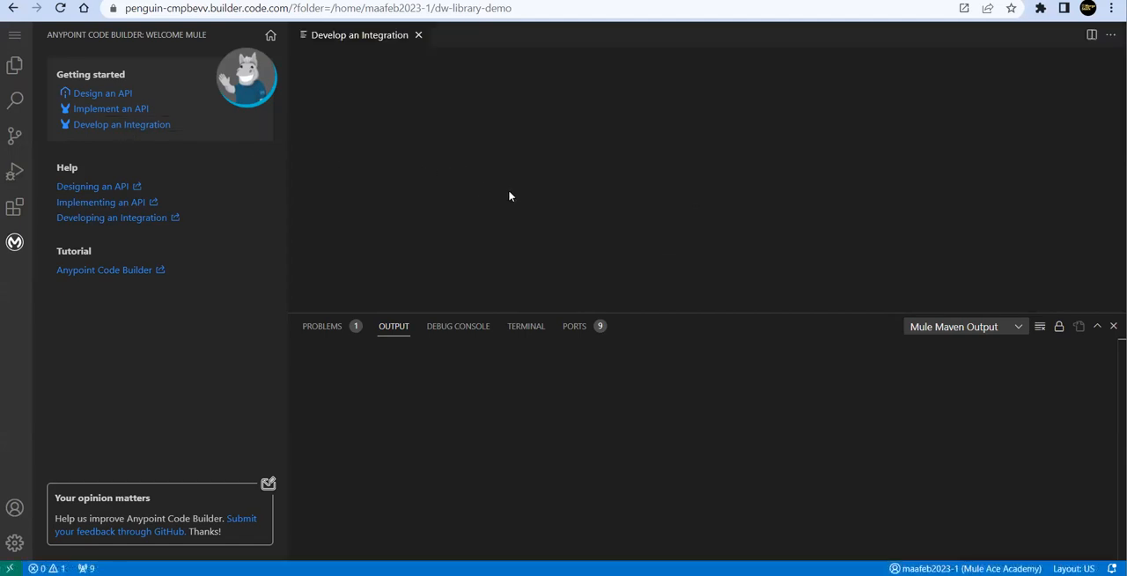
click(120, 124)
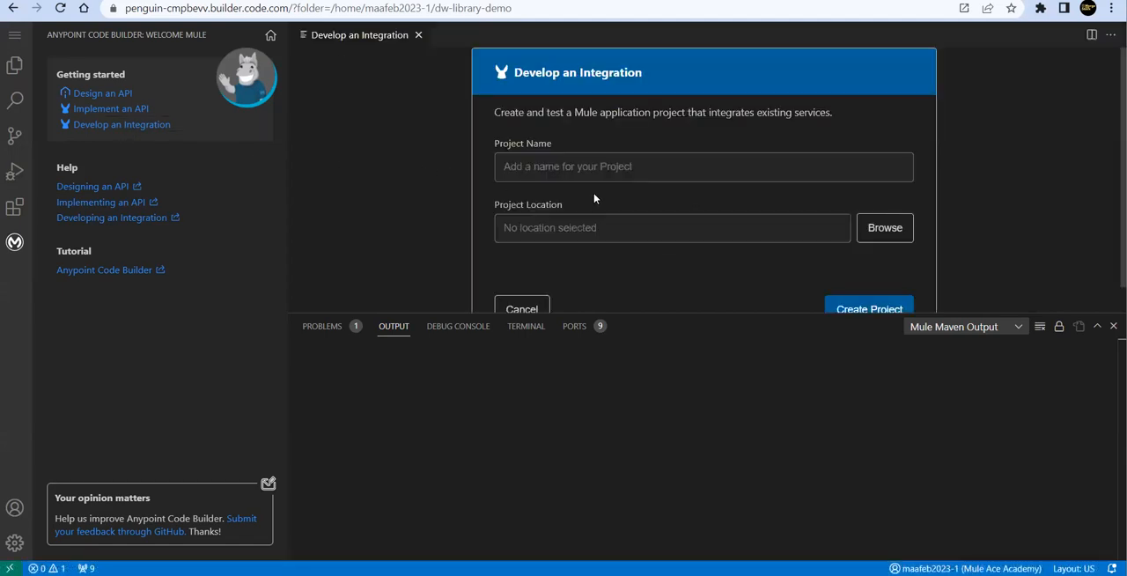
click(704, 166)
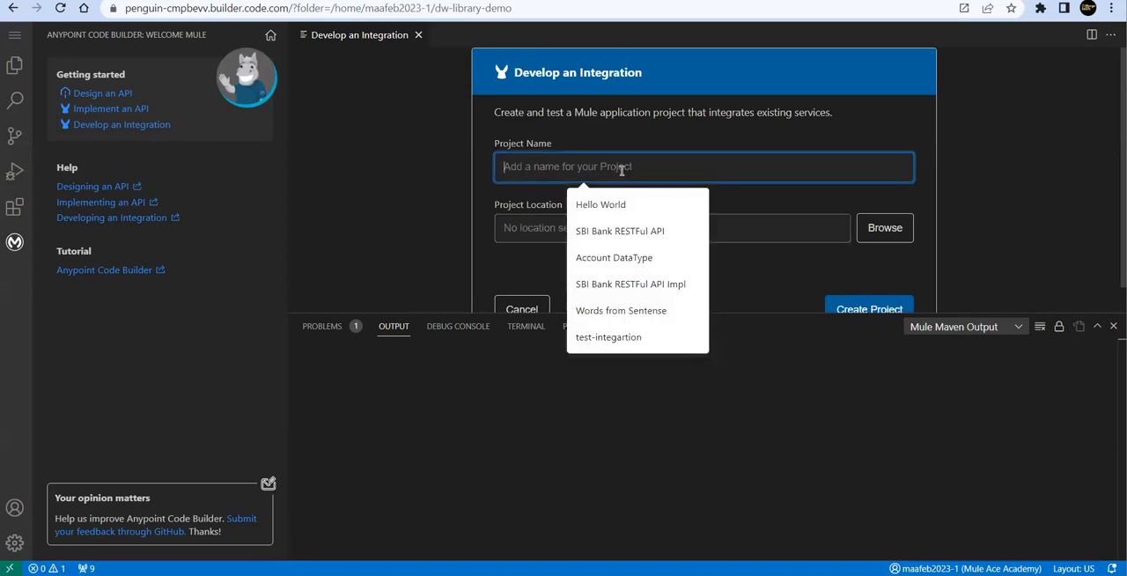
text(Mock)
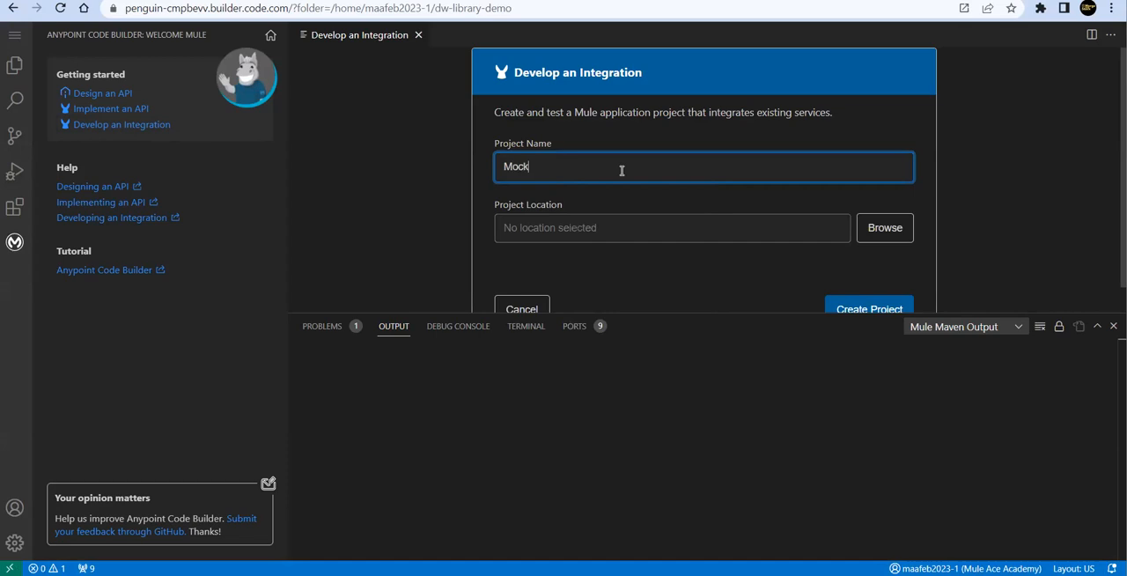
text(DW)
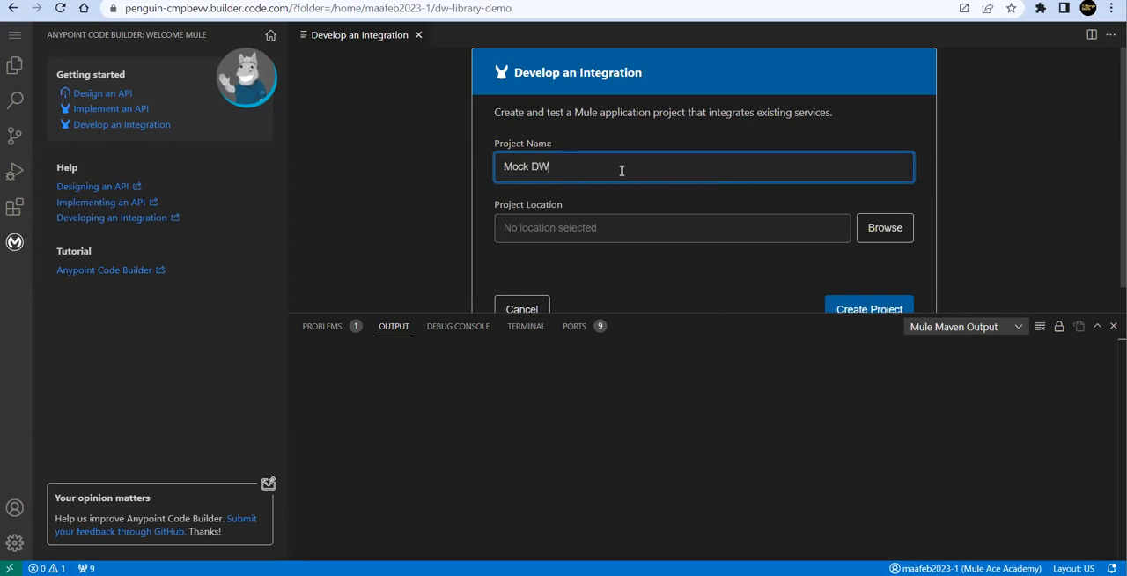
text(Library)
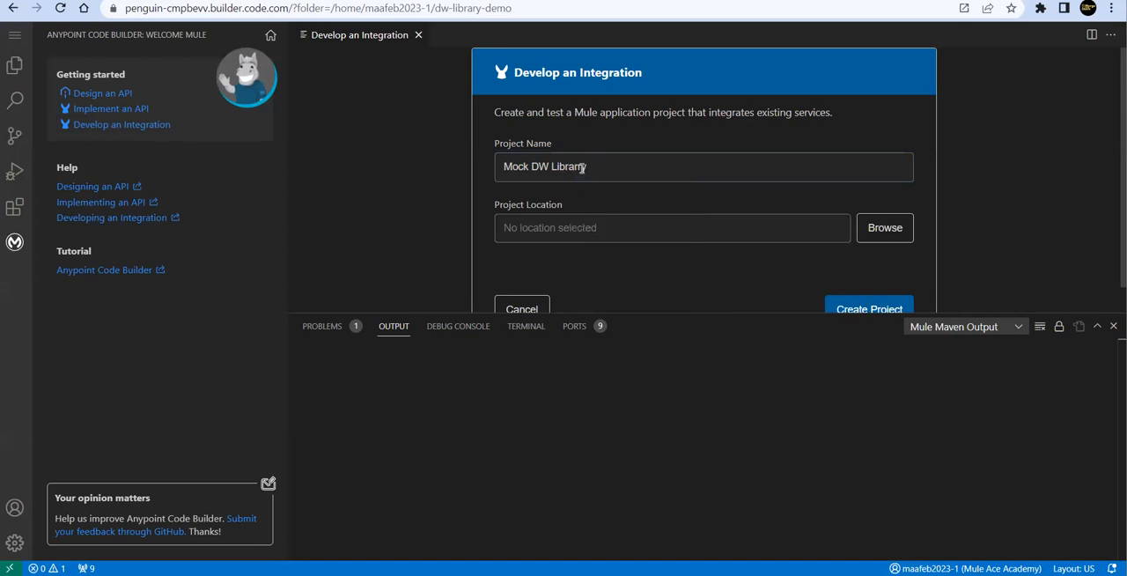
click(589, 166)
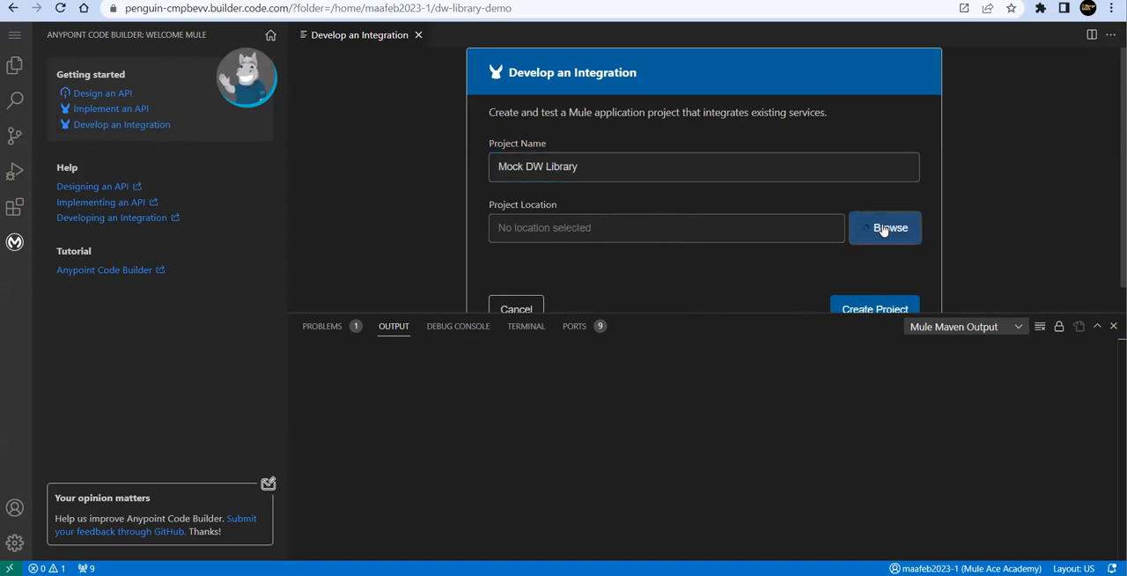
click(886, 227)
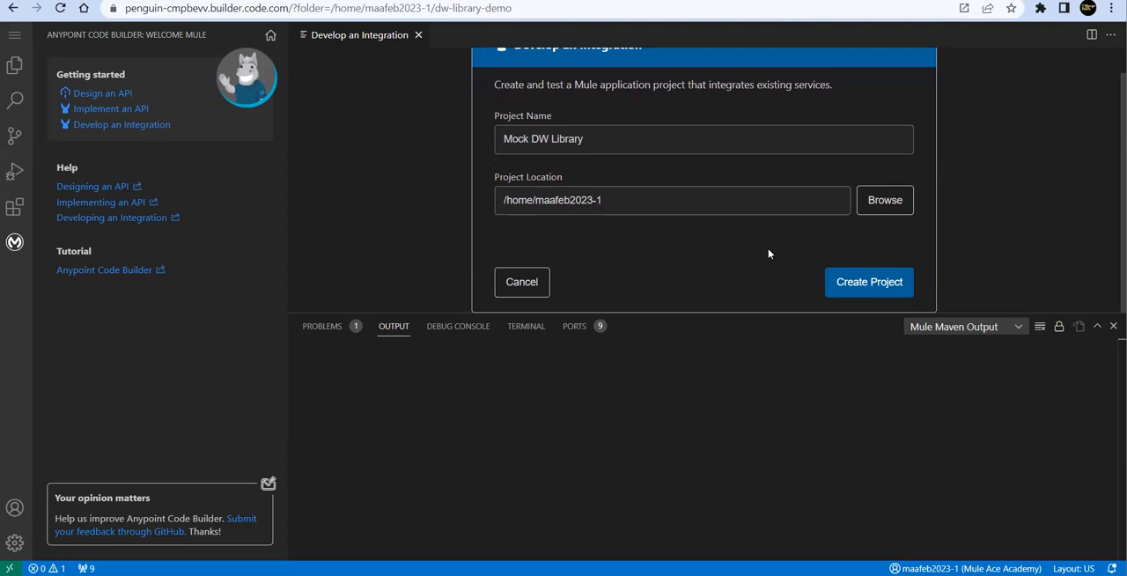
click(869, 281)
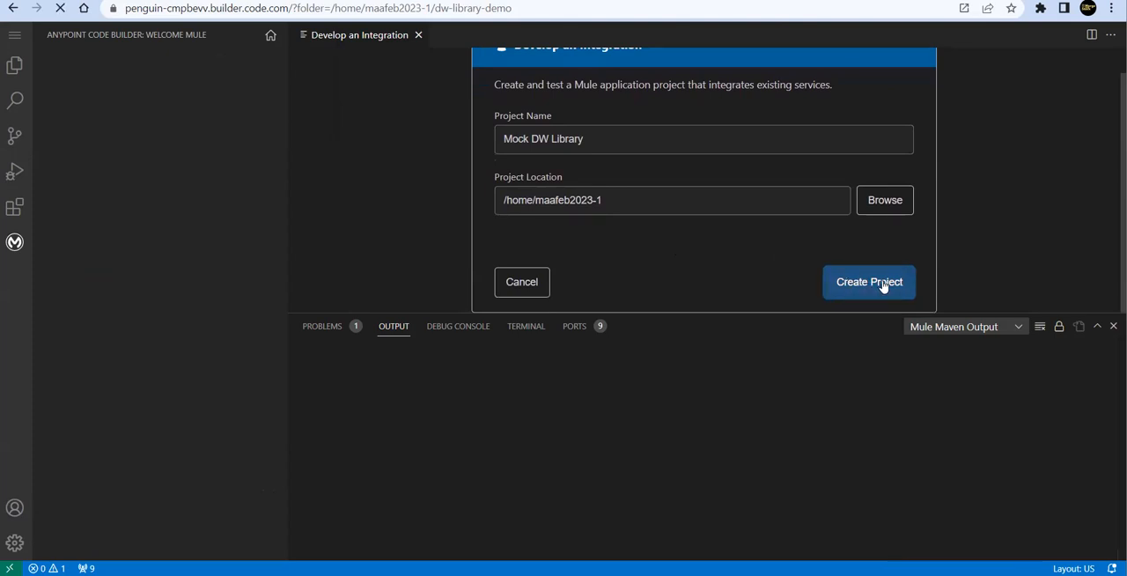
- Expand src and main in the Explorer to reach mock-dw-library.xml
click(869, 282)
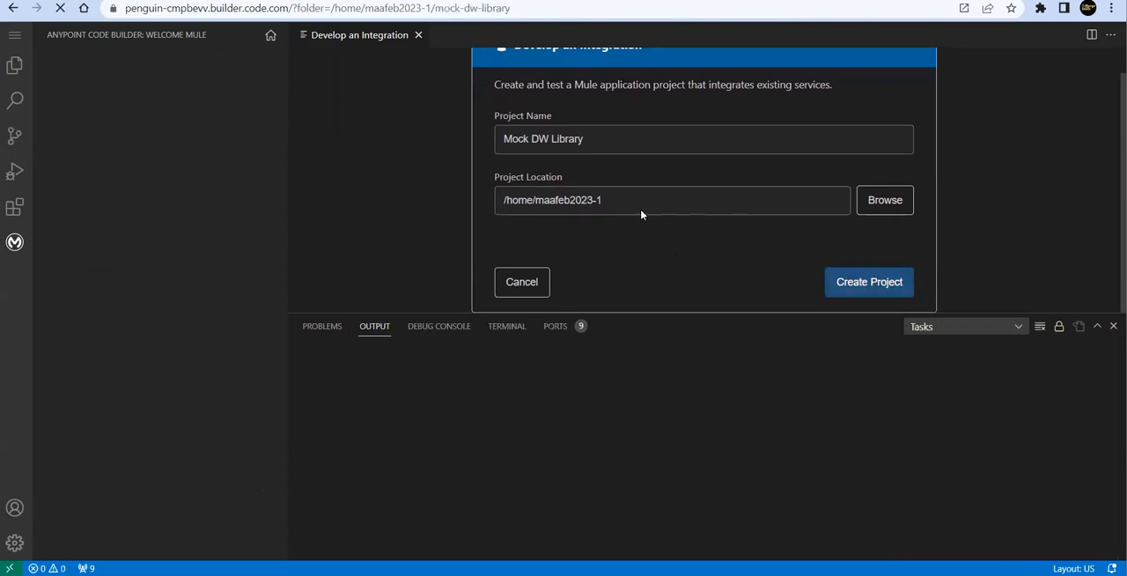
click(868, 282)
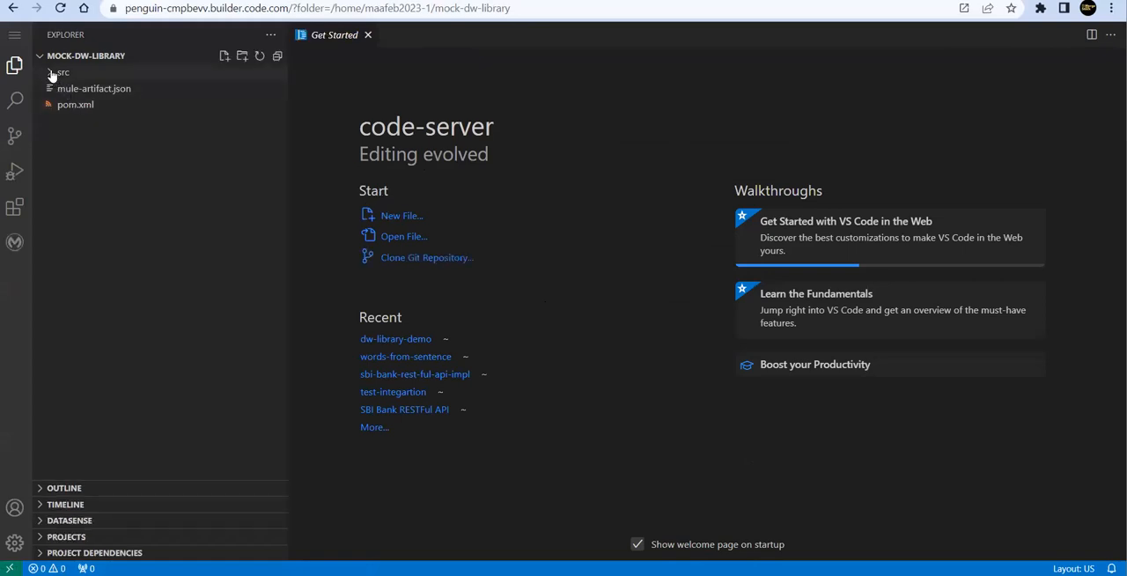
click(58, 69)
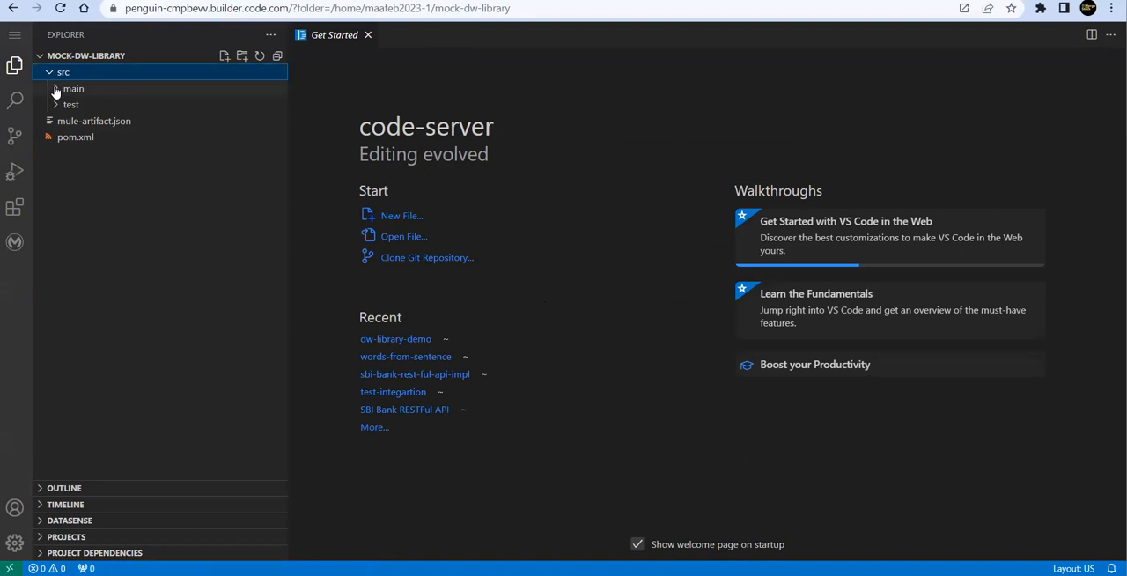
click(73, 89)
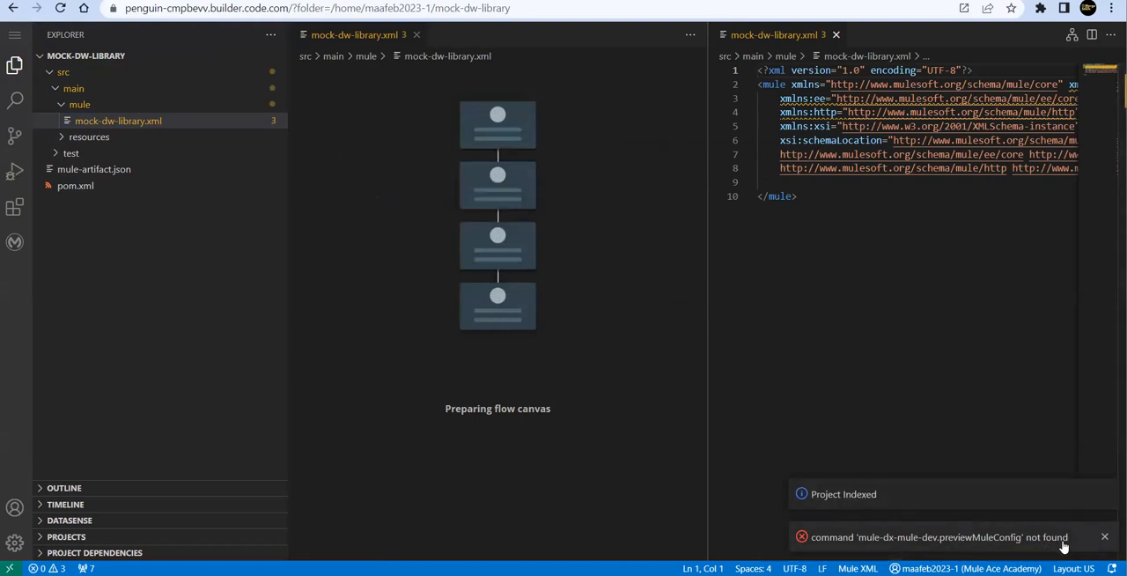
- Dismiss the command-not-found error and place the cursor on the empty line inside mule
click(1102, 536)
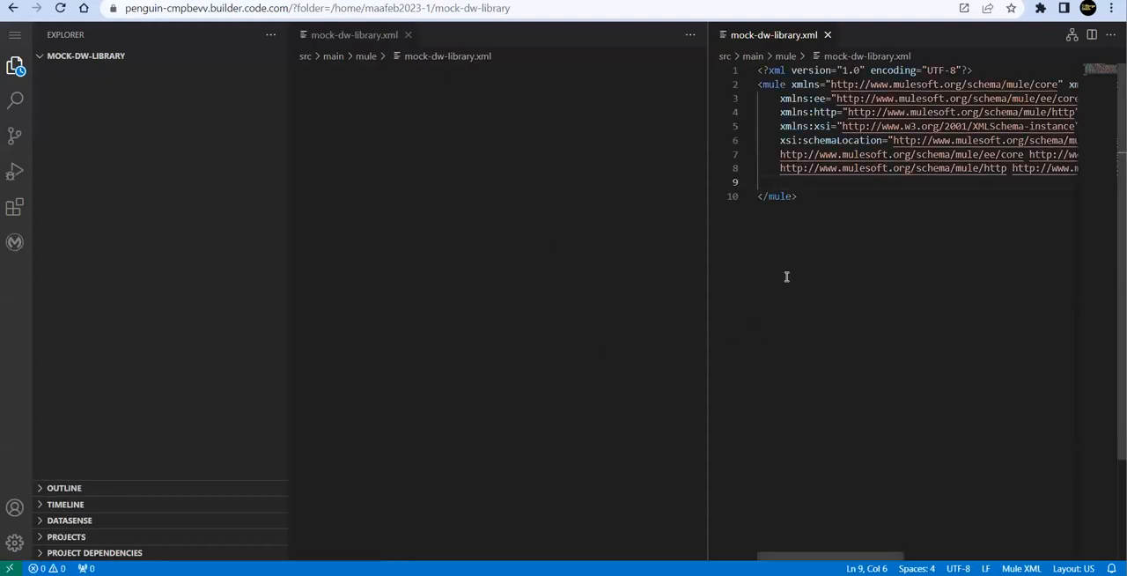
click(87, 57)
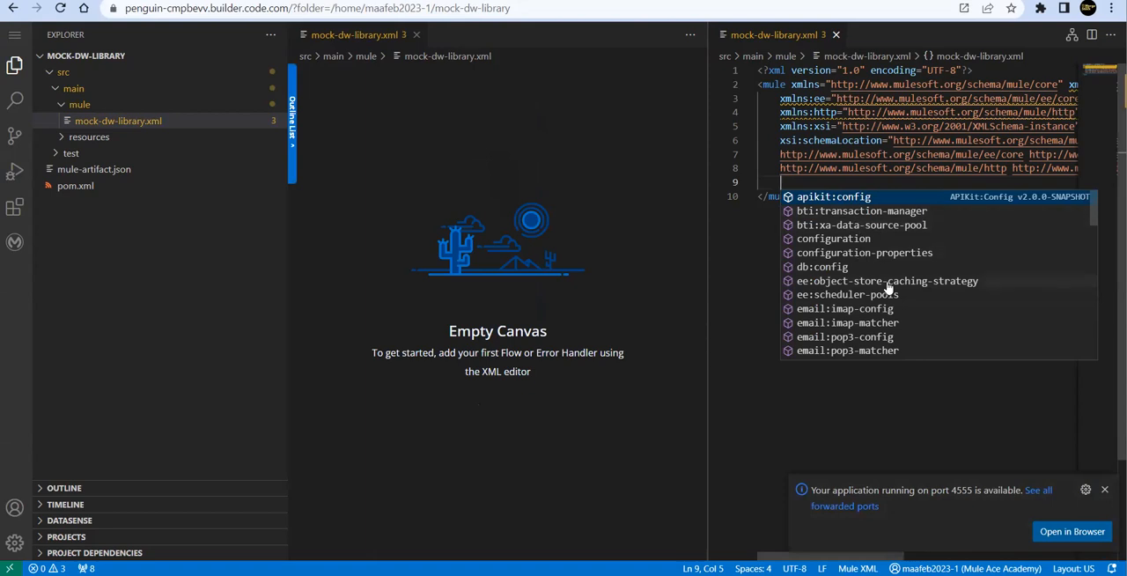
- Insert the http:listener-config snippet with host 0.0.0.0 and port 8081
text(htt)
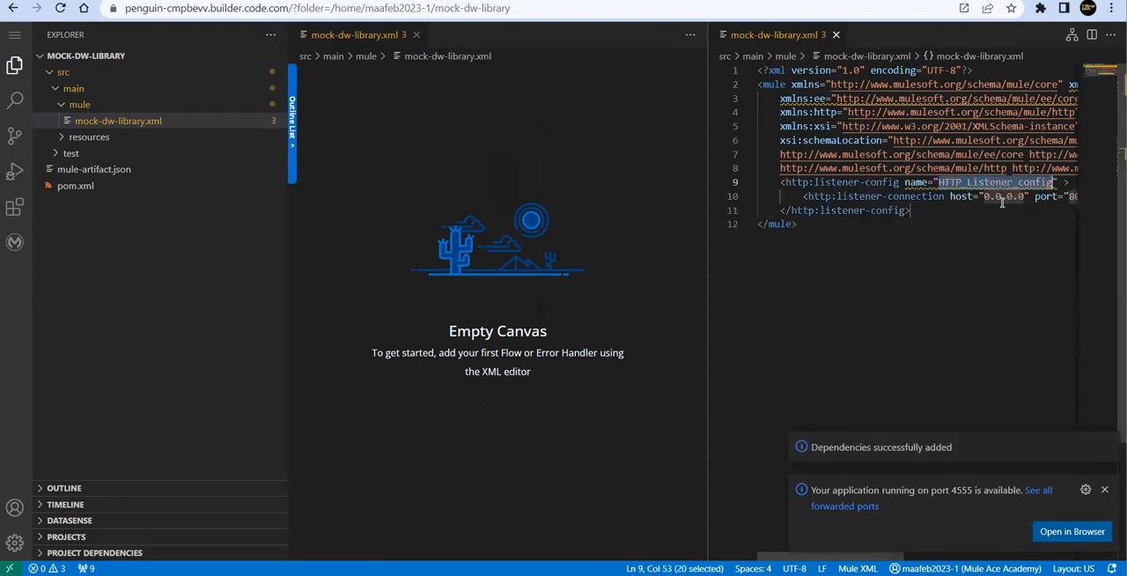
mouse_move(968, 305)
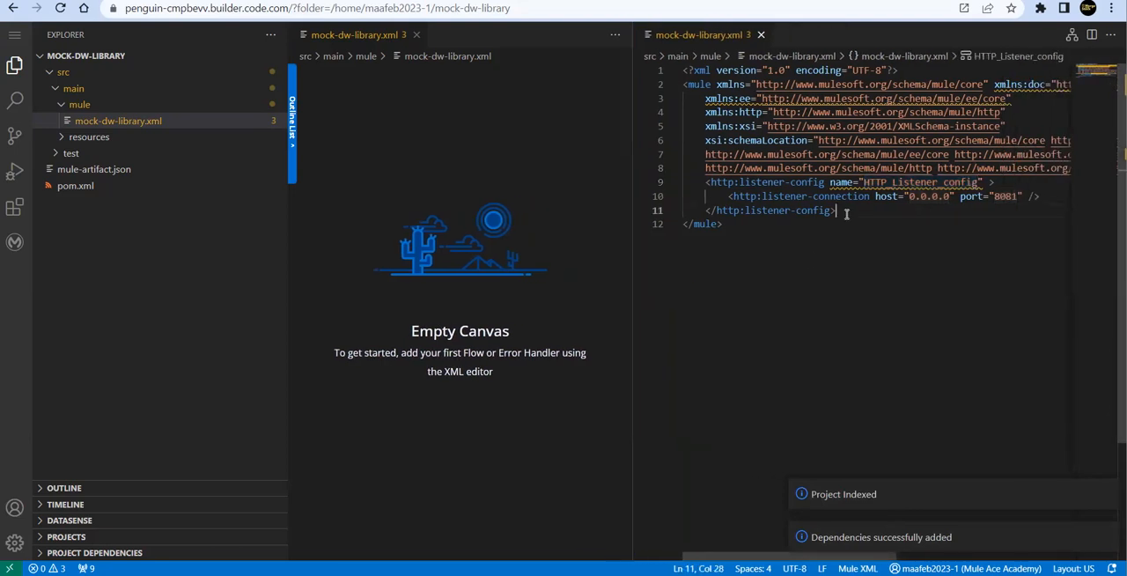
key(Enter)
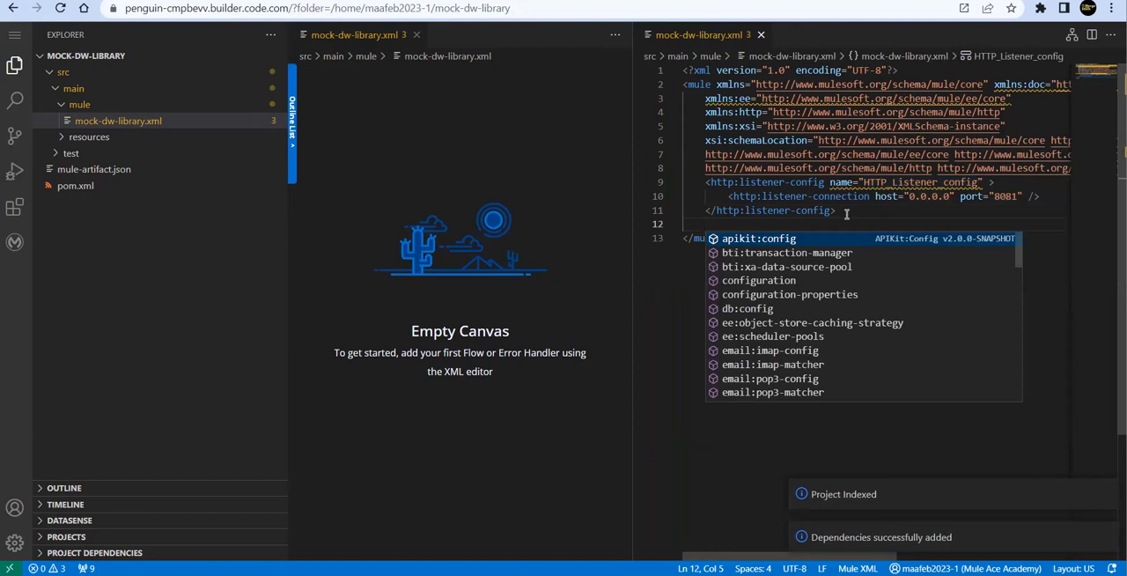
text(flow)
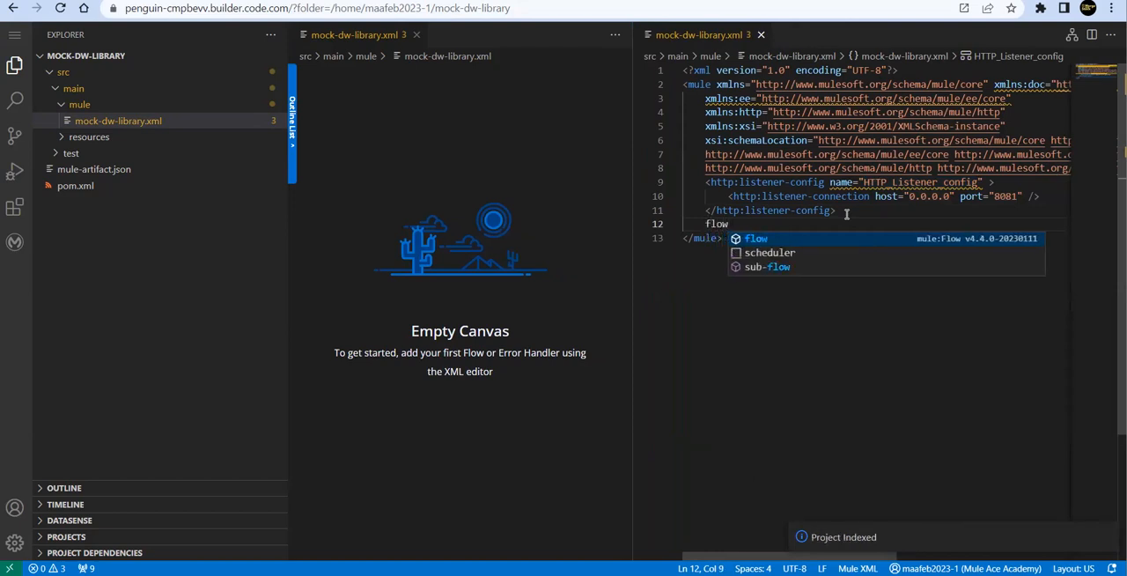
- Insert a flow with an HTTP listener on path '/' referencing HTTP_Listener_config
click(756, 238)
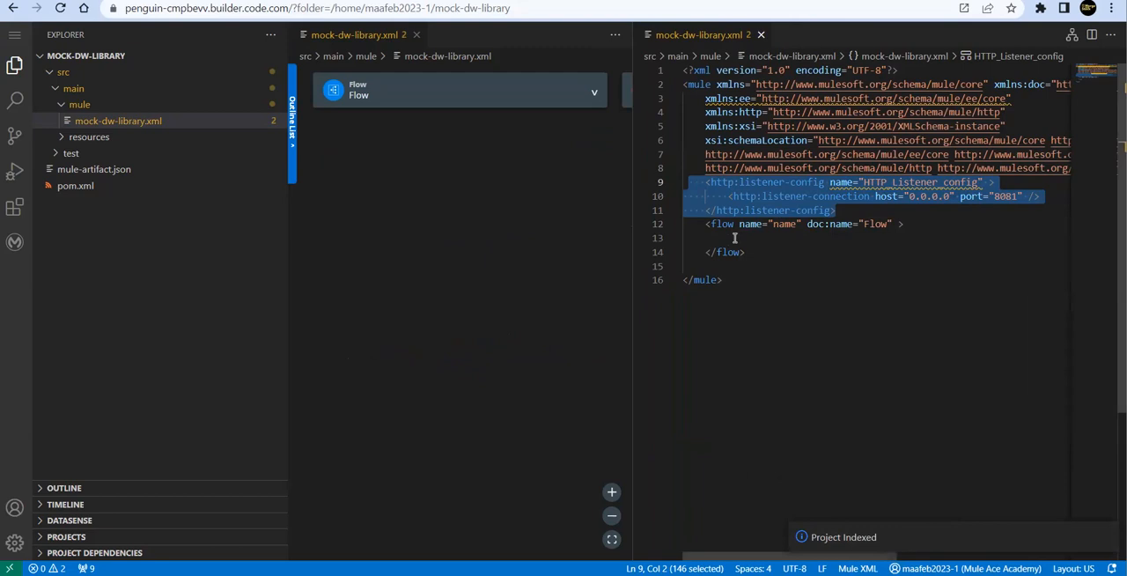
click(877, 274)
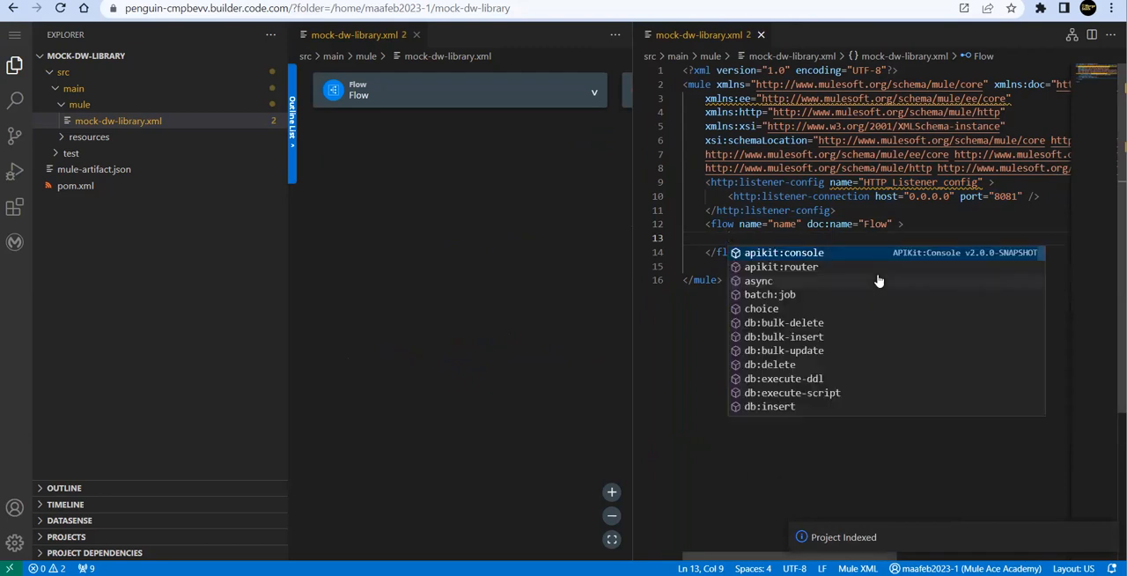
text(htt)
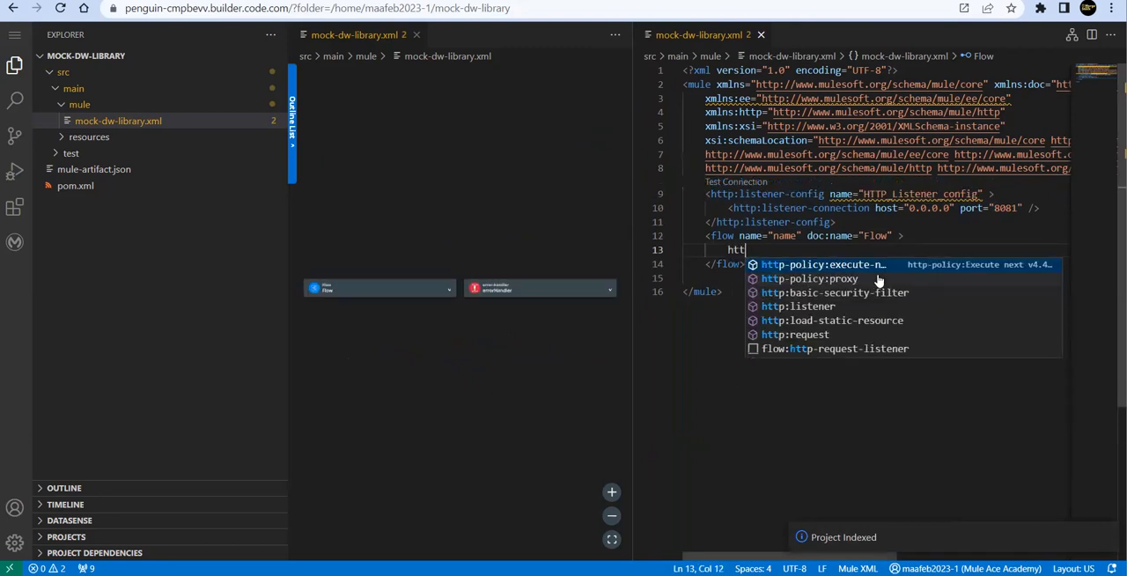
click(797, 305)
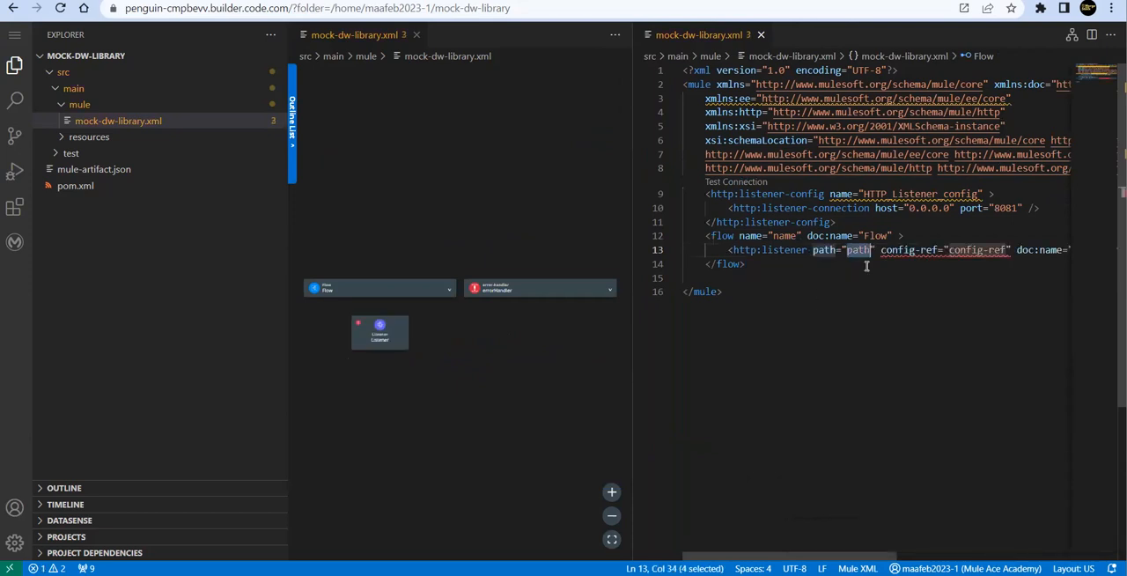
text(/)
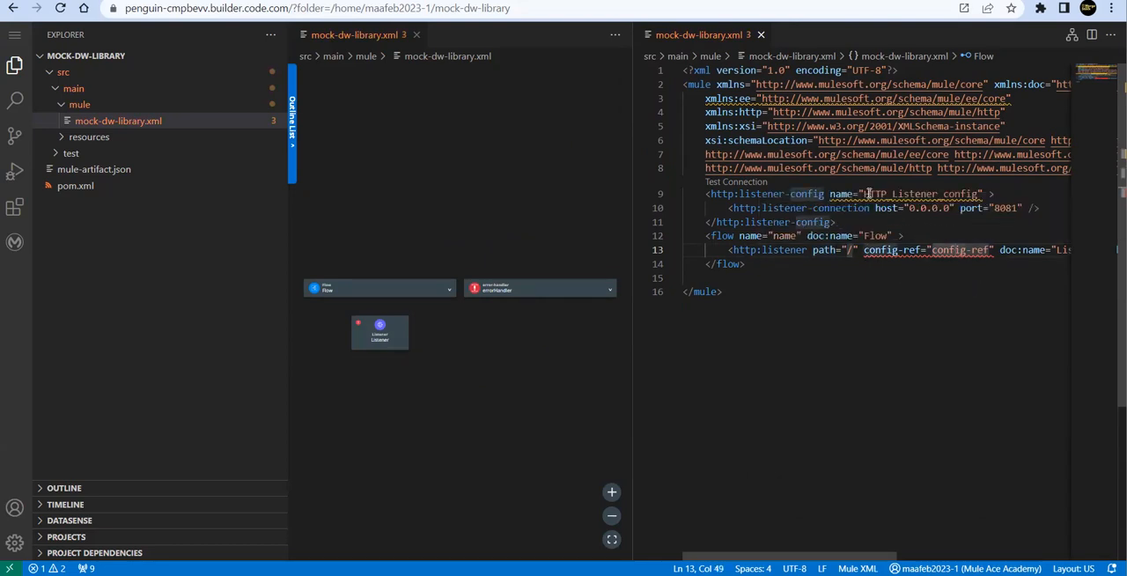
double_click(919, 194)
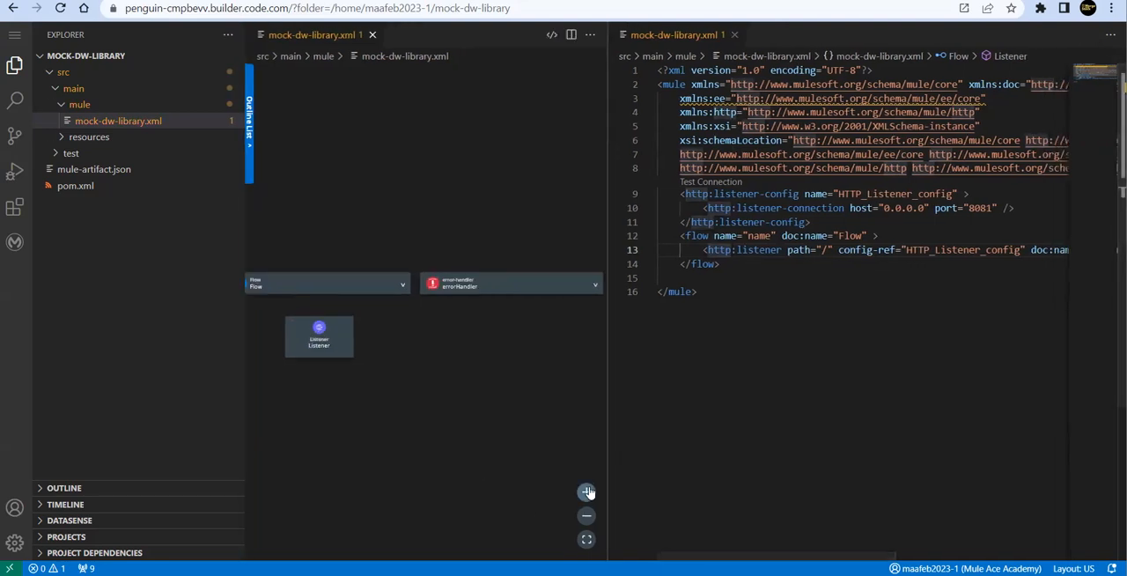
click(585, 491)
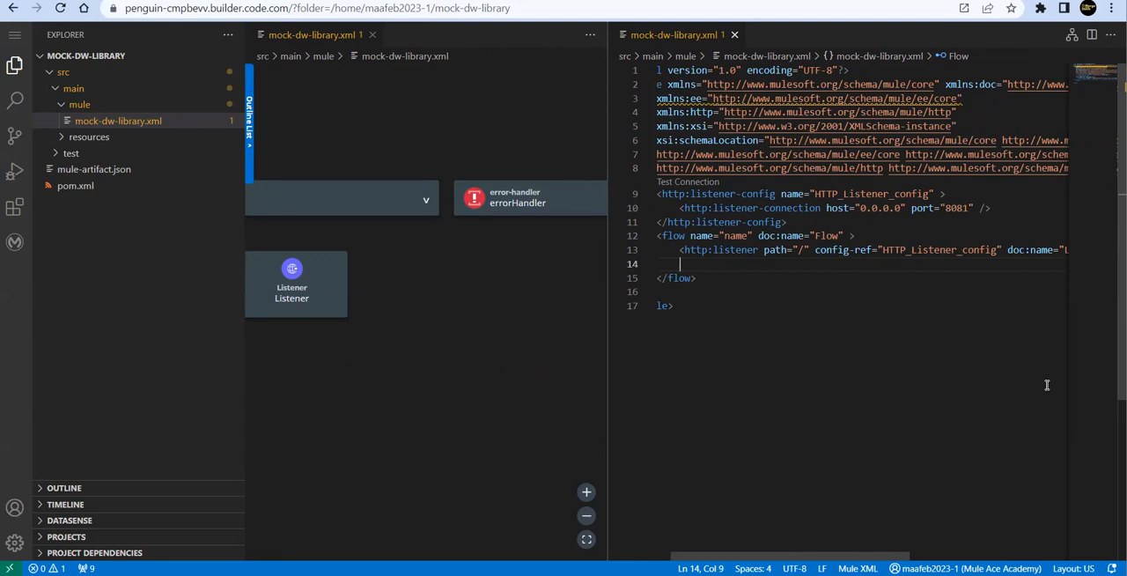
- Add an ee:transform step after the listener outputting JSON firstName John, lastName Doe
key(Ctrl+Space)
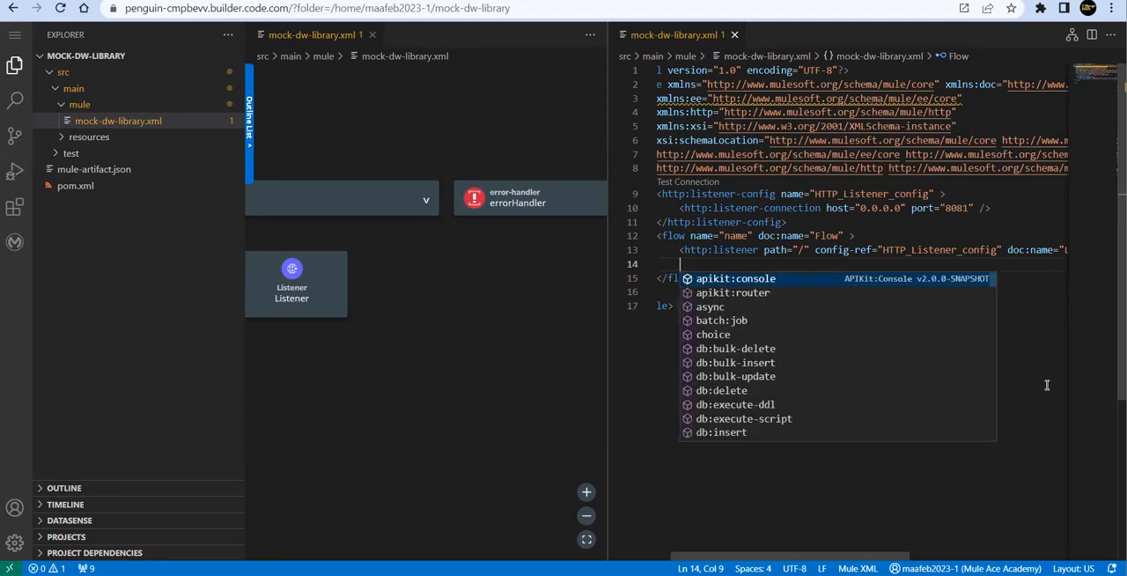
text(tra)
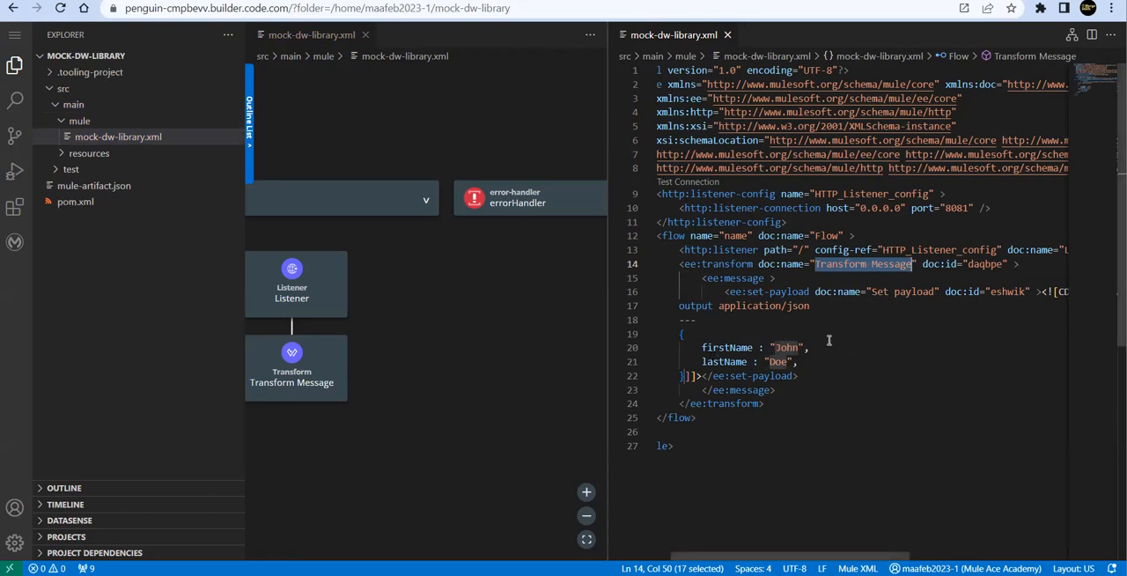
- Search Exchange for 'Datagenerator' and add DataWeave Mock Data Generators Library version 1.0.0
key(Ctrl+Shift+P)
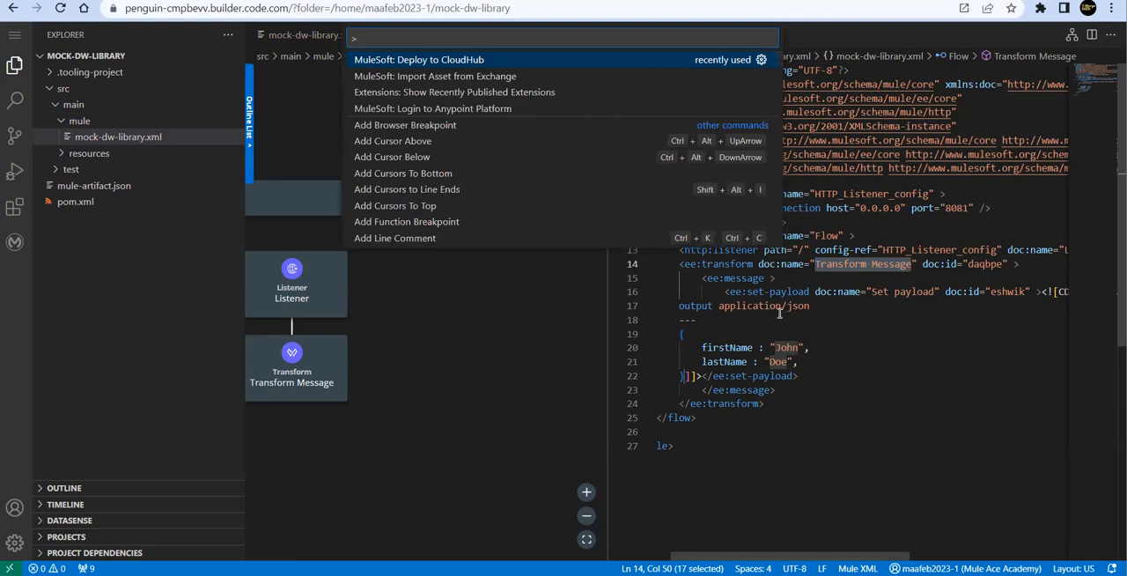
mouse_move(664, 160)
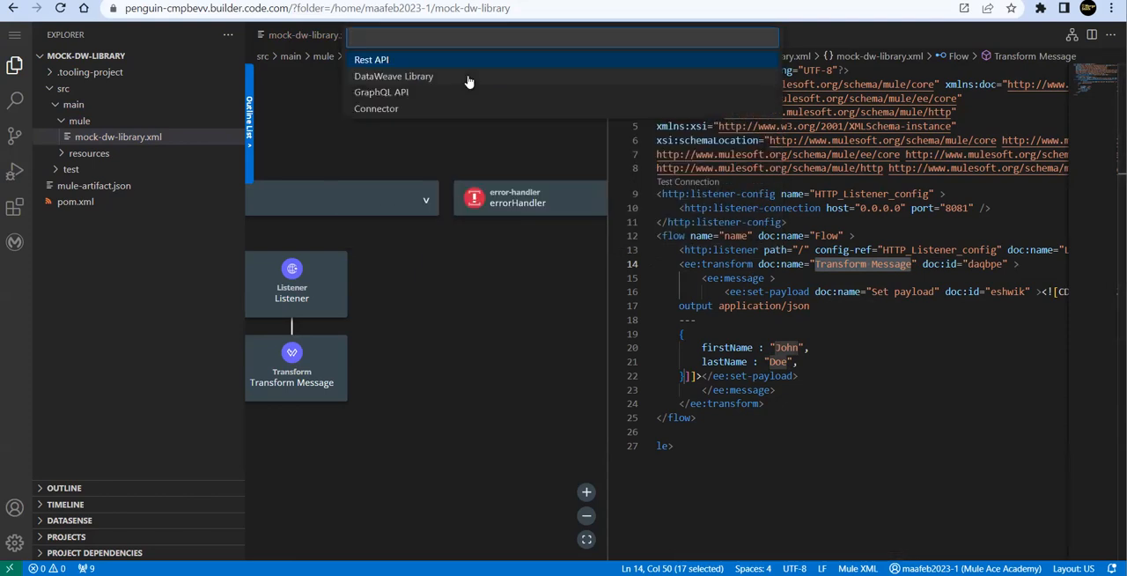
mouse_move(453, 66)
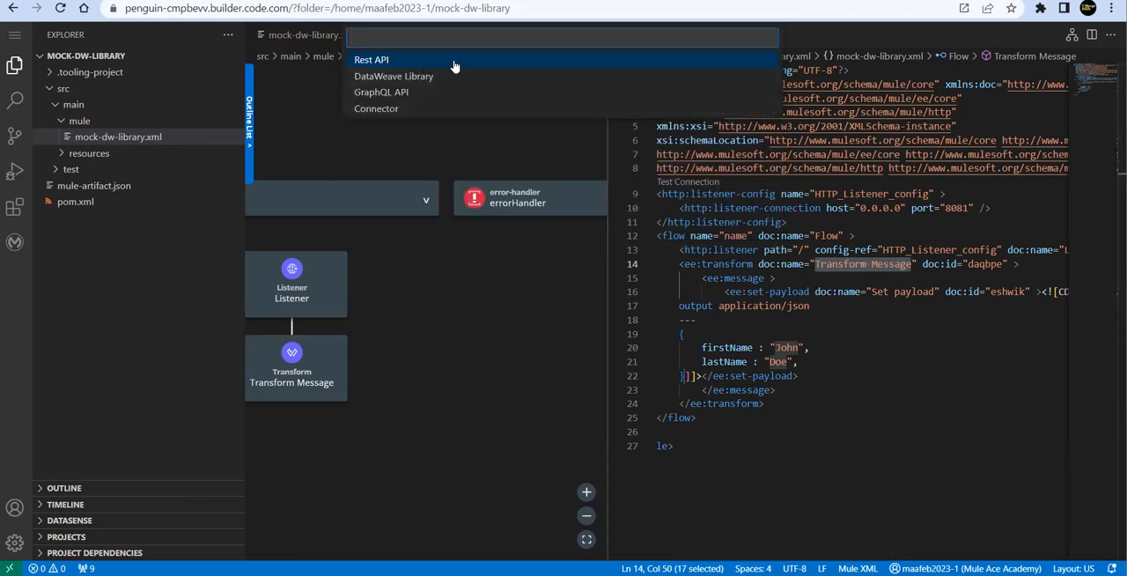
mouse_move(420, 83)
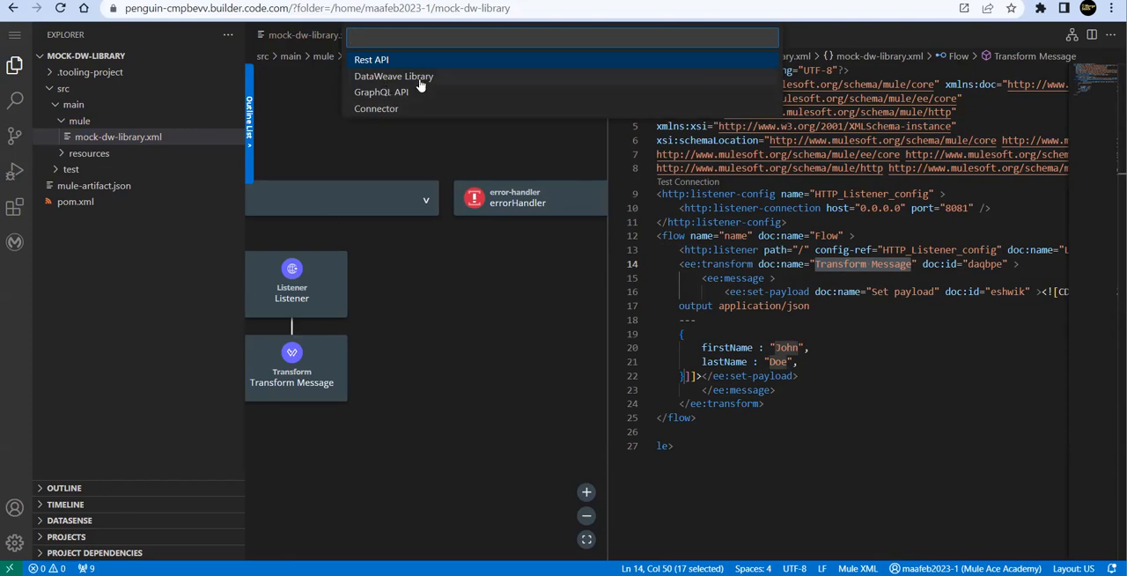
mouse_move(408, 92)
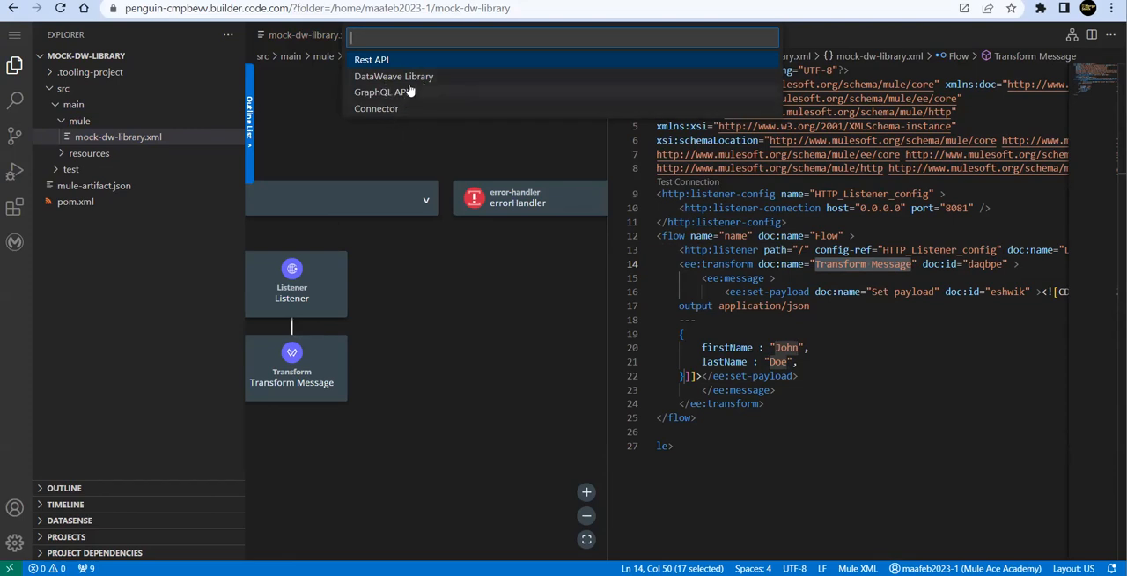
click(372, 59)
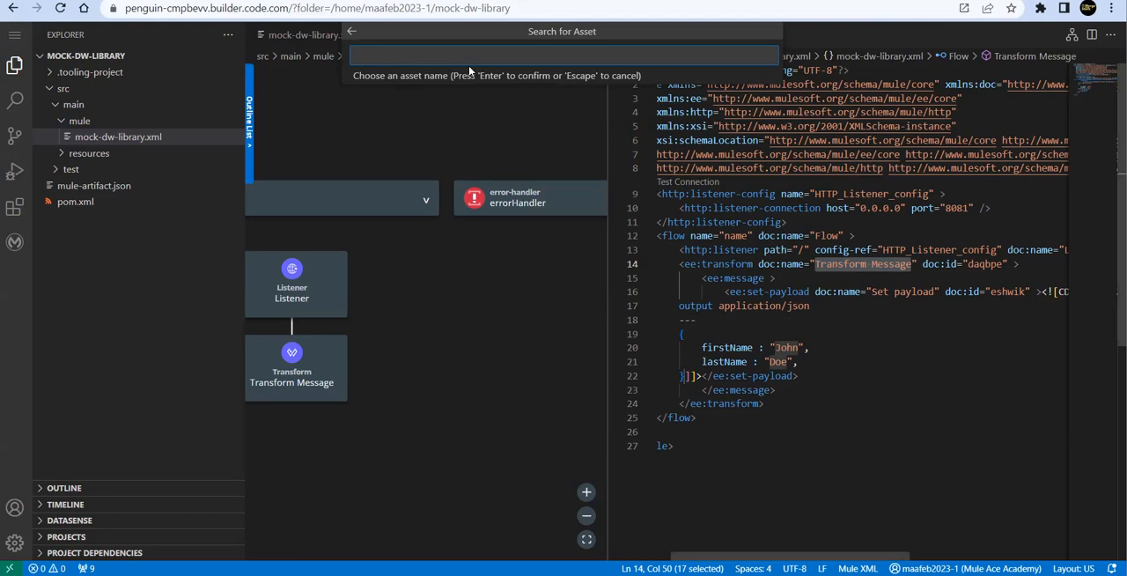
text(D)
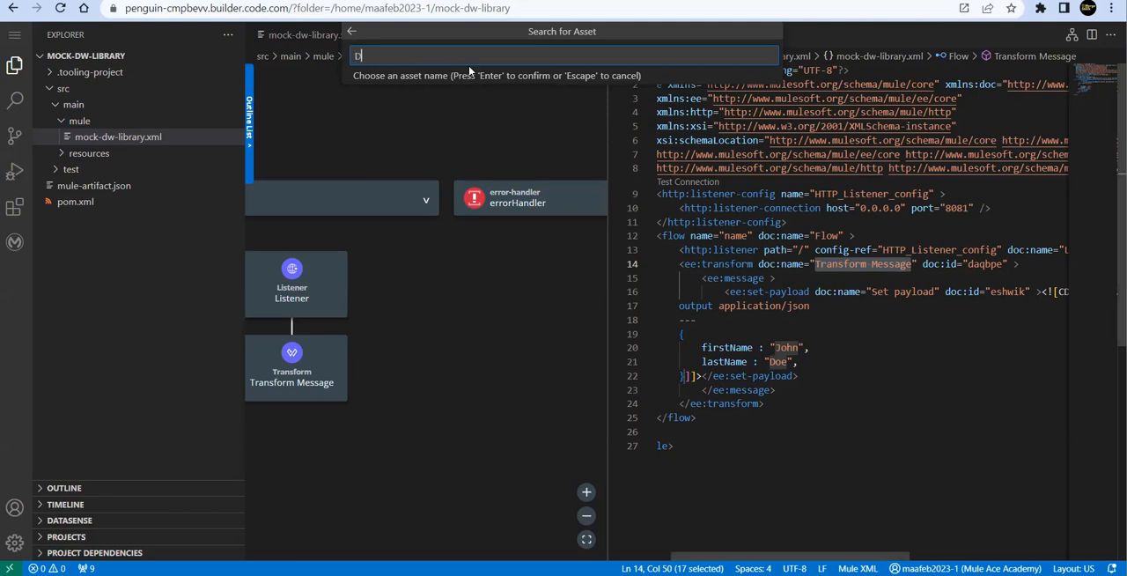
text(ata)
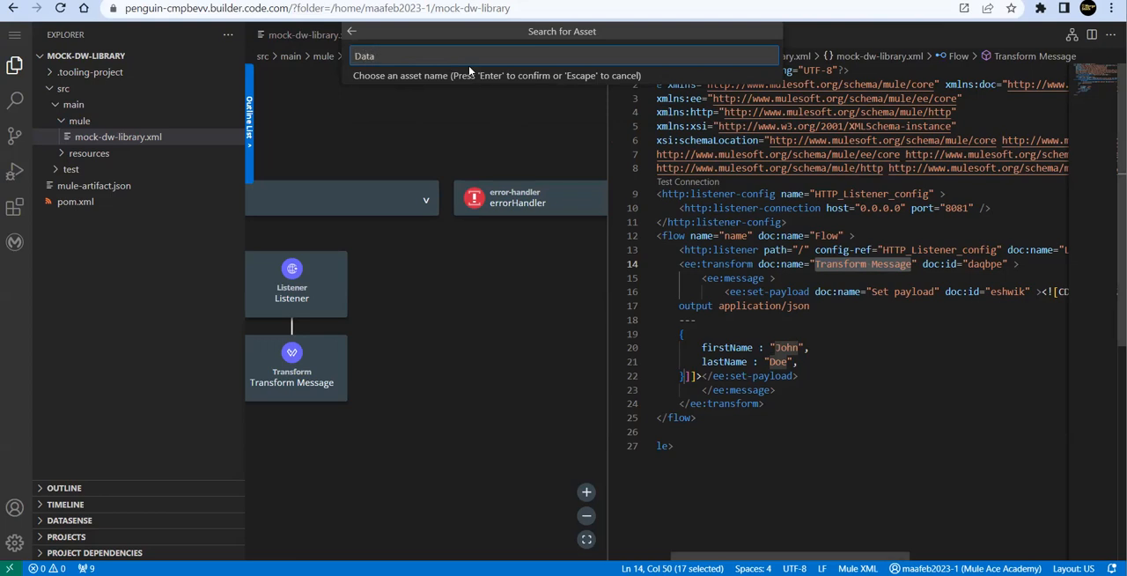
text(generat)
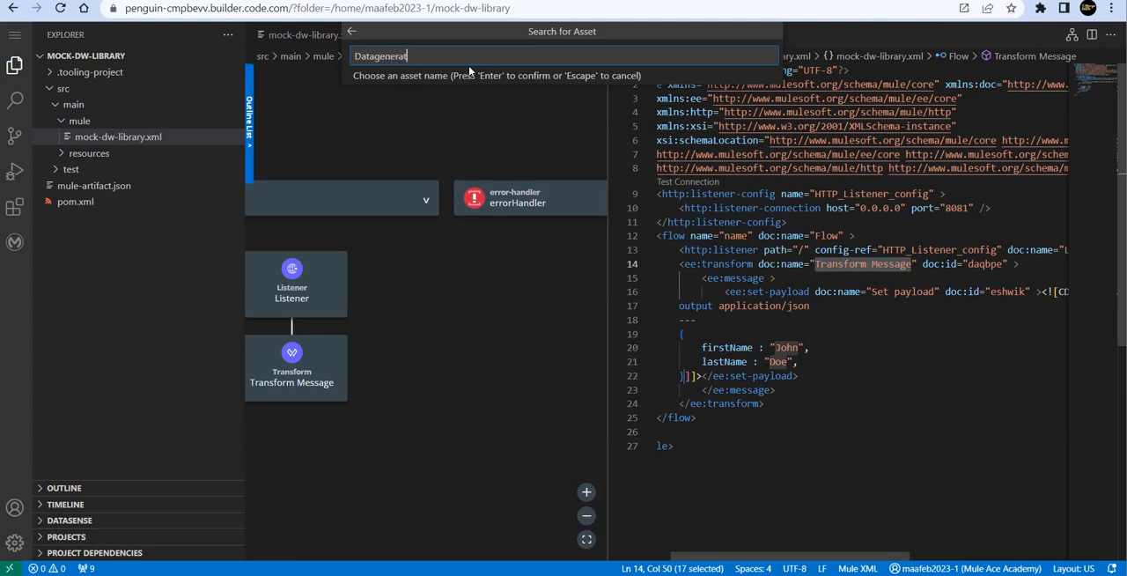
text(o)
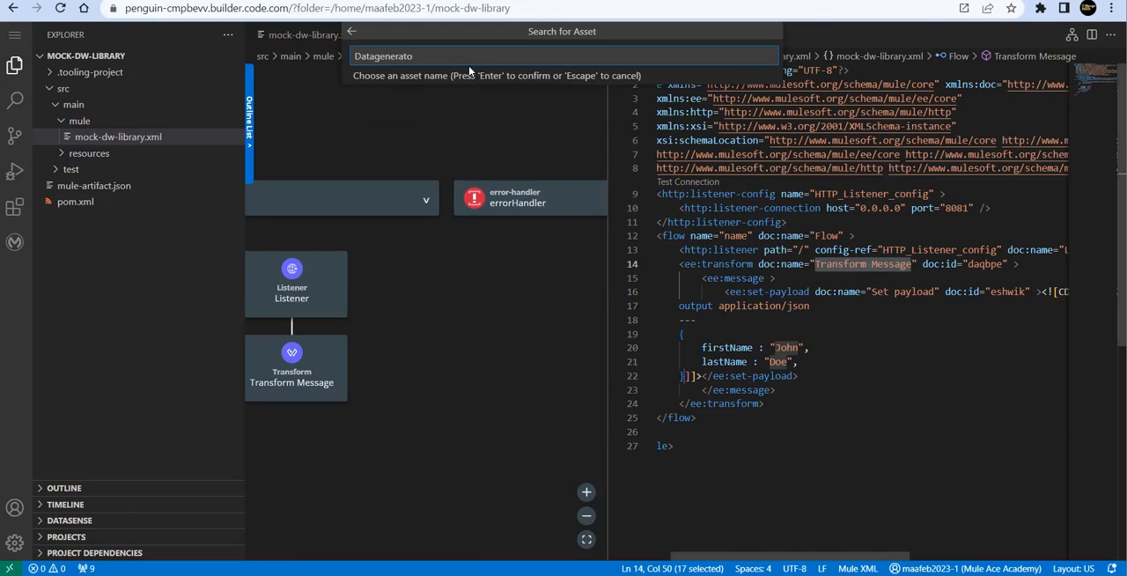
text(r)
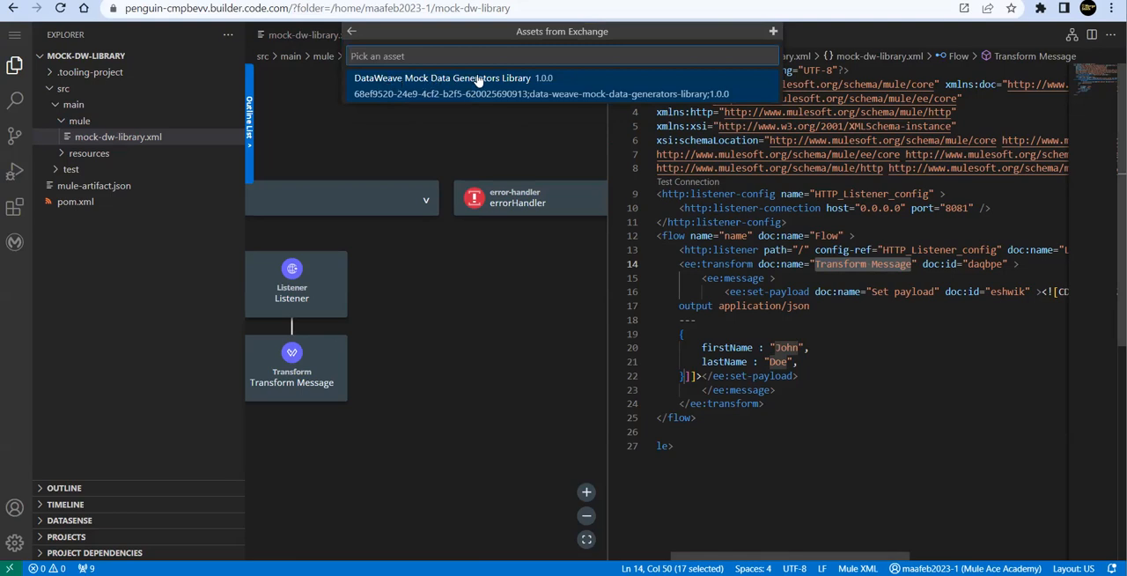
click(488, 77)
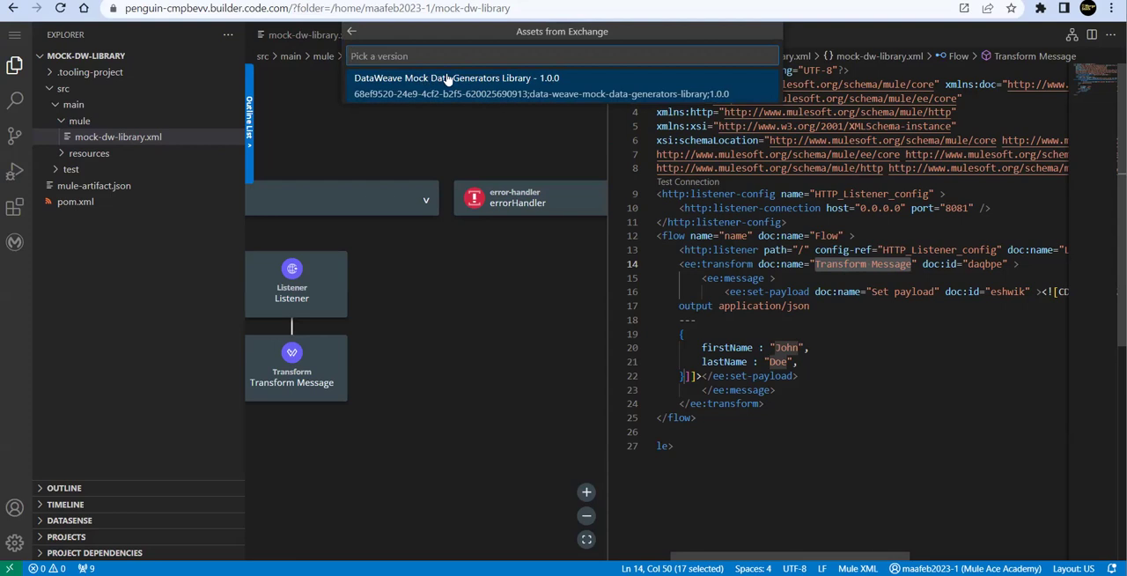
click(453, 78)
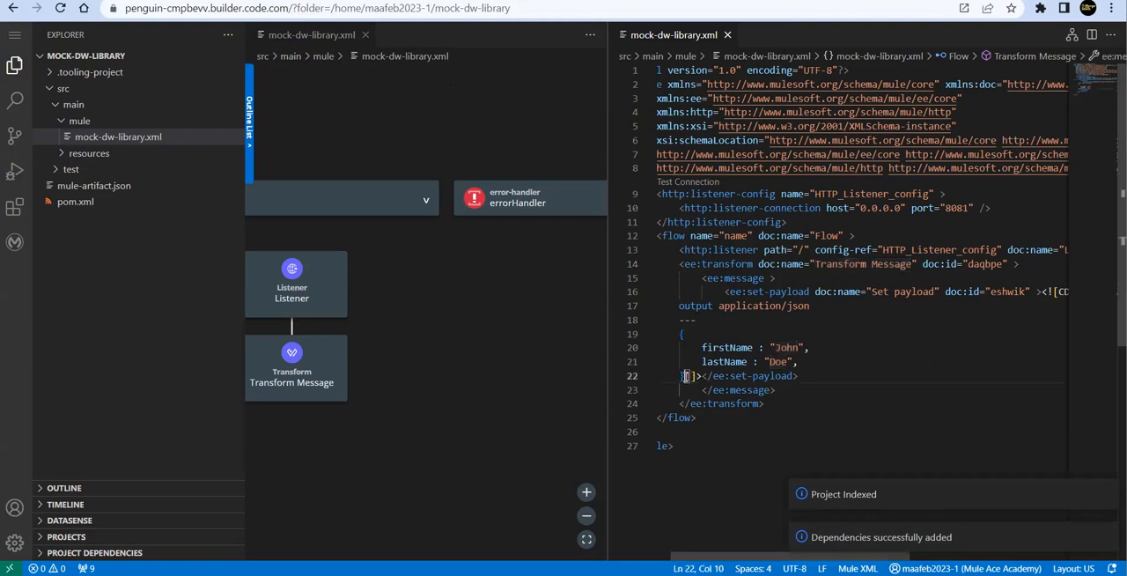
- Delete the sample firstName/lastName object from the transform script
drag(682, 334, 695, 376)
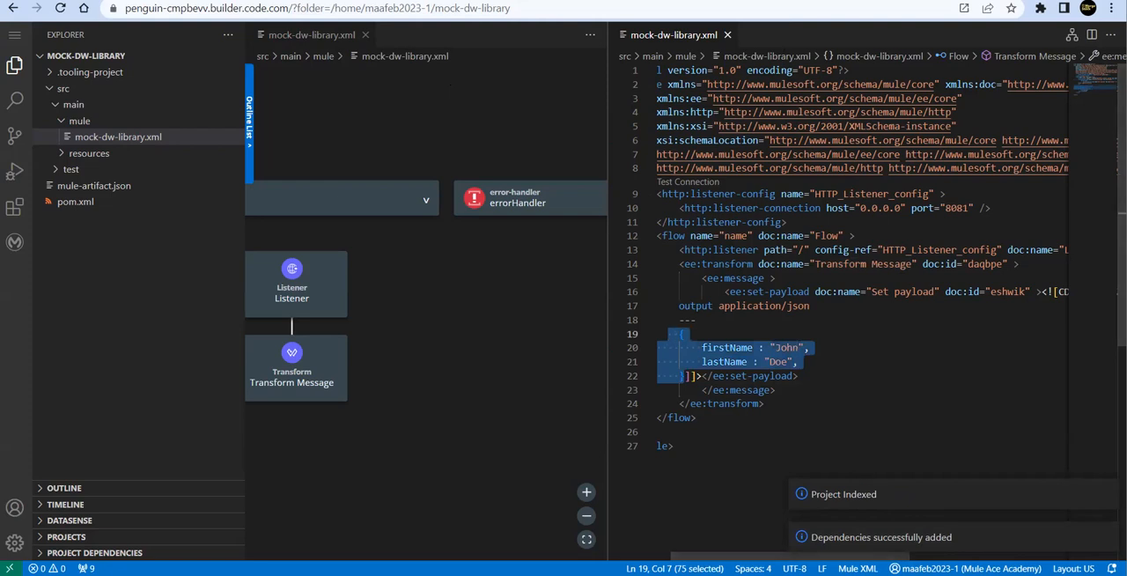
key(Delete)
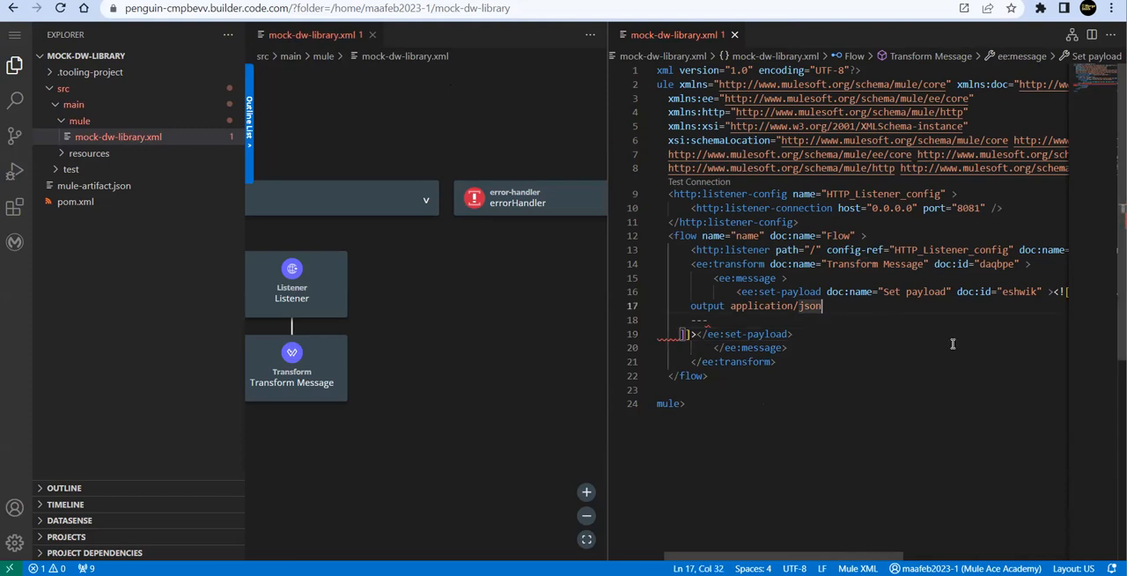
key(Enter)
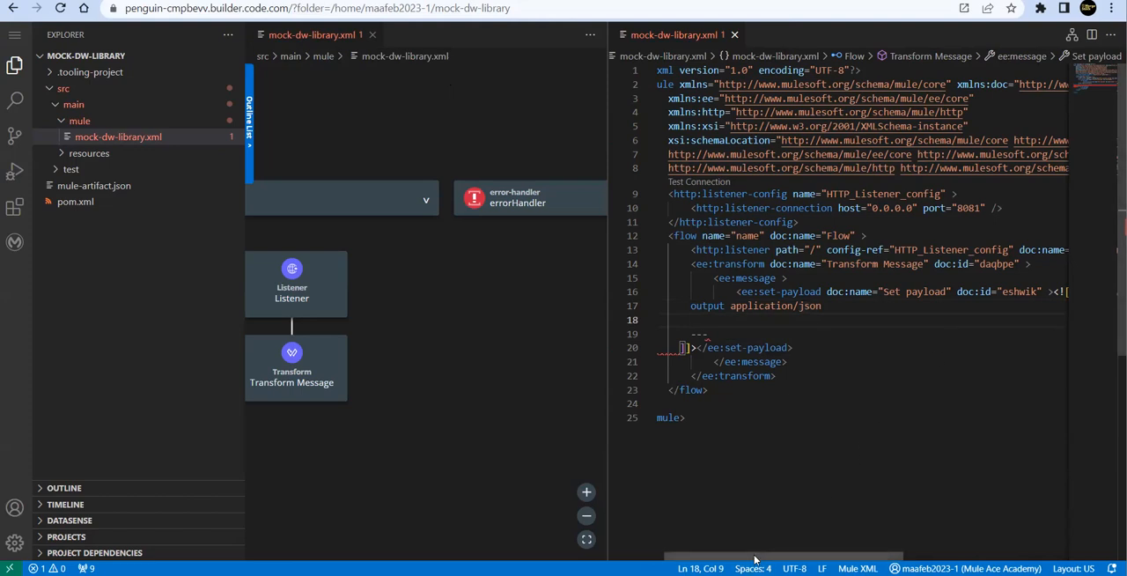
scroll(right, 3)
text(%dw 2.0)
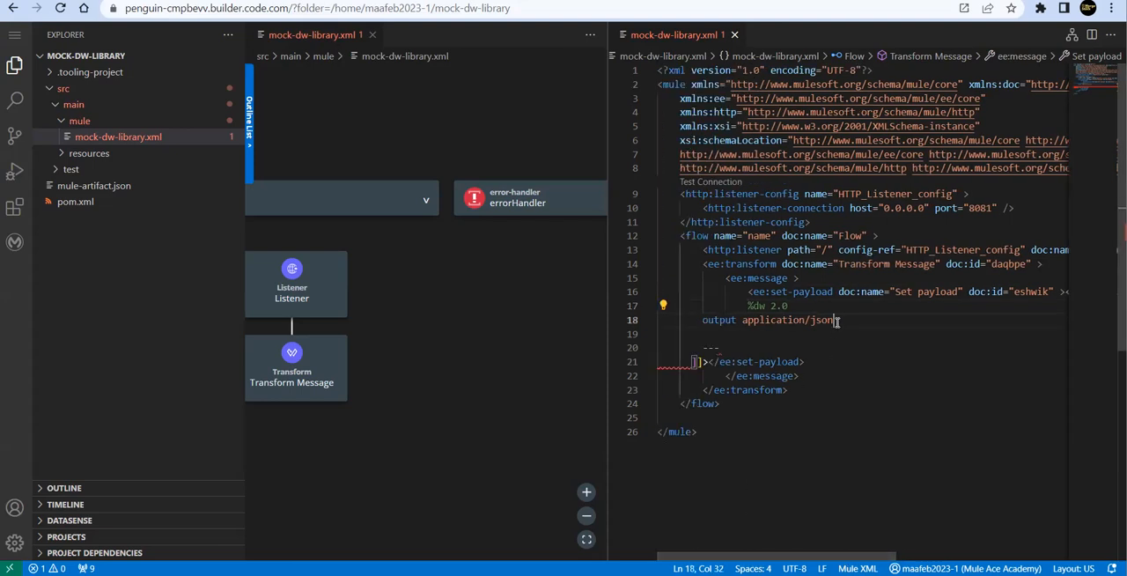
key(Enter)
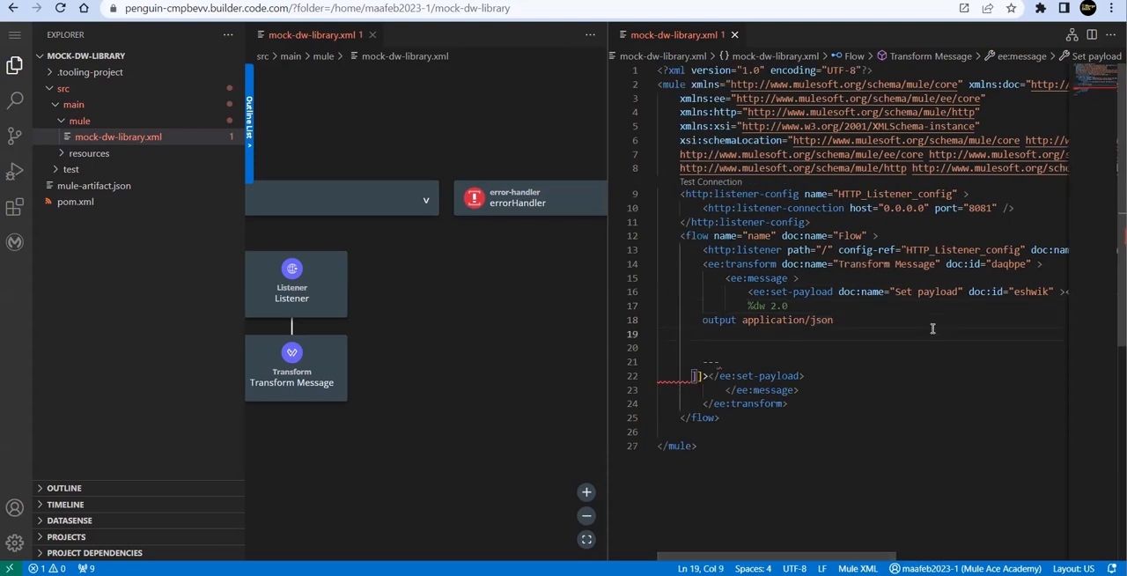
- Write an import of randomPhoneNumber from mocks::DataGenerators in the script
text(impo)
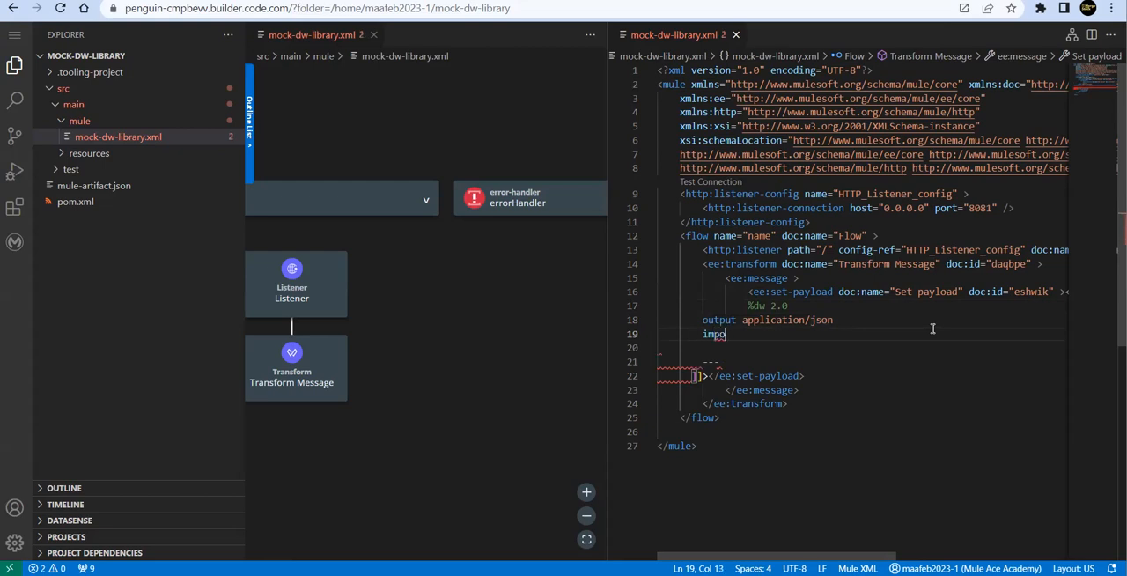
text(rt_)
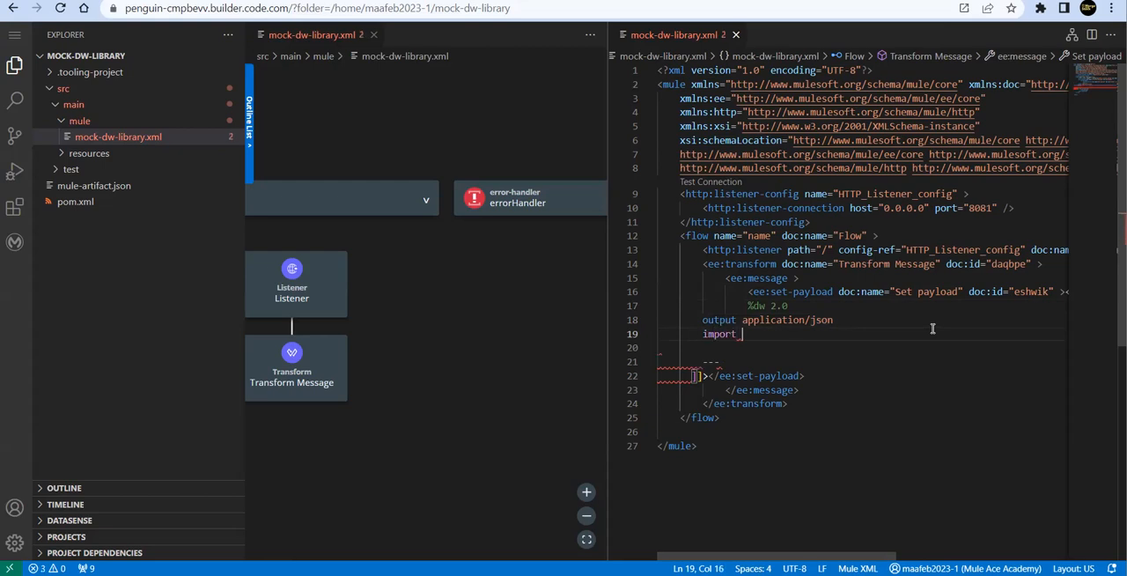
text(* from)
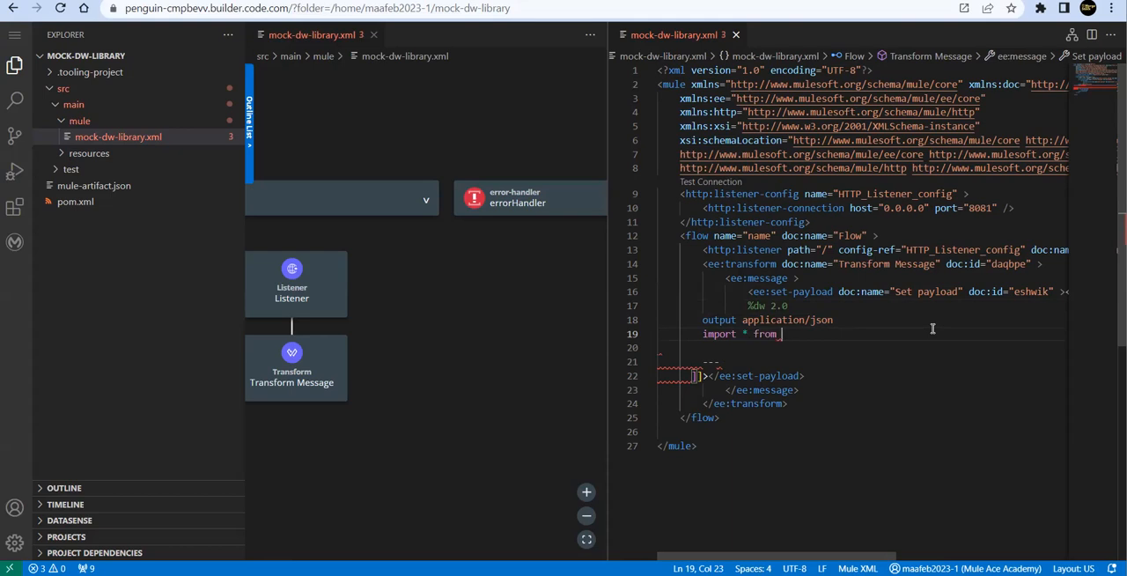
text(moc)
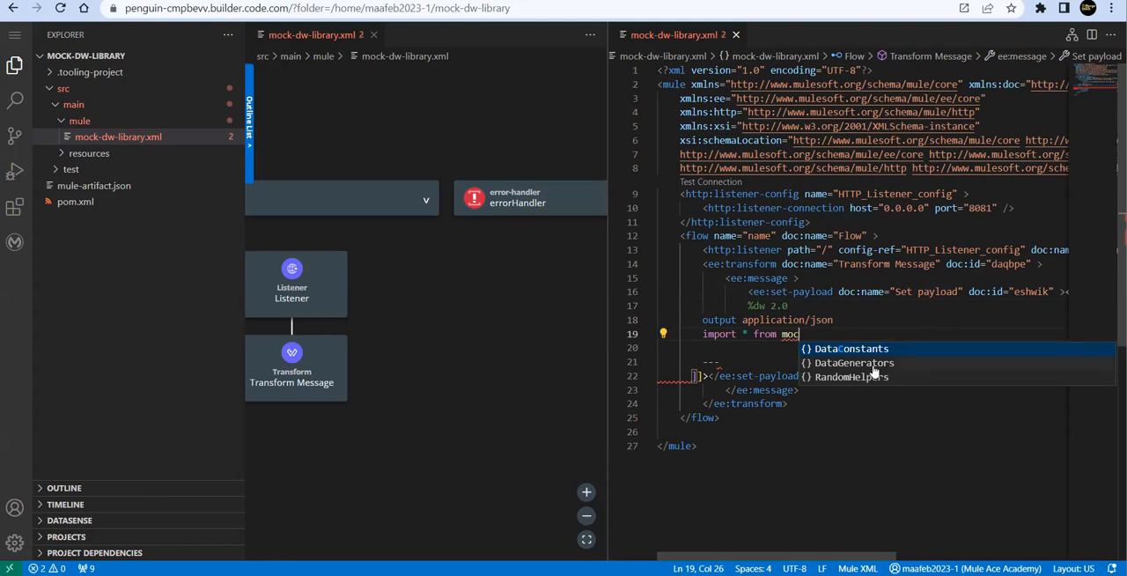
click(854, 362)
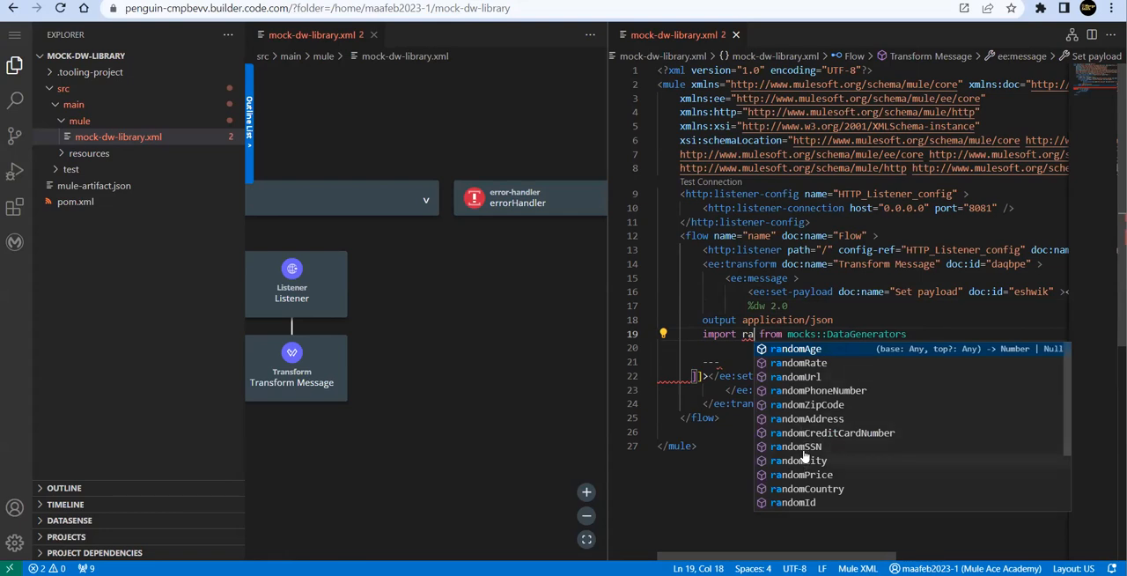
mouse_move(827, 375)
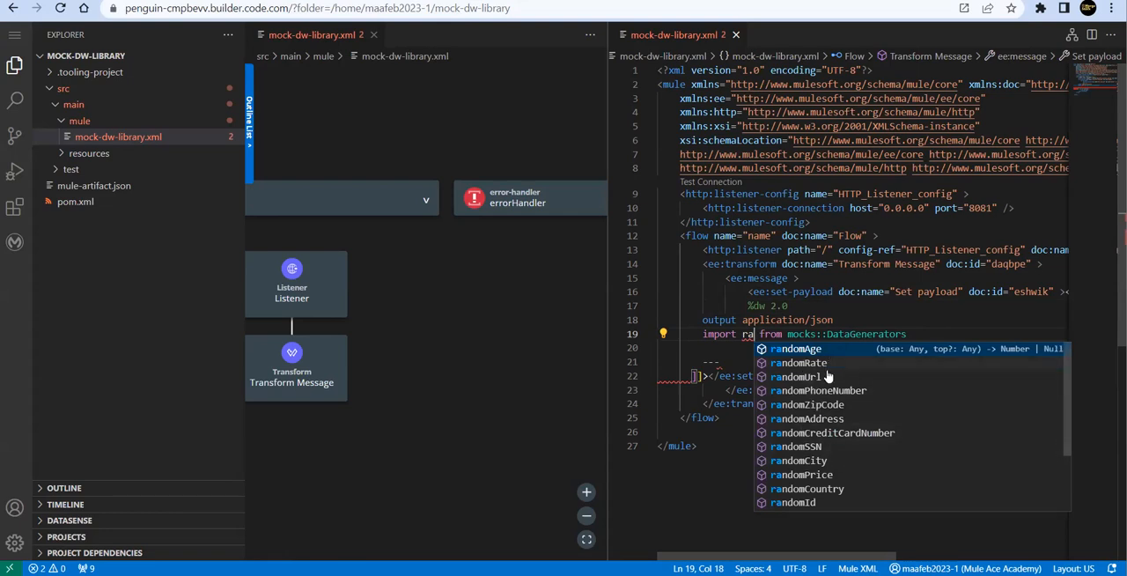
mouse_move(865, 442)
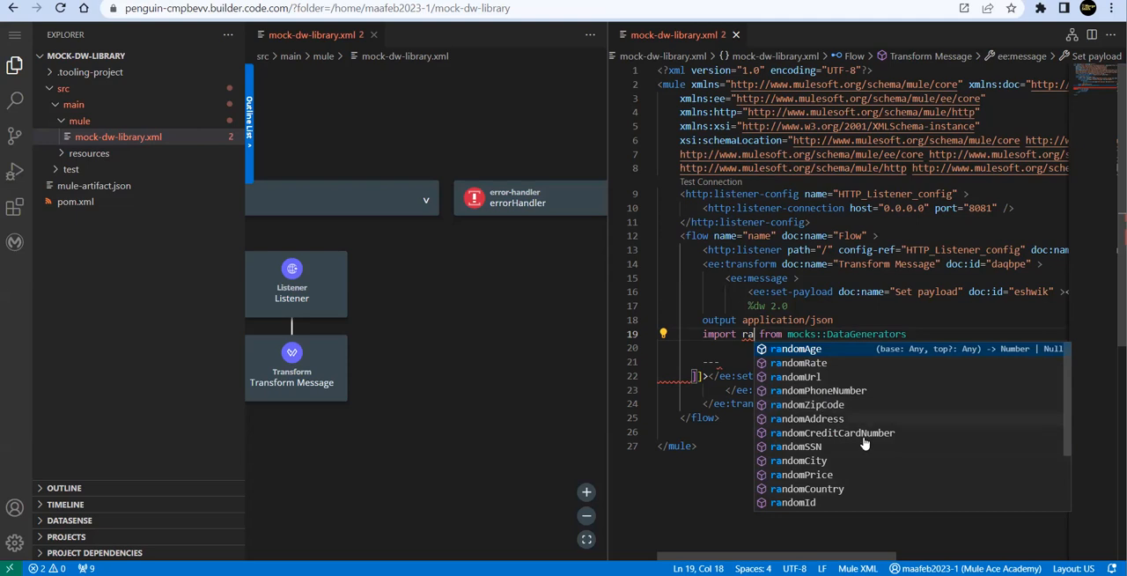
mouse_move(818, 489)
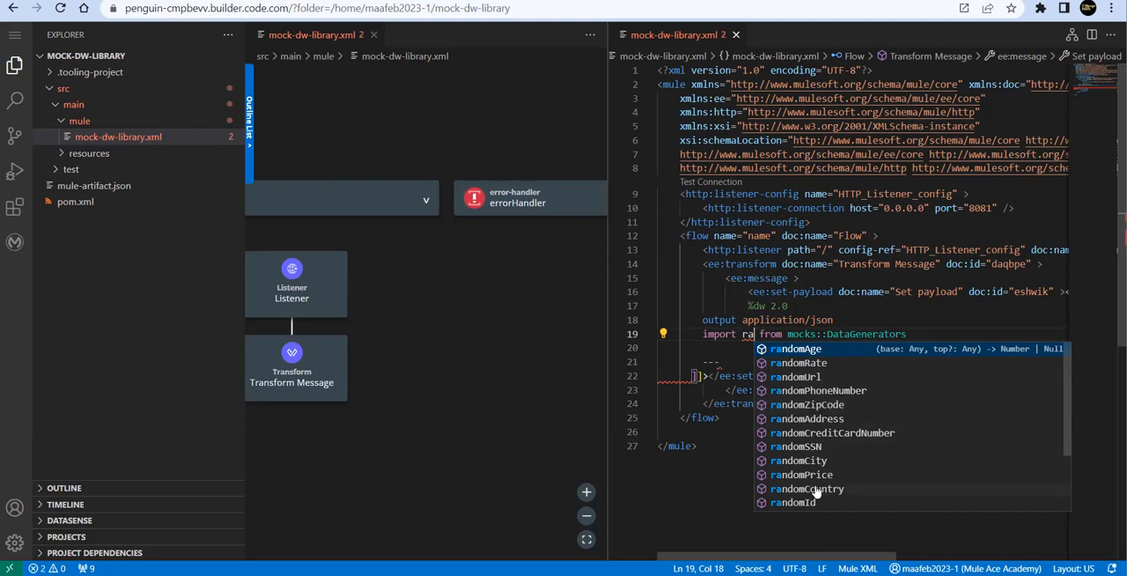
mouse_move(867, 470)
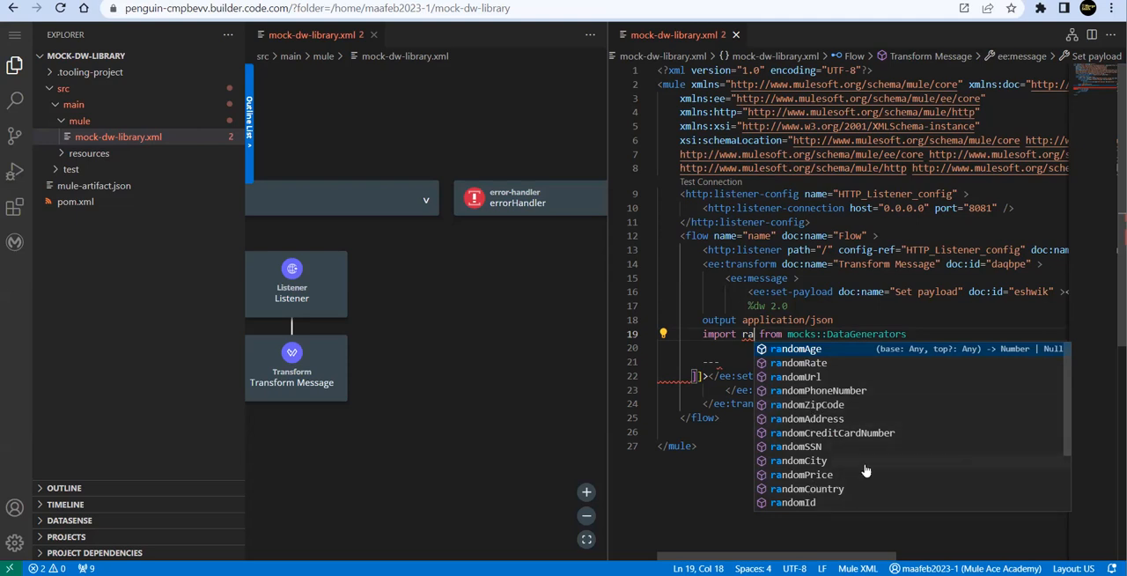
click(818, 390)
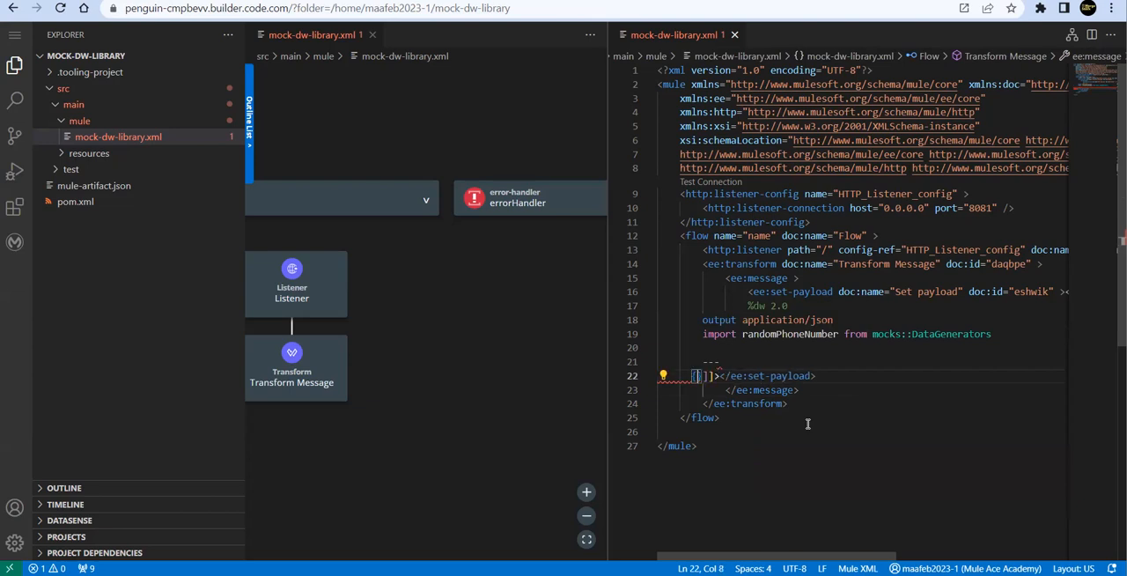
- Set the script body to return "MyPhoneNumber": randomPhoneNumber()
key(Enter)
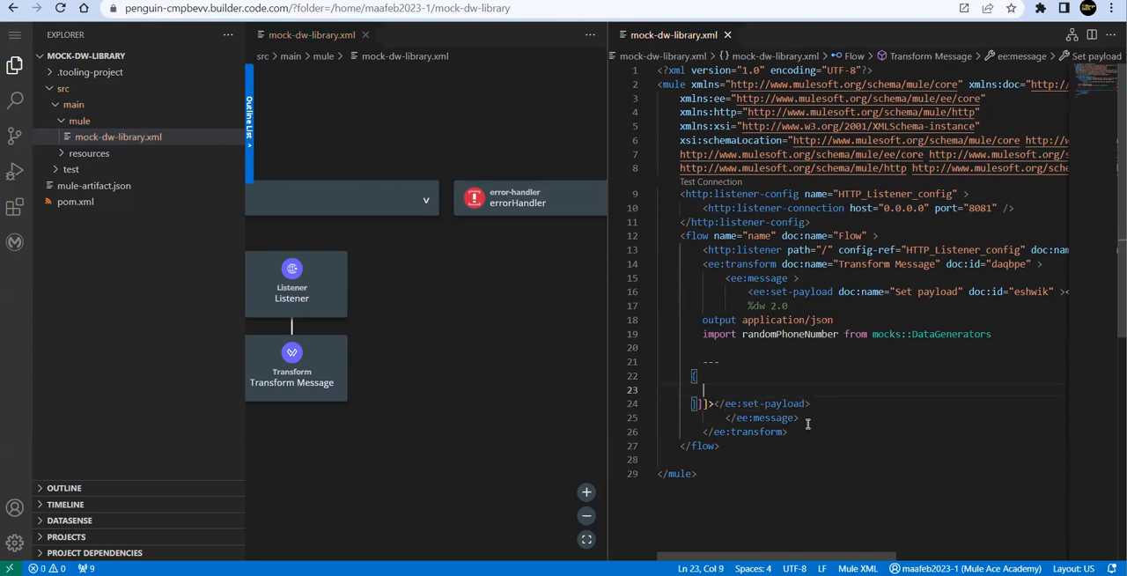
text(my)
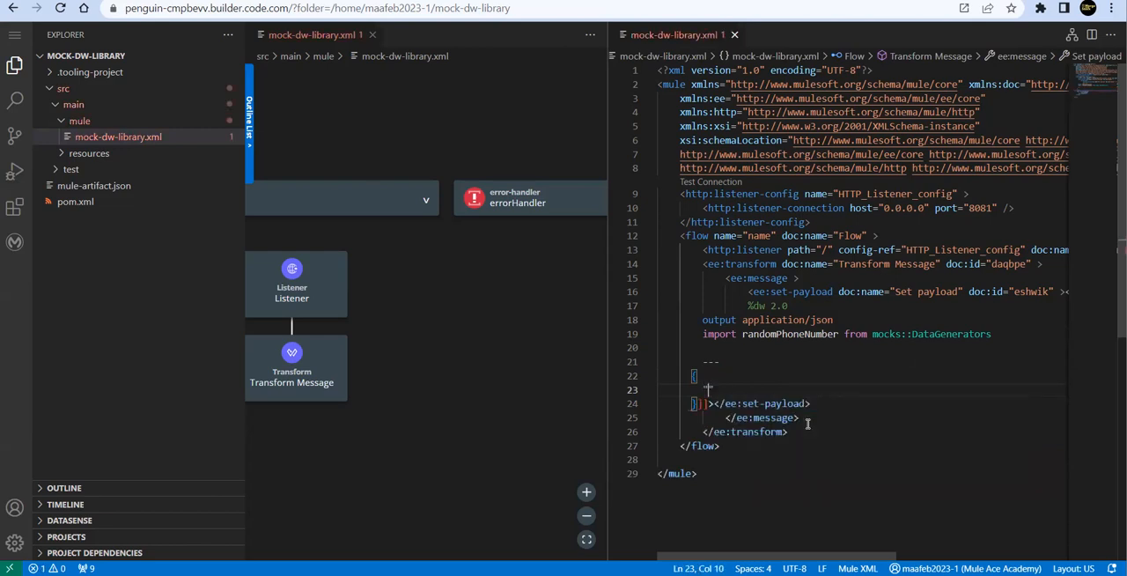
text("My")
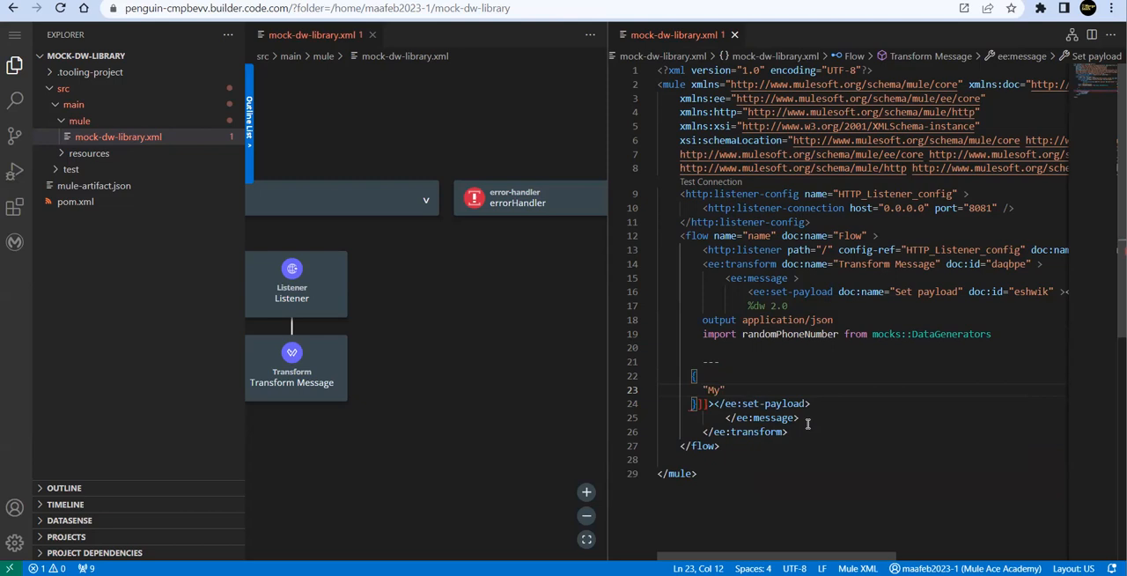
text(Phone)
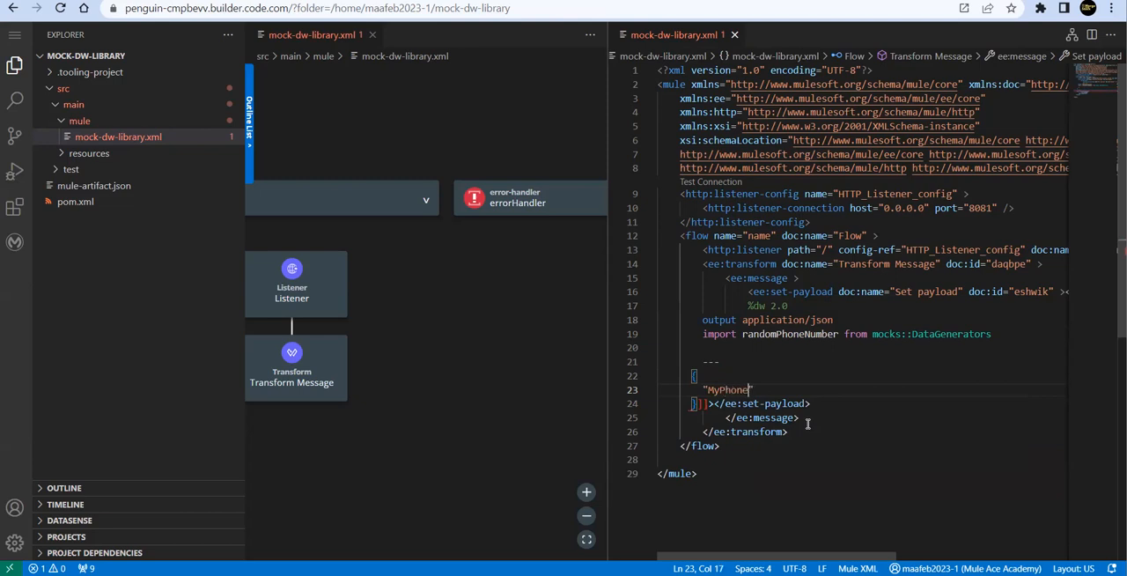
text(Number)
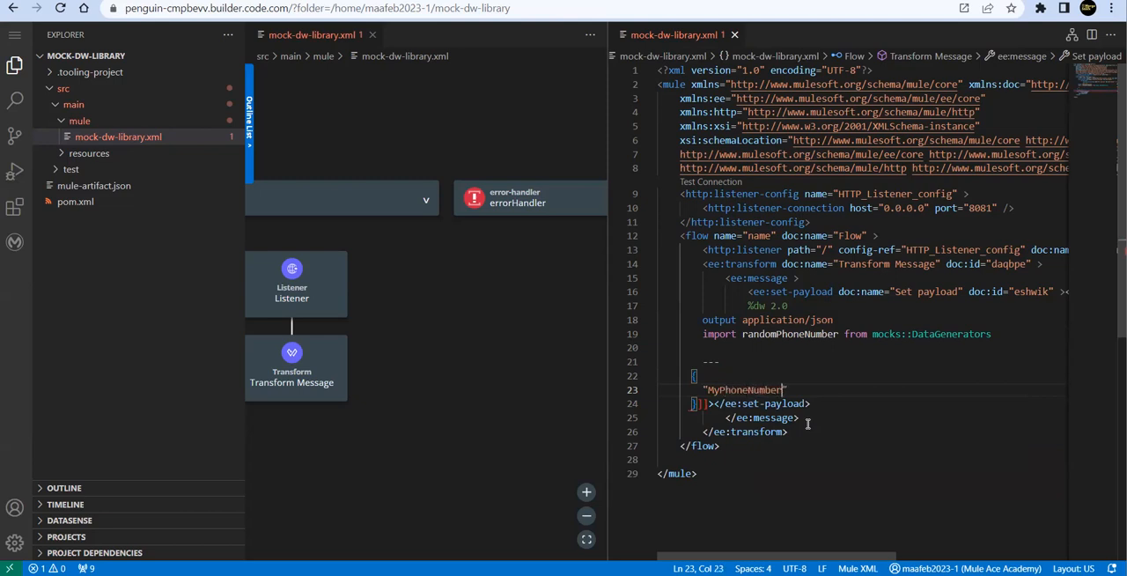
click(788, 389)
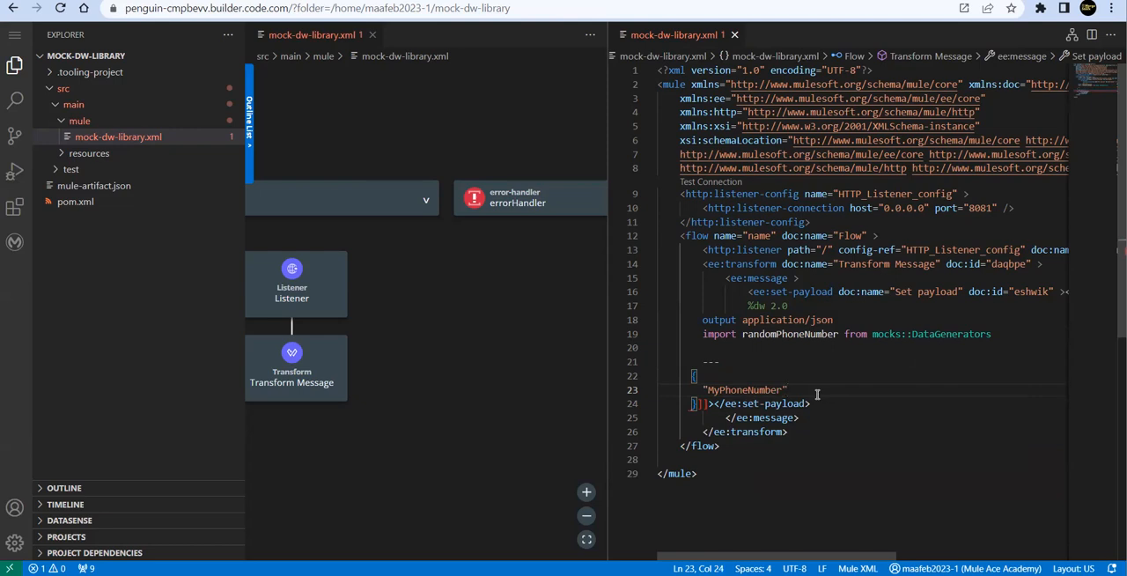
text(:)
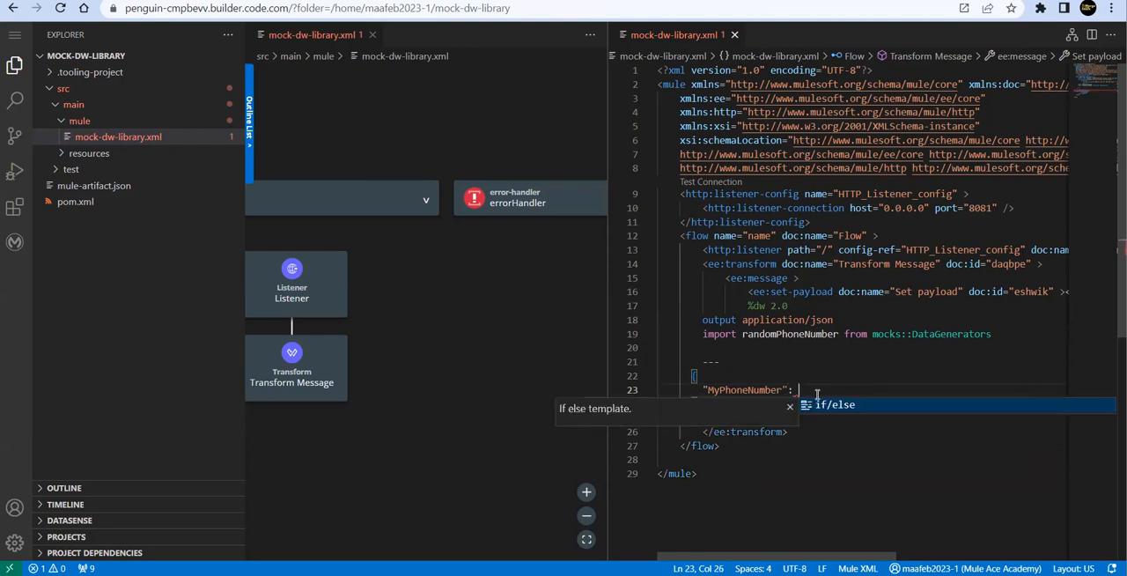
text(ra)
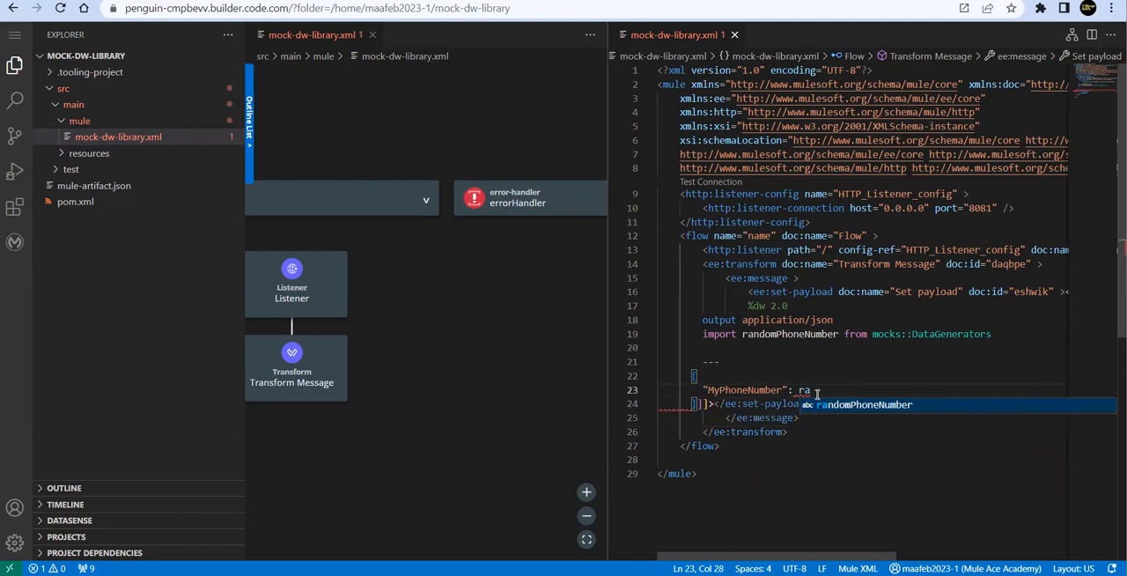
key(Tab)
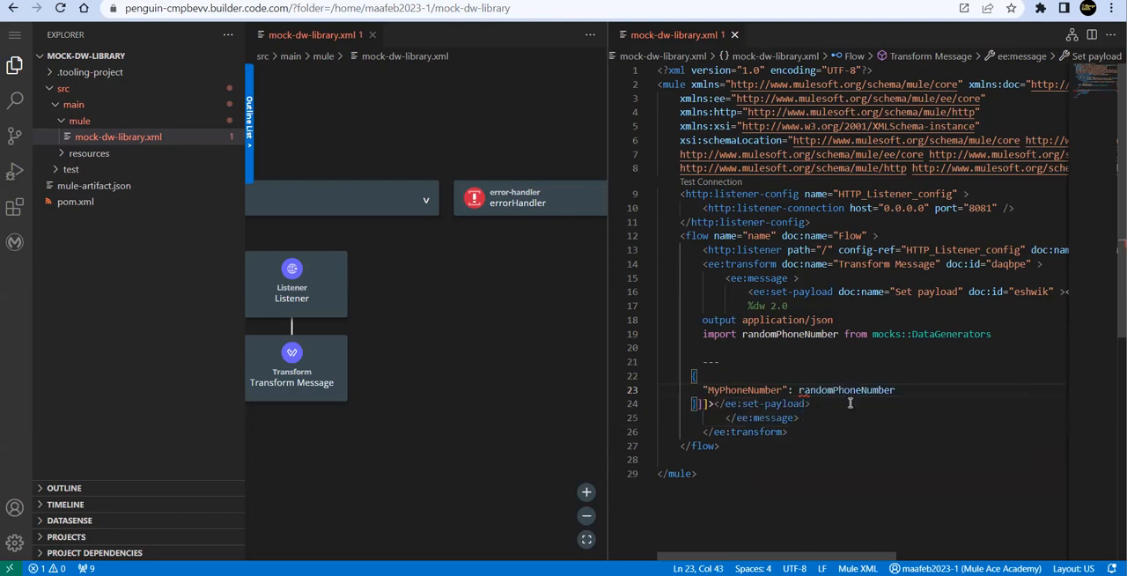
text(())
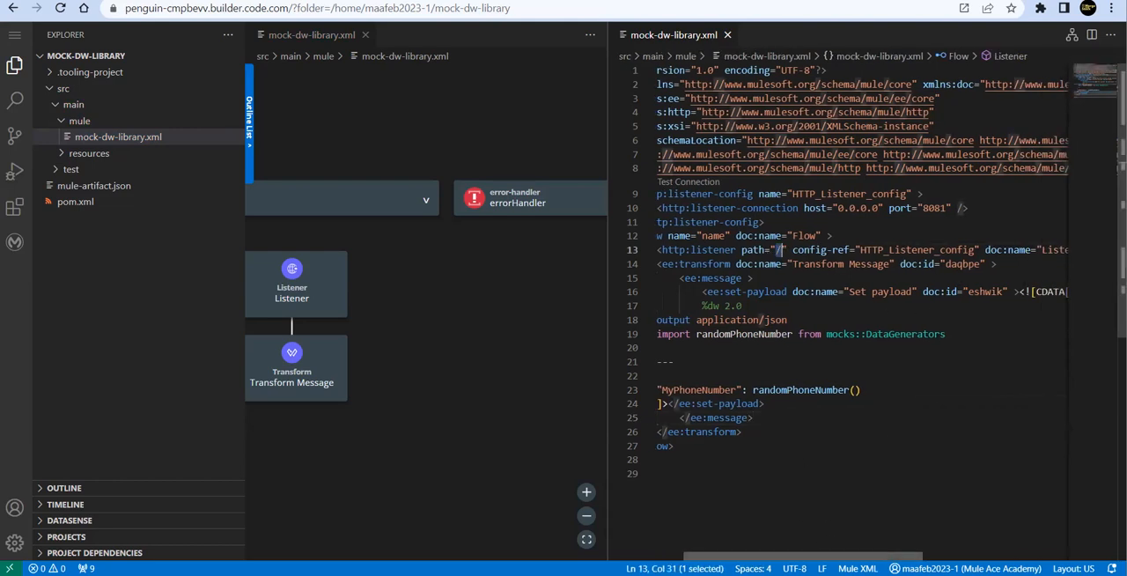
scroll(right, 3)
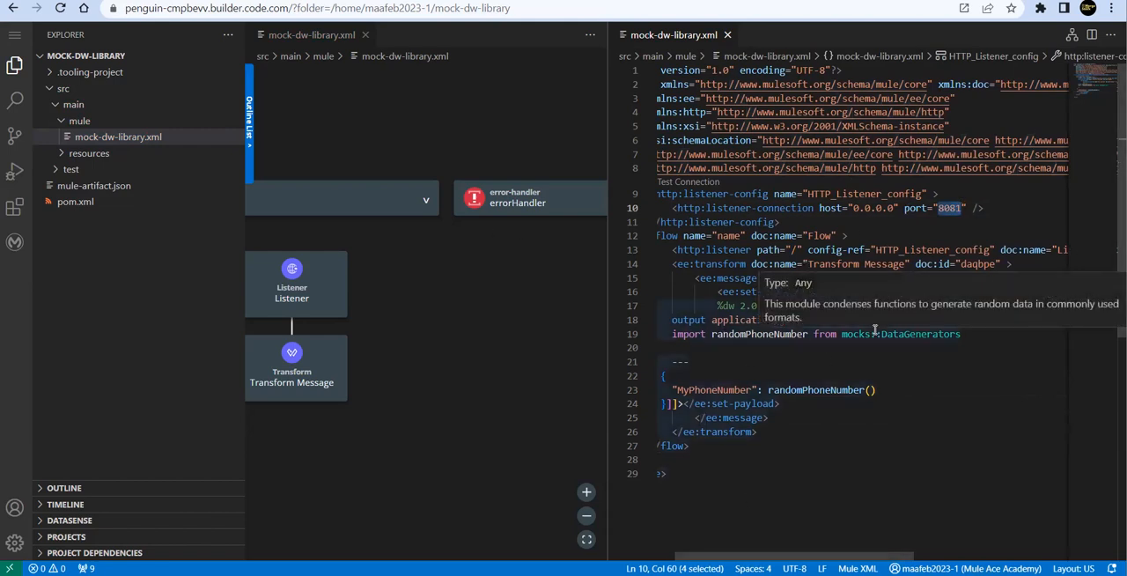
- Bring up the Command Palette to start the MuleSoft Deploy to CloudHub command
key(Ctrl+Shift+P)
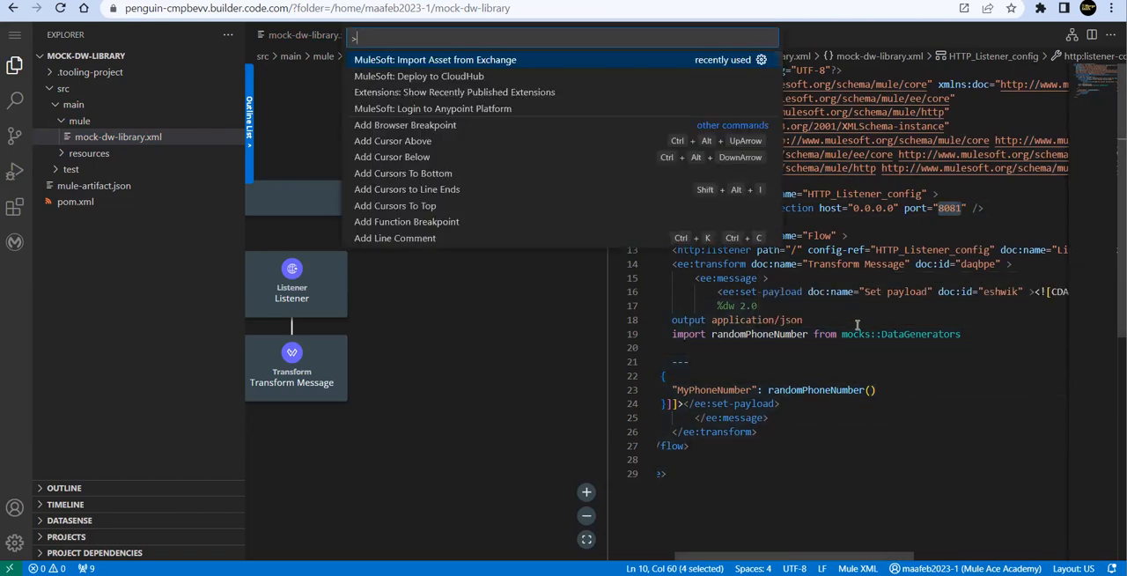
key(Escape)
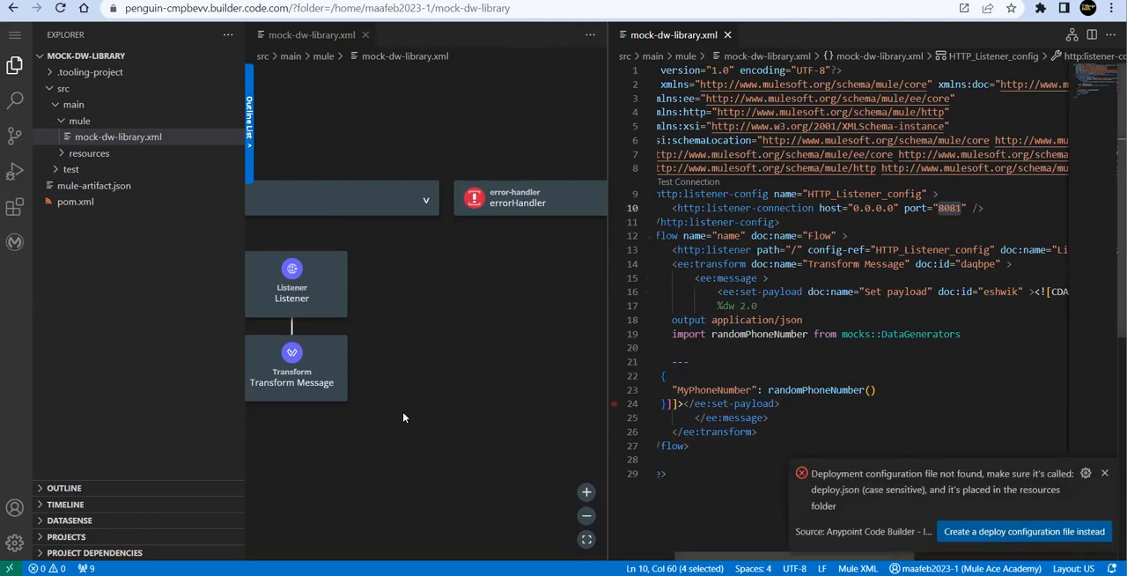
mouse_move(14, 170)
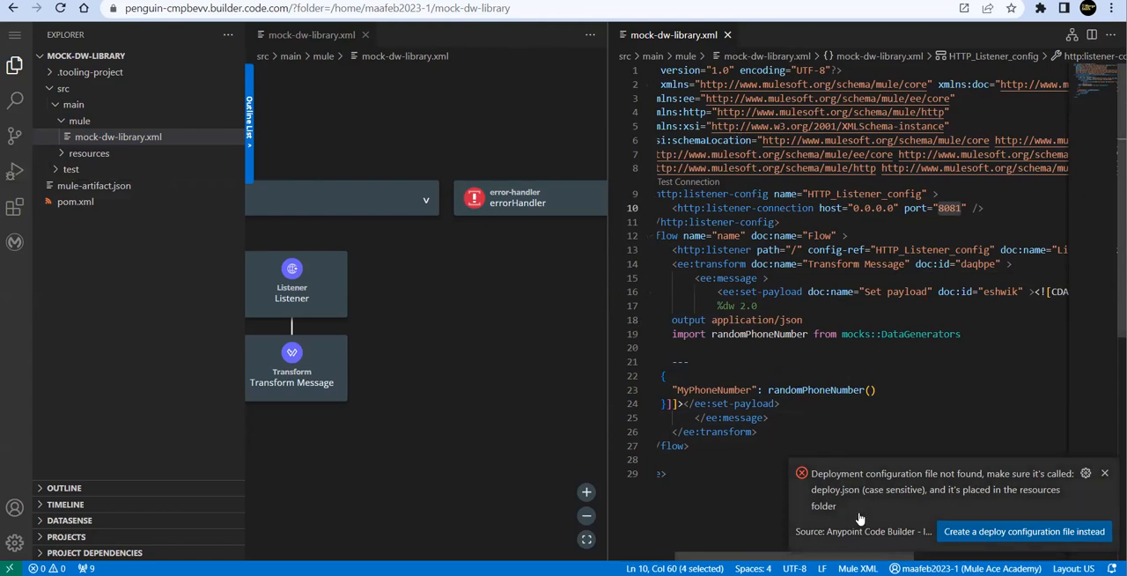
mouse_move(879, 516)
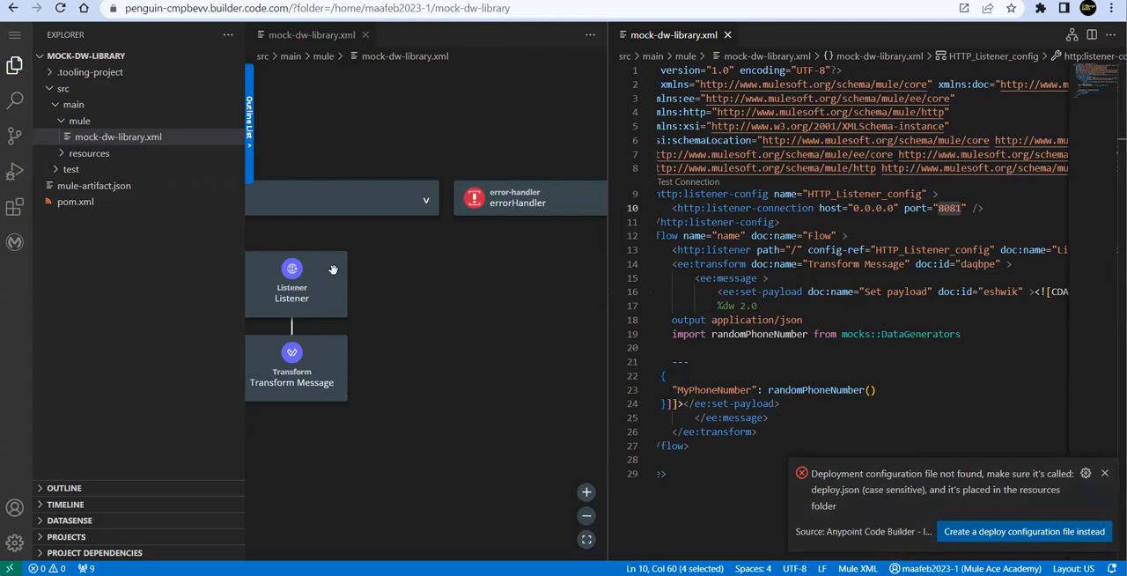
mouse_move(333, 268)
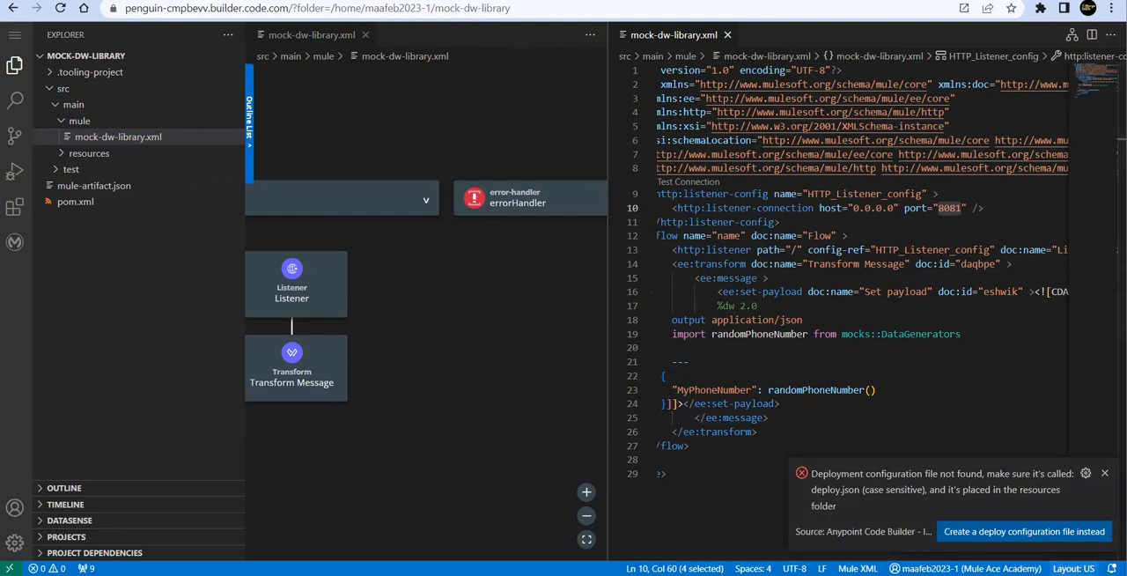
mouse_move(1026, 531)
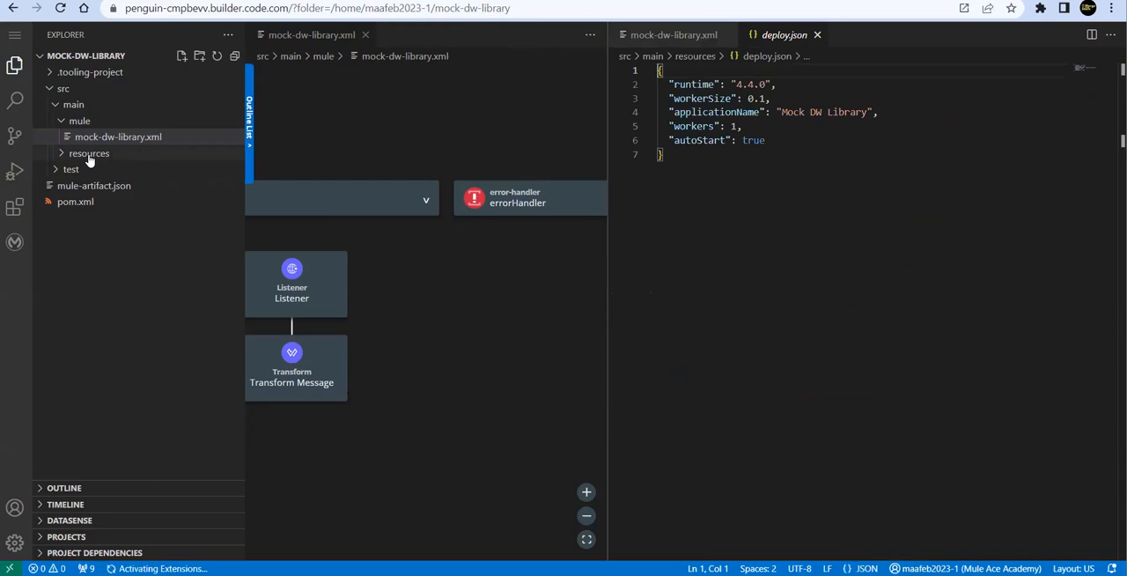
- Set applicationName in deploy.json to mock-dw-demo and review runtime 4.4.0 and workers
click(88, 152)
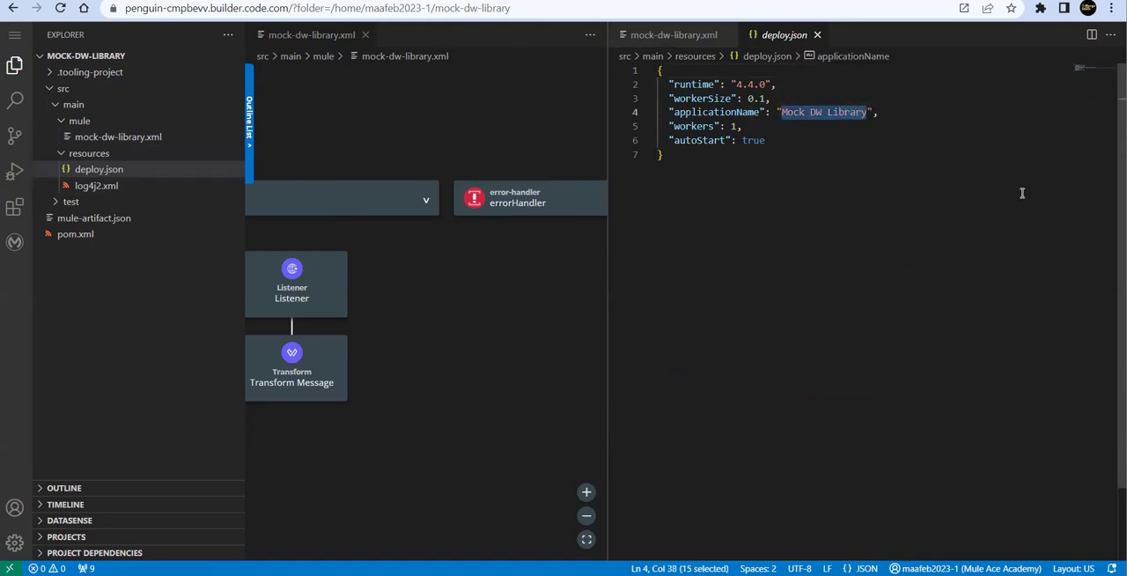
text(mock)
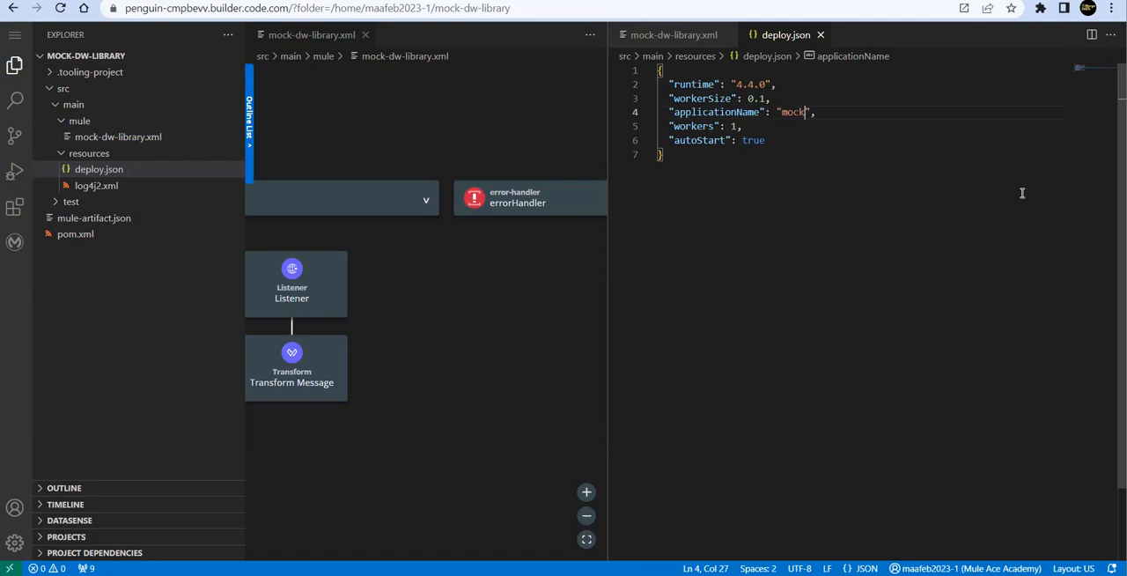
text(-dw-)
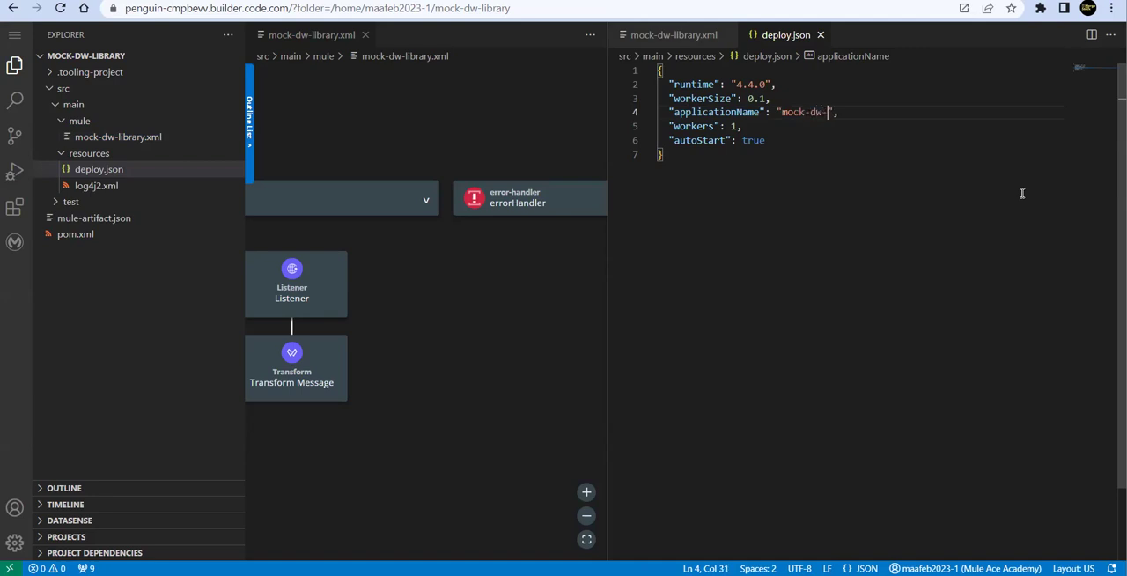
text(dem)
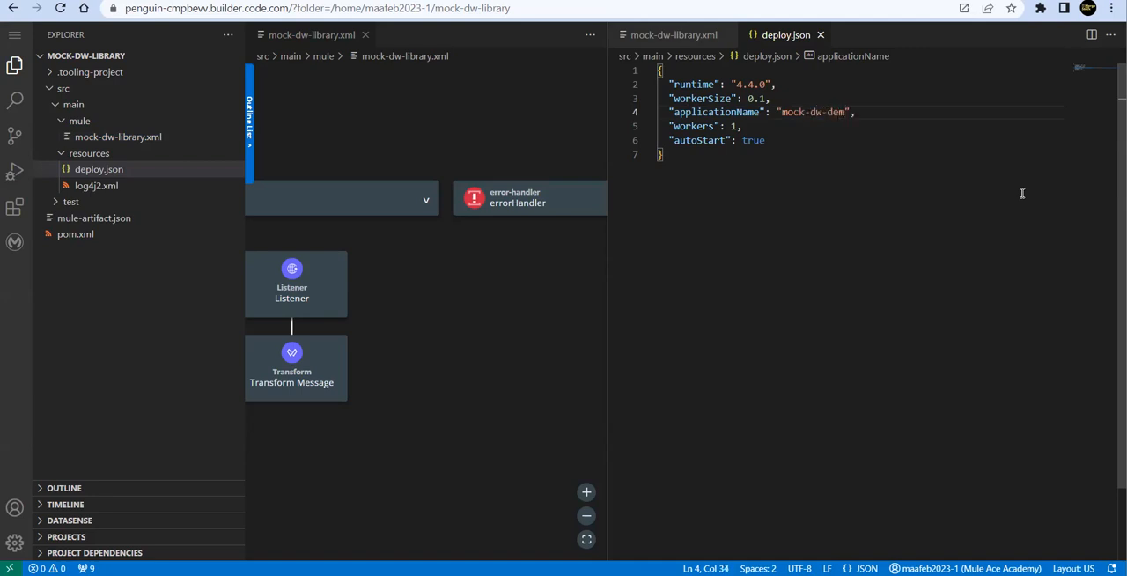
text(o)
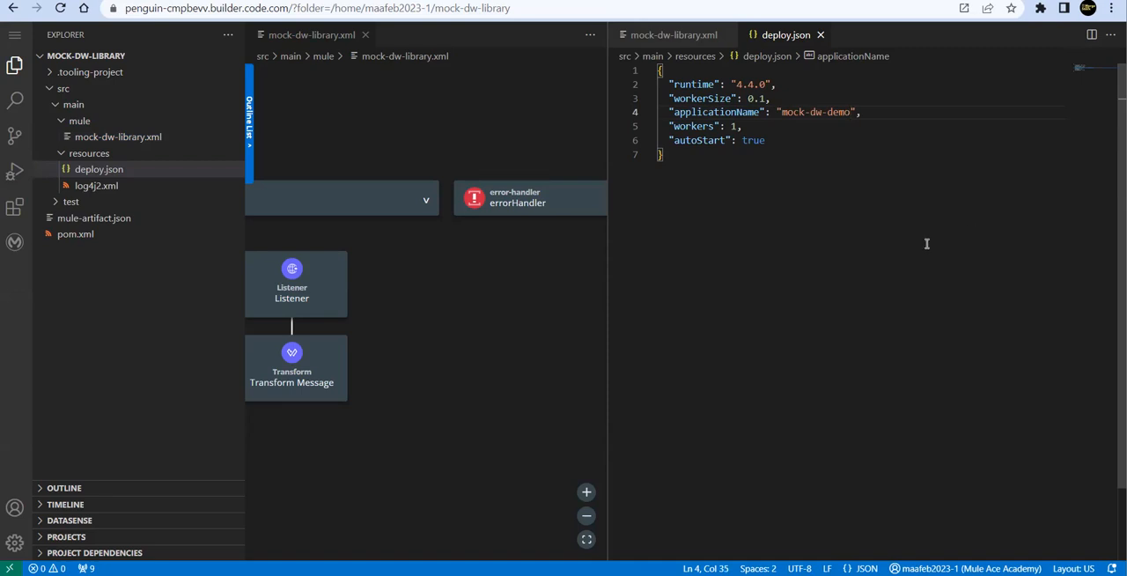
double_click(695, 84)
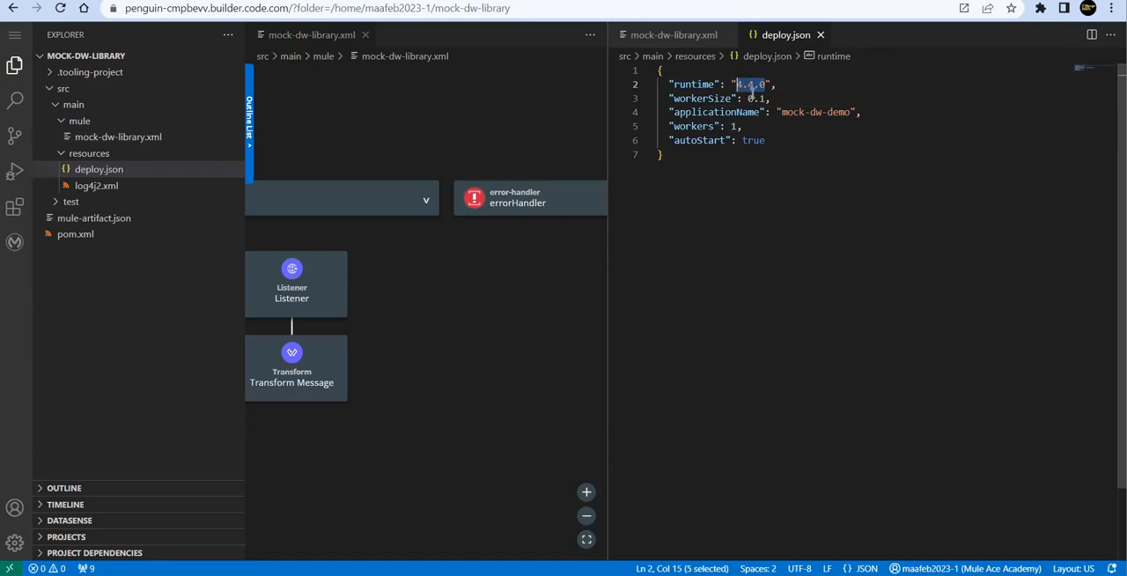
double_click(760, 98)
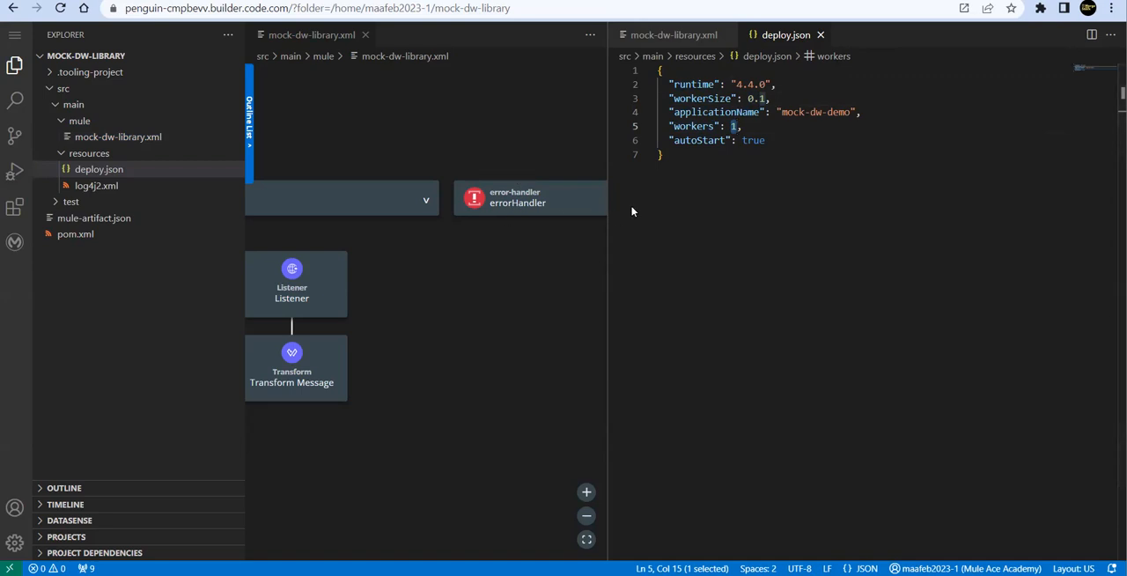
key(Ctrl+Shift+P)
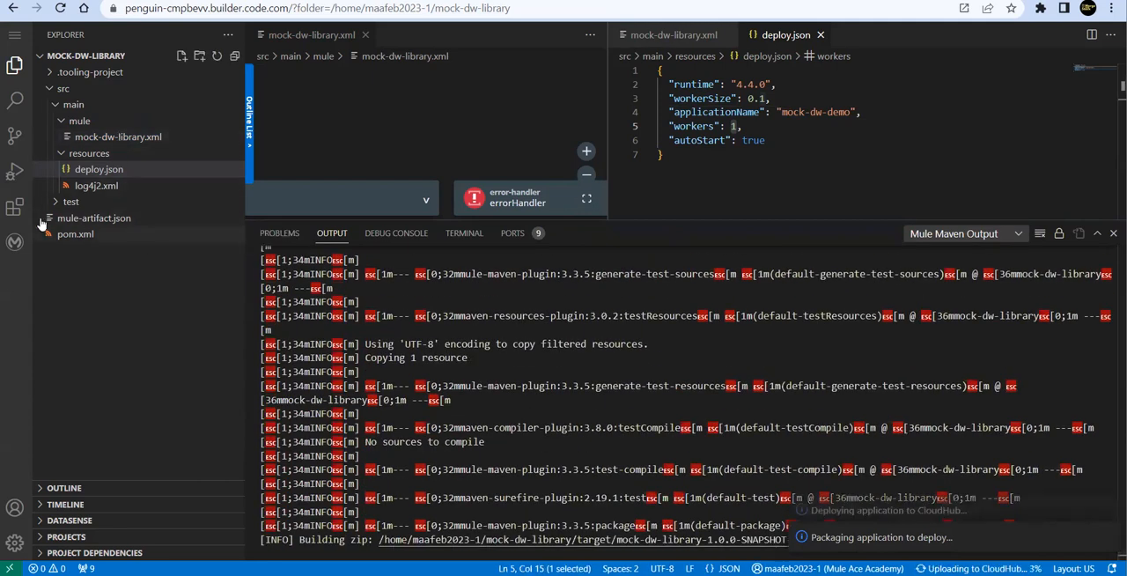
- Show the installed Anypoint extensions while the mock-dw-demo deployment finishes
click(15, 206)
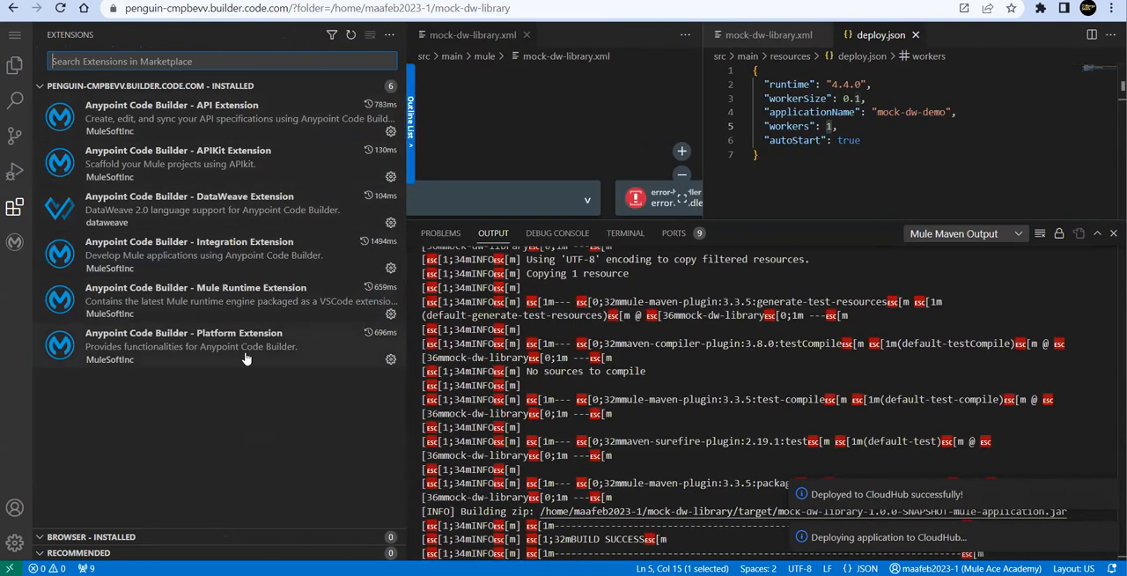
mouse_move(227, 320)
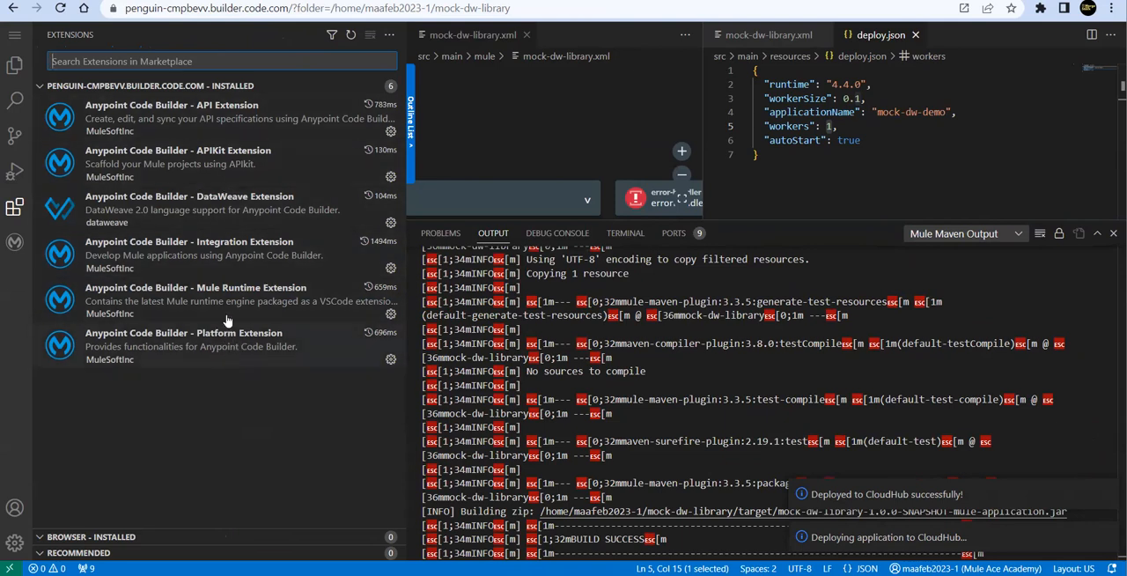
mouse_move(13, 134)
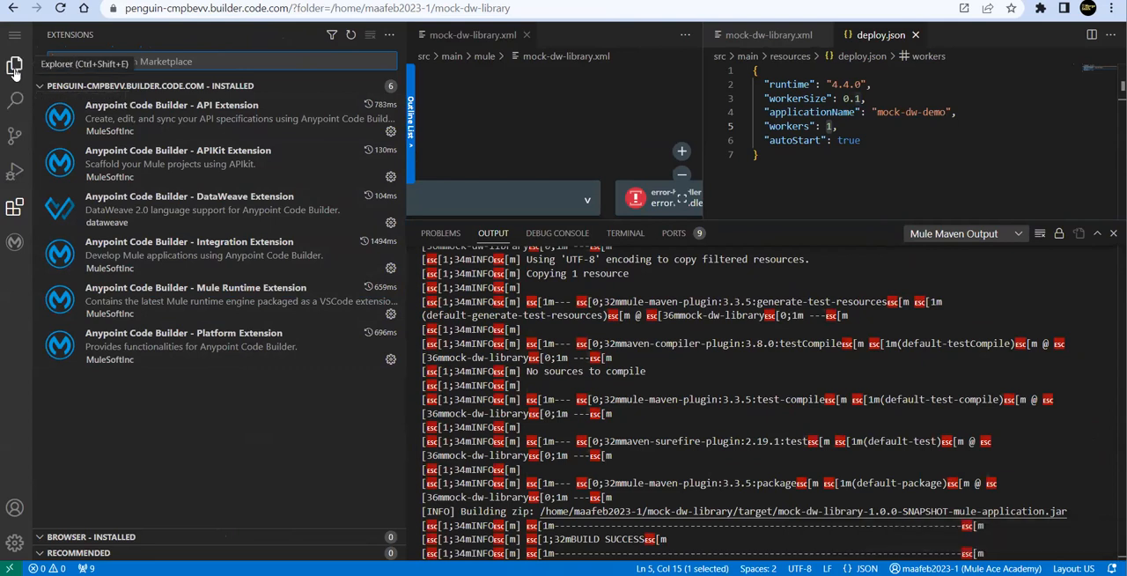
click(12, 66)
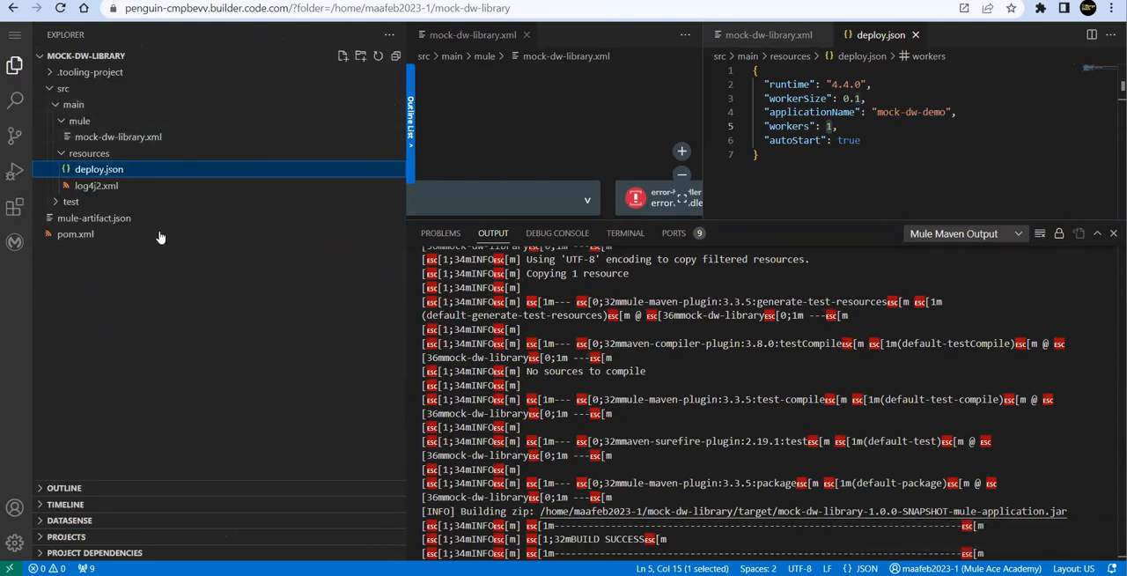
mouse_move(167, 288)
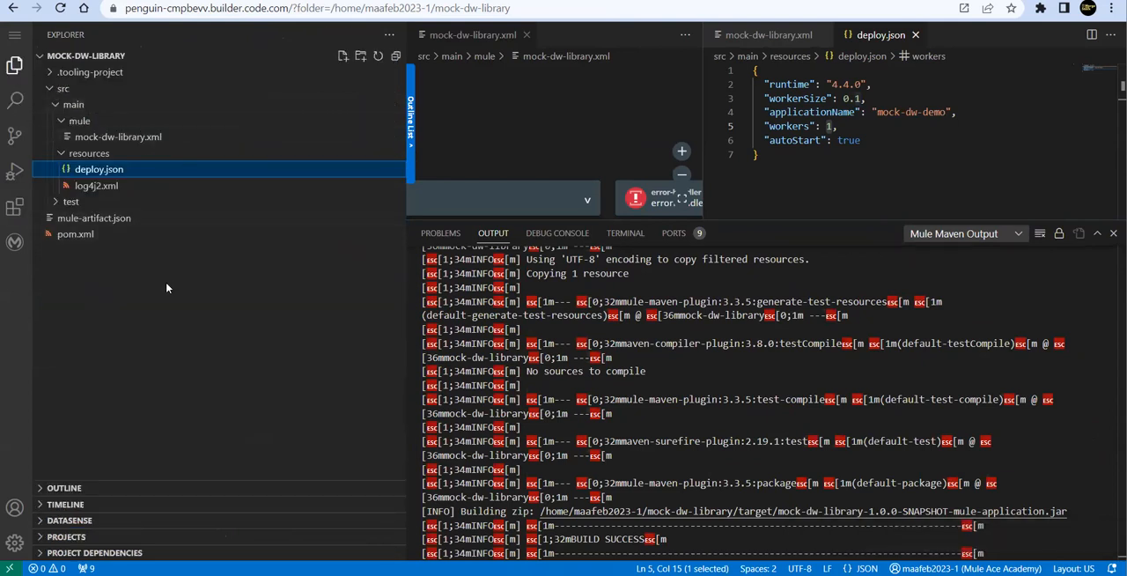
click(75, 233)
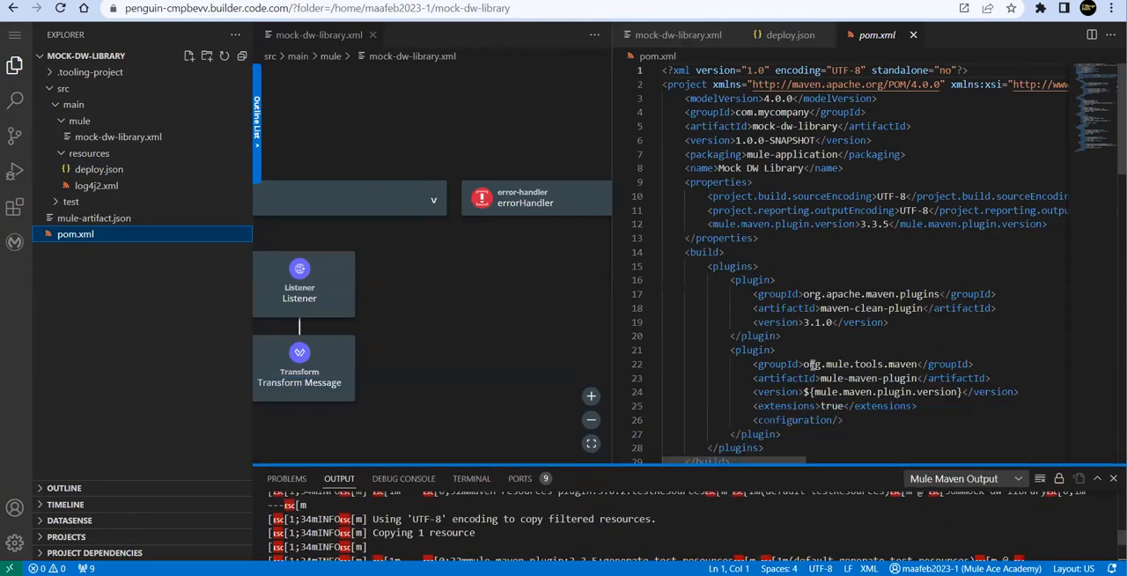
scroll(down, 3)
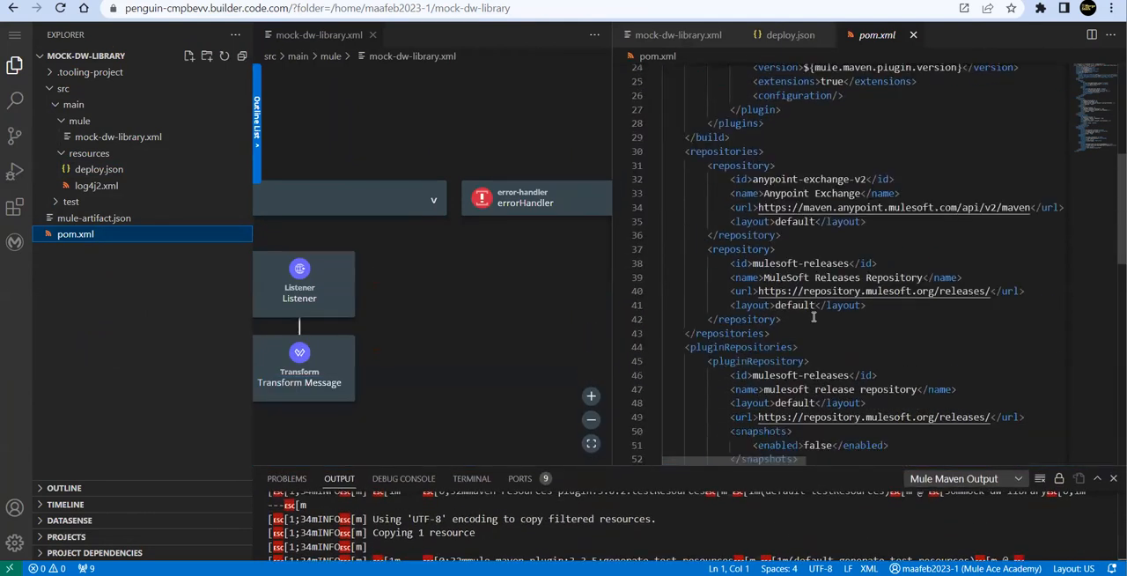
scroll(down, 3)
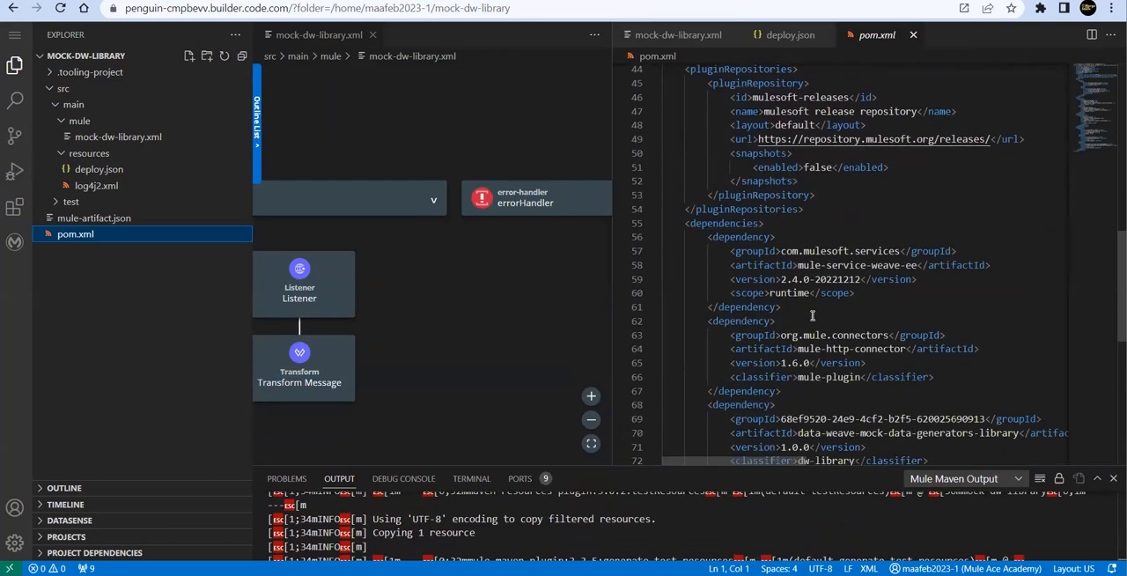
scroll(down, 3)
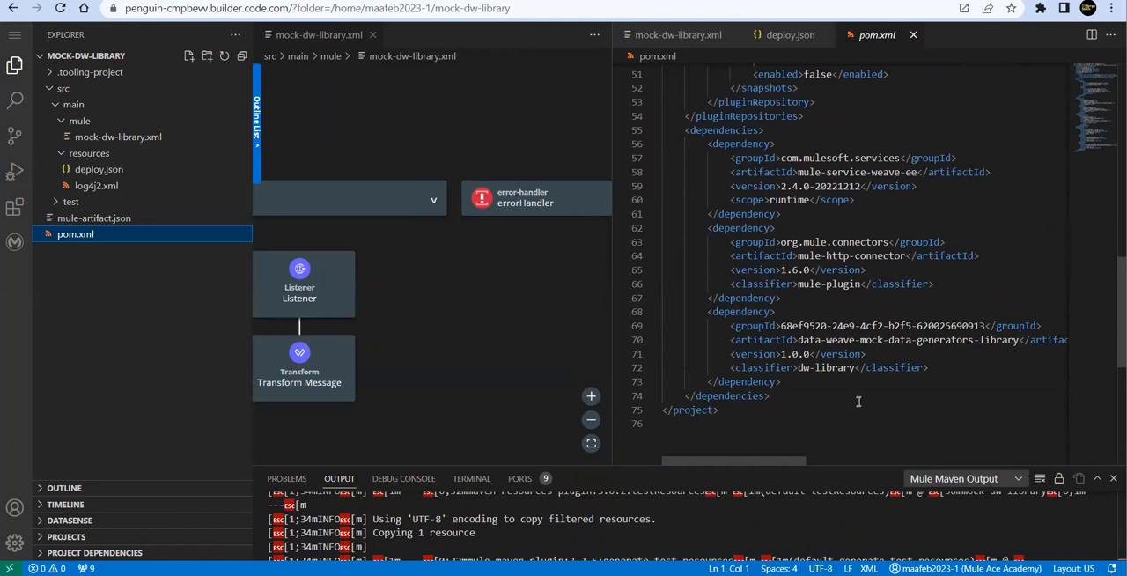
mouse_move(794, 399)
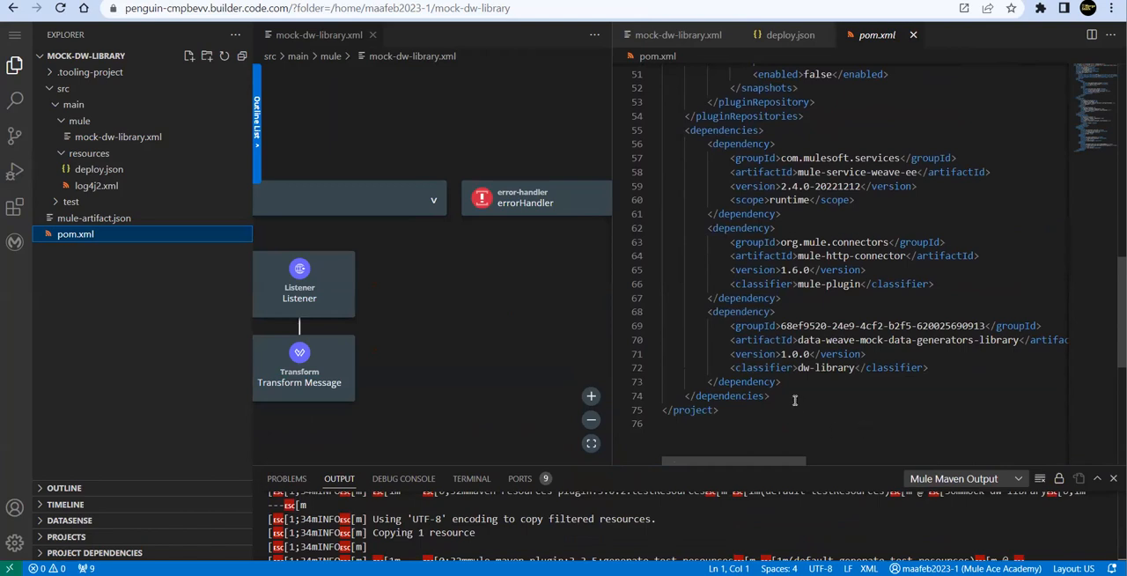
drag(704, 311, 780, 381)
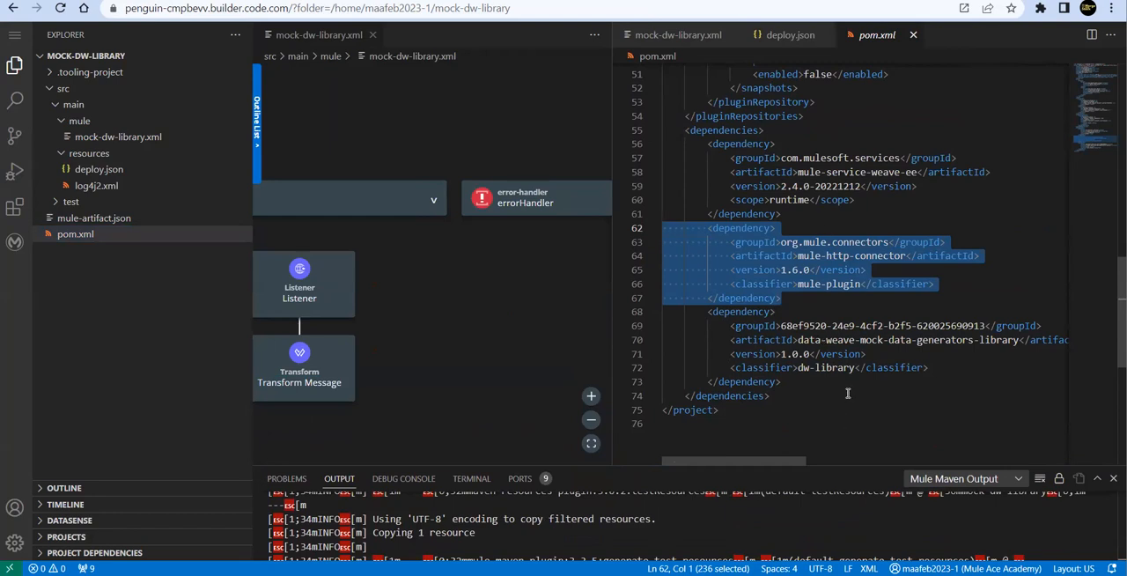
mouse_move(827, 256)
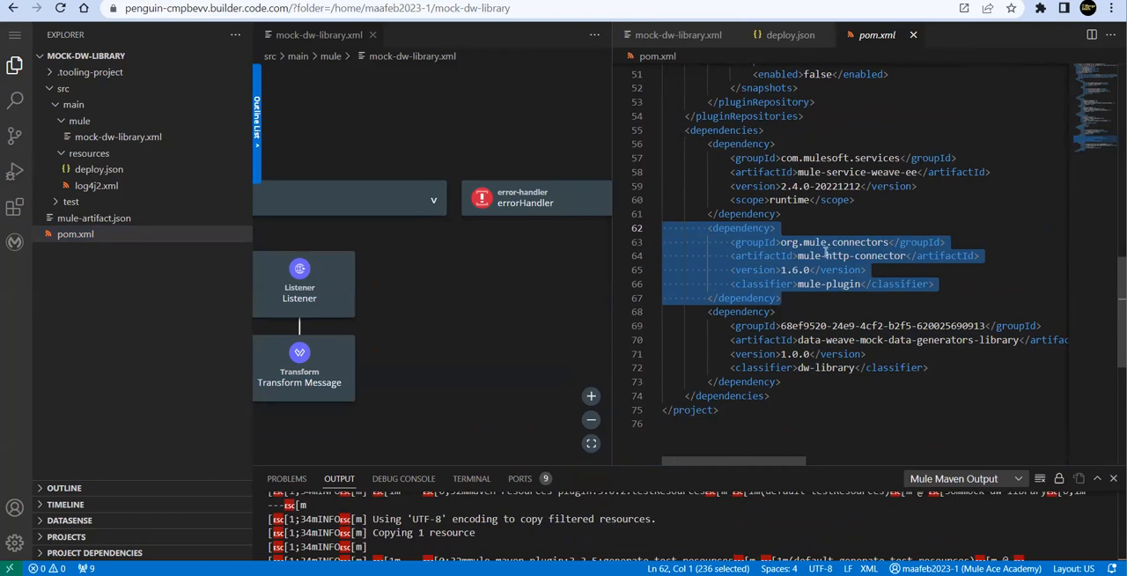
mouse_move(847, 283)
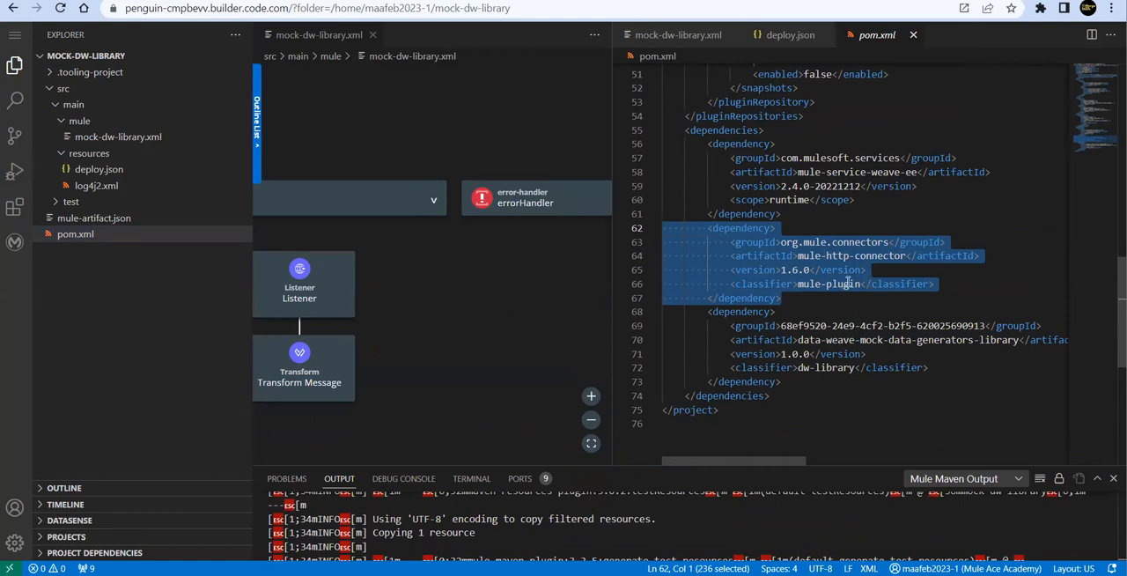
mouse_move(792, 243)
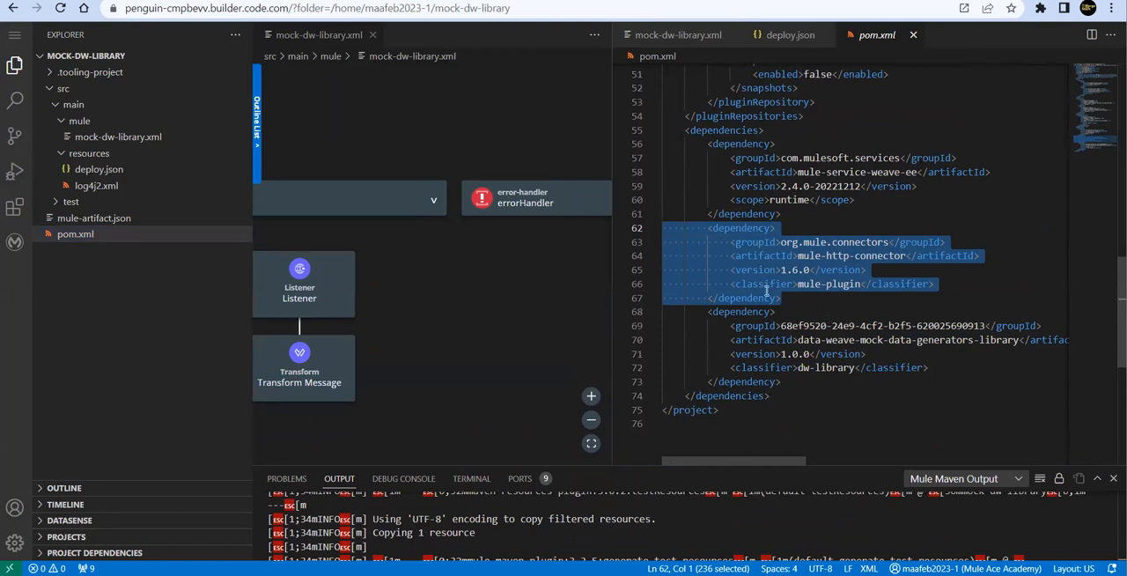
mouse_move(852, 378)
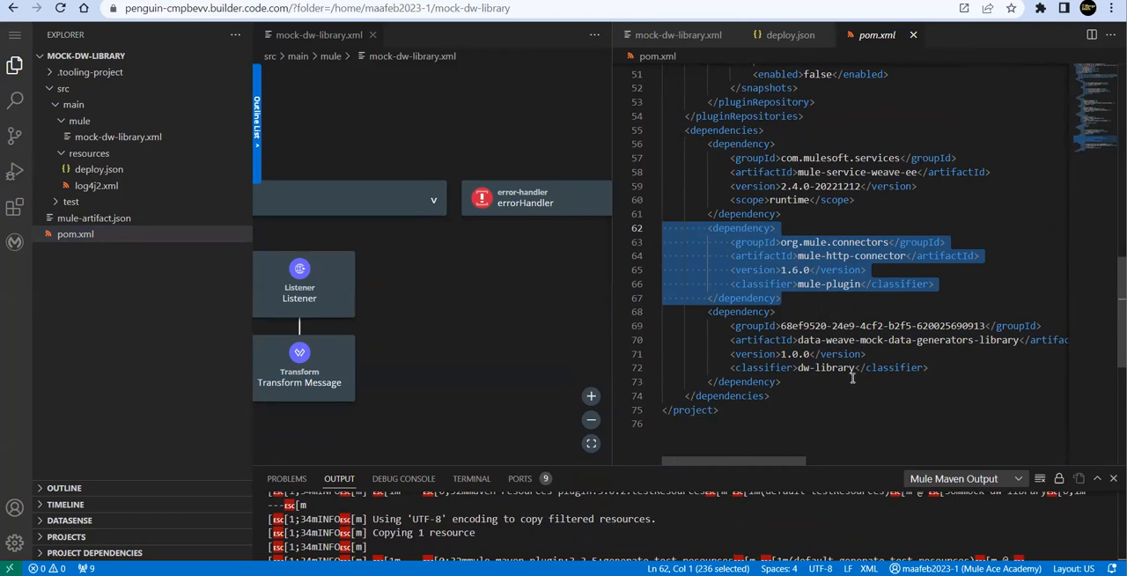
mouse_move(635, 475)
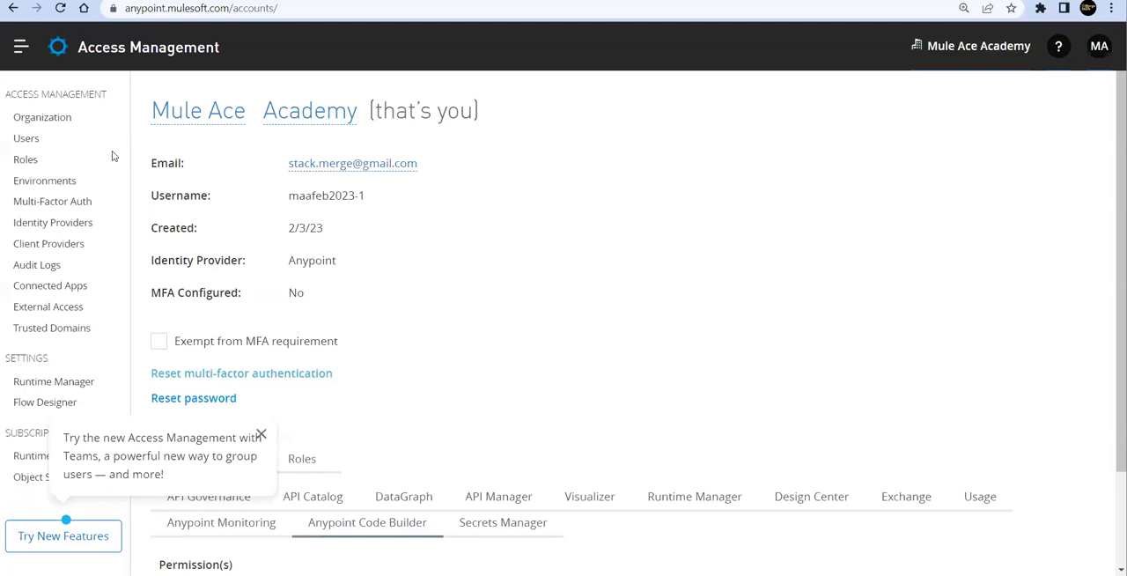
- In Runtime Manager, open the mock-dw-demo dashboard and copy its cloudhub.io domain
click(20, 46)
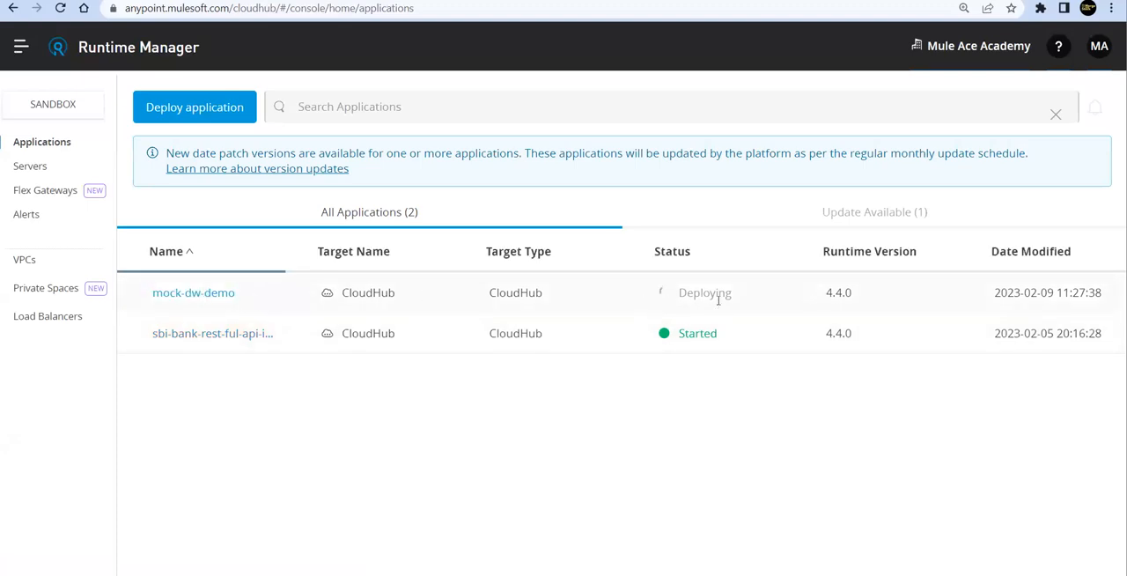
mouse_move(697, 317)
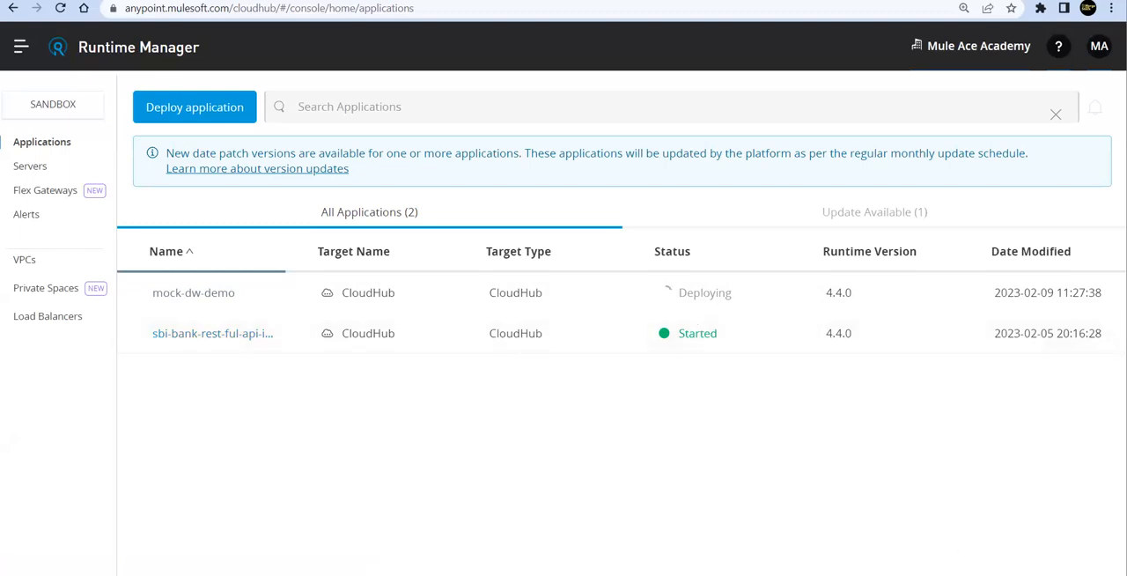
mouse_move(601, 271)
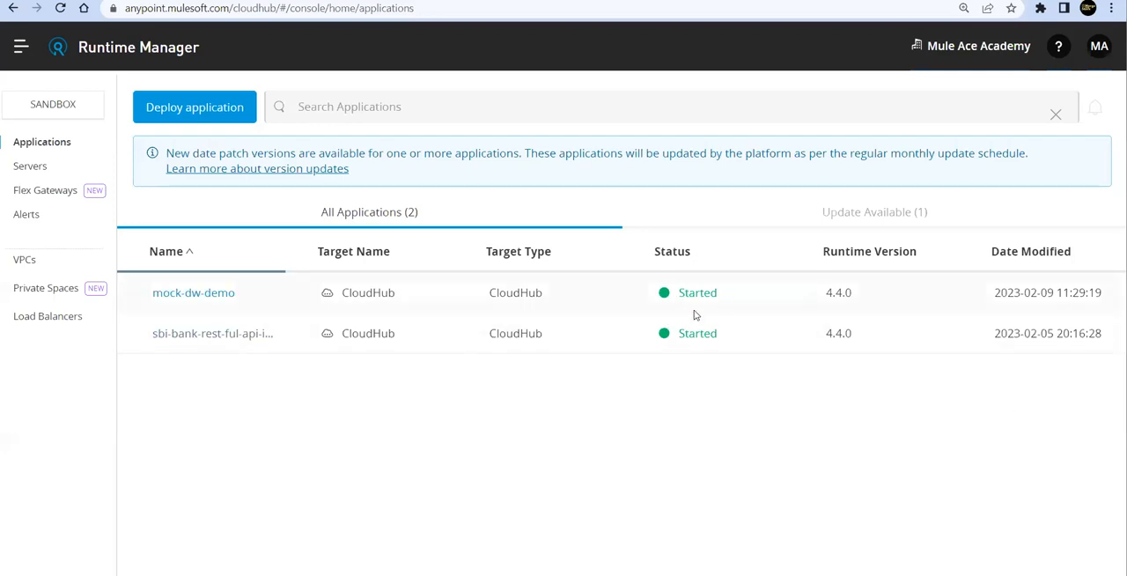
click(193, 293)
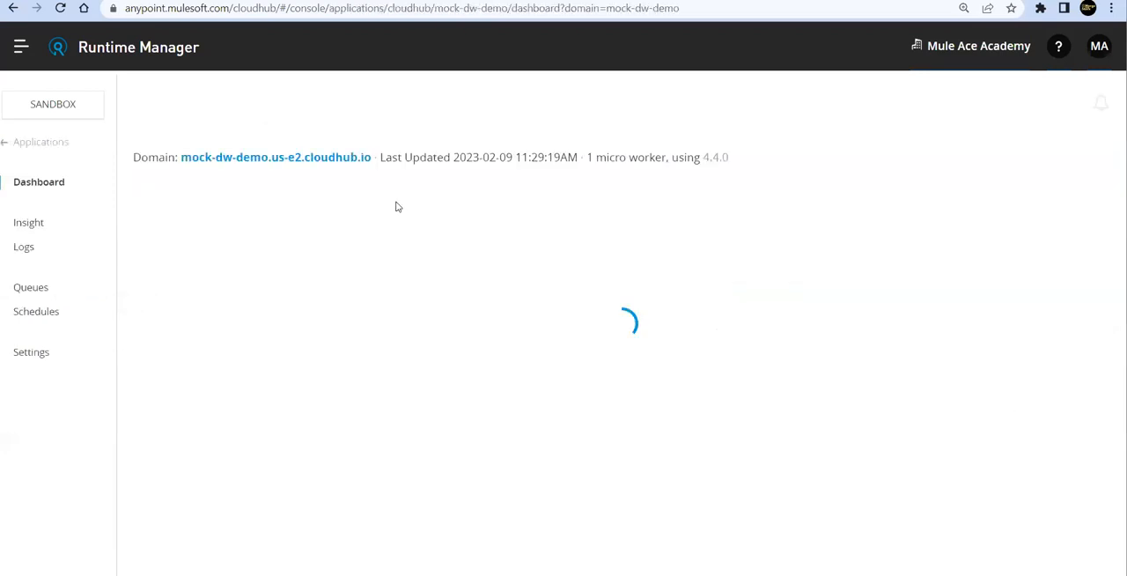
right_click(276, 157)
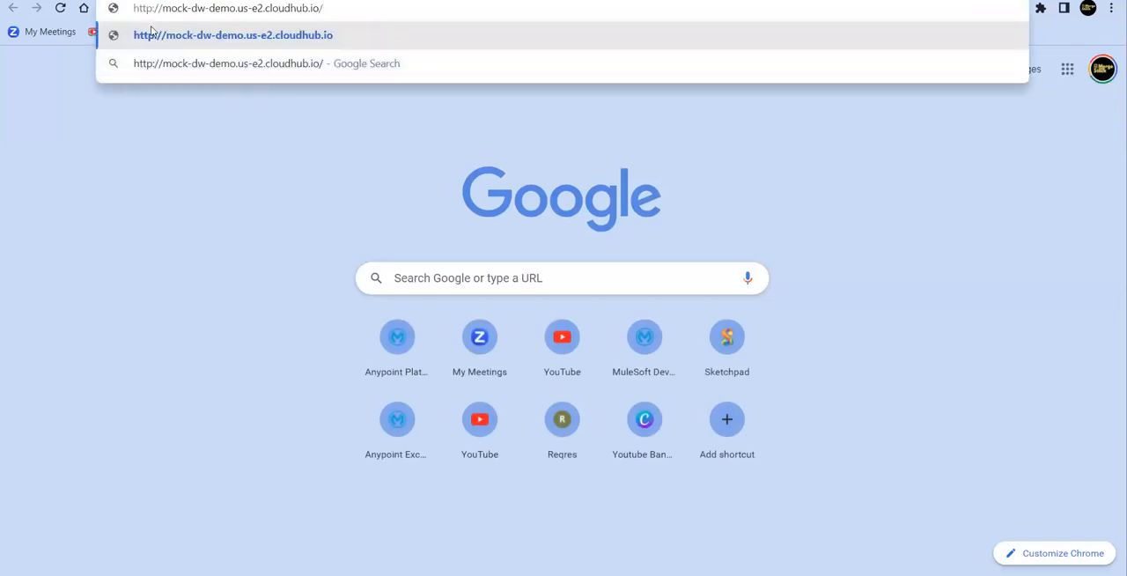
mouse_move(544, 88)
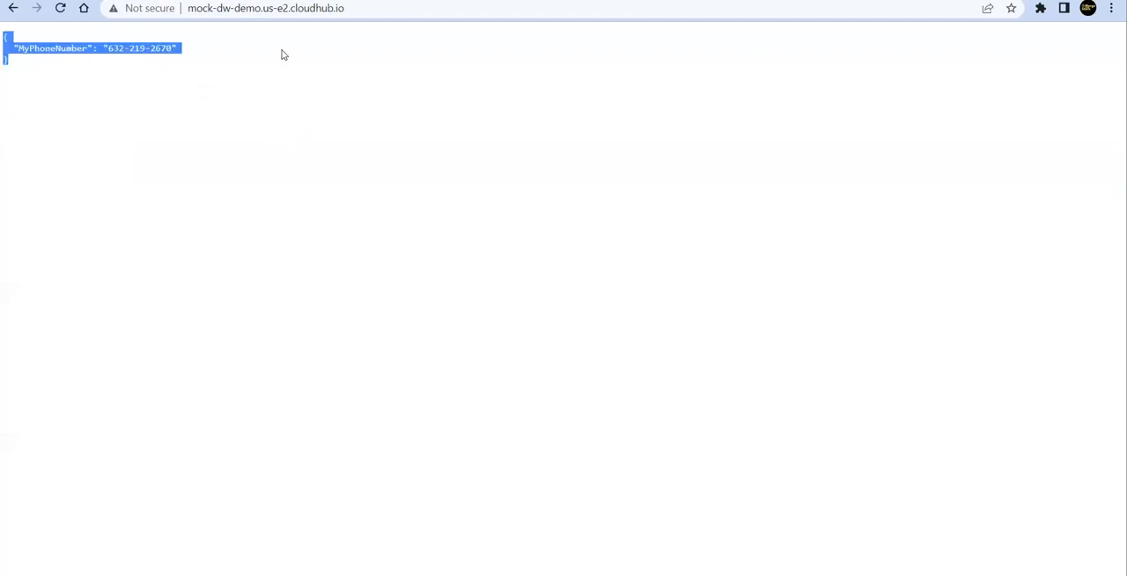
- Reload mock-dw-demo.us-e2.cloudhub.io several times for new random MyPhoneNumber values
click(265, 8)
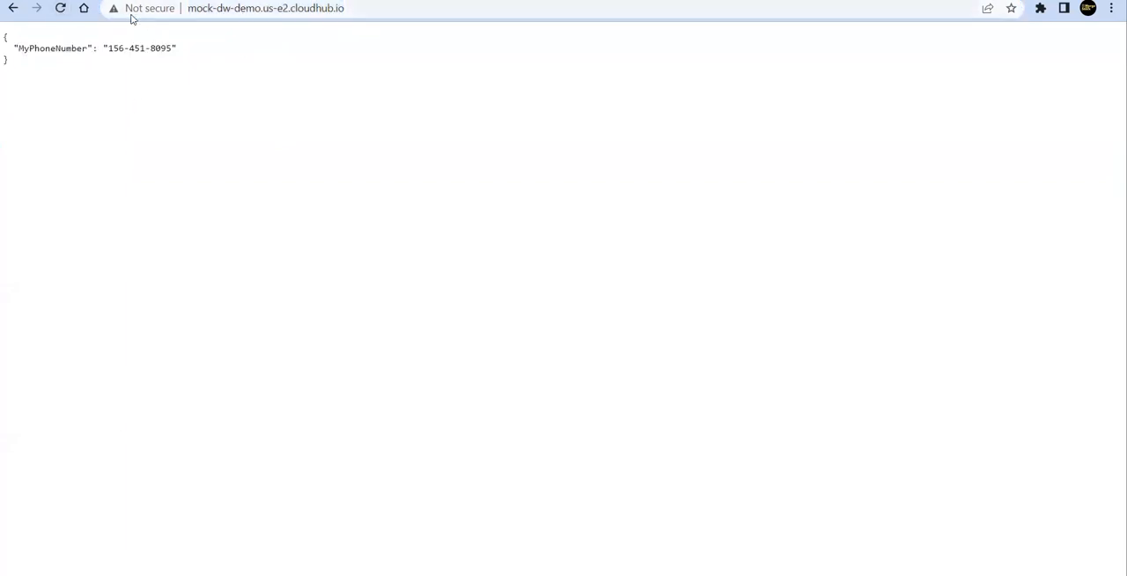
click(58, 9)
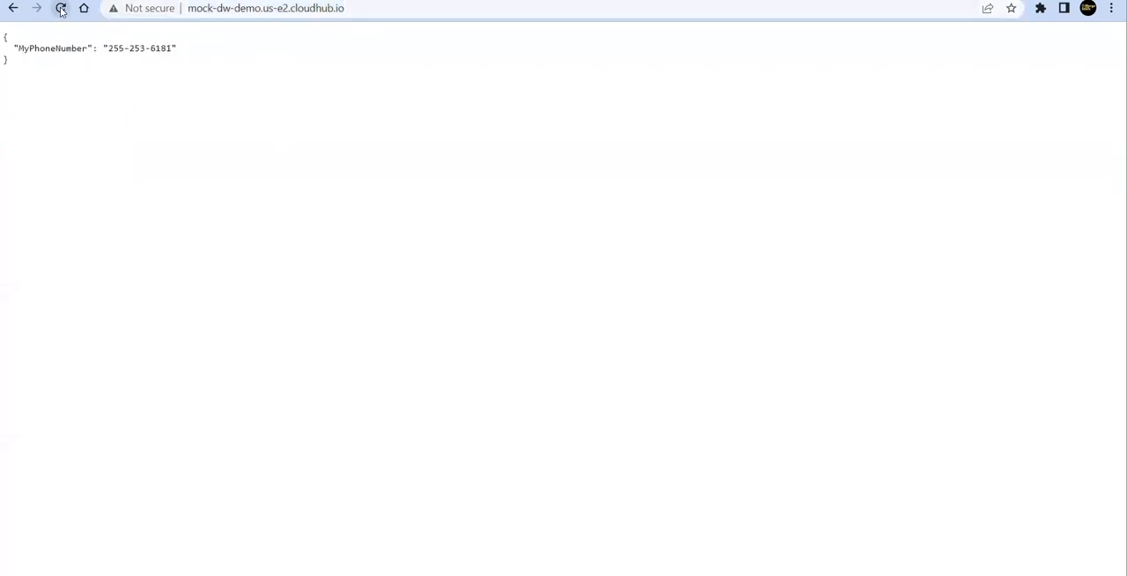
click(61, 10)
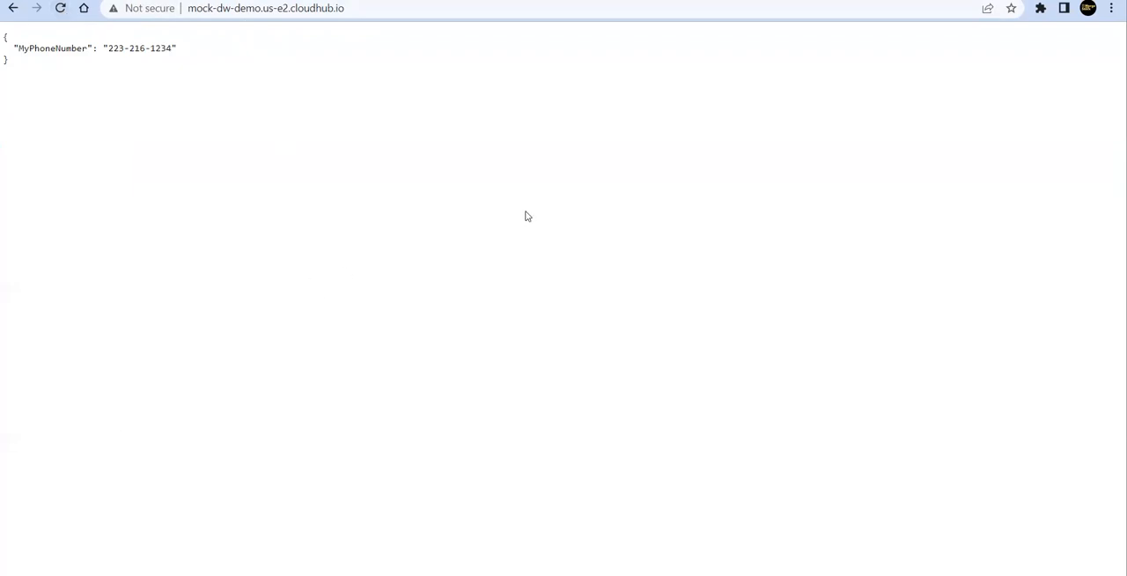
mouse_move(582, 183)
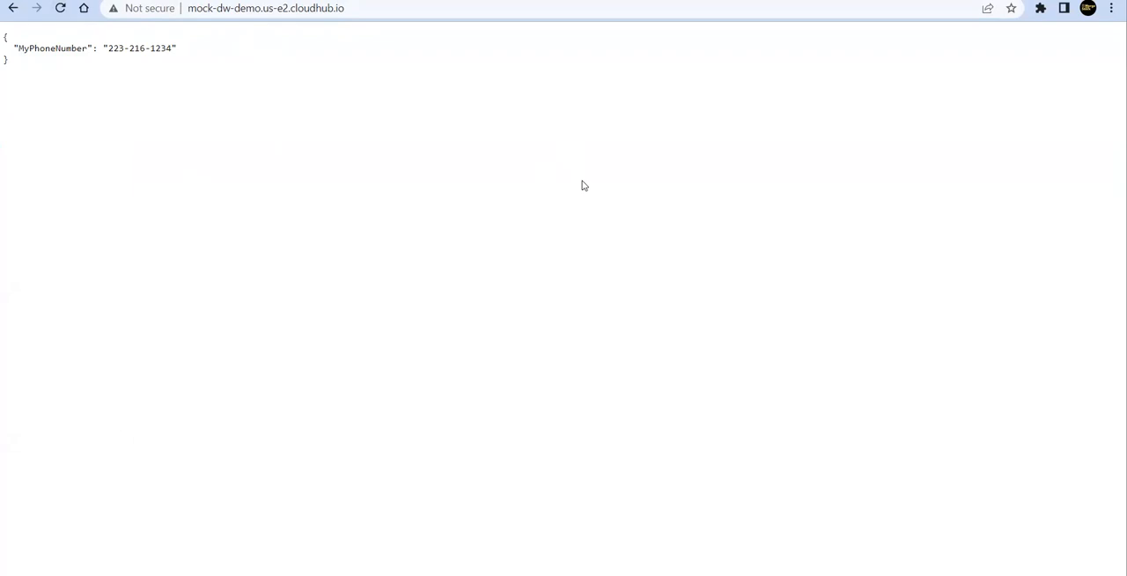
mouse_move(589, 184)
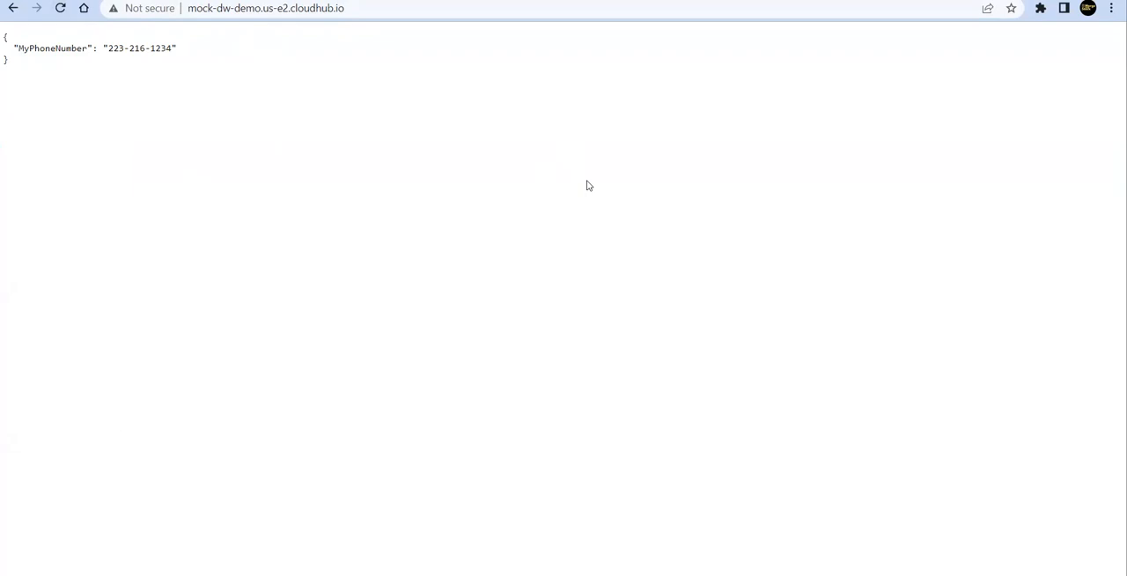
mouse_move(589, 154)
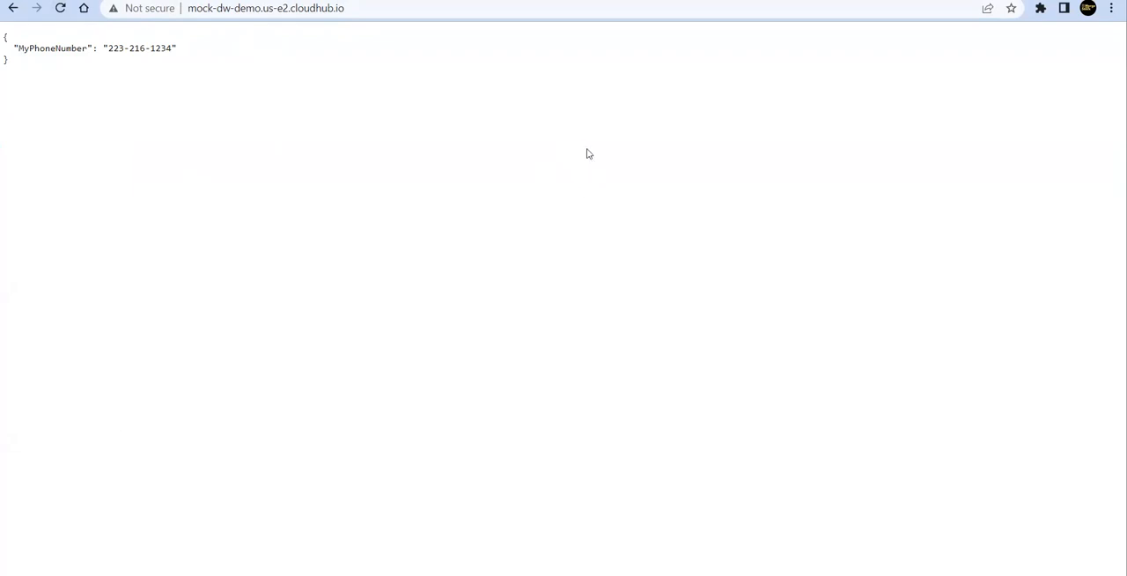
mouse_move(549, 112)
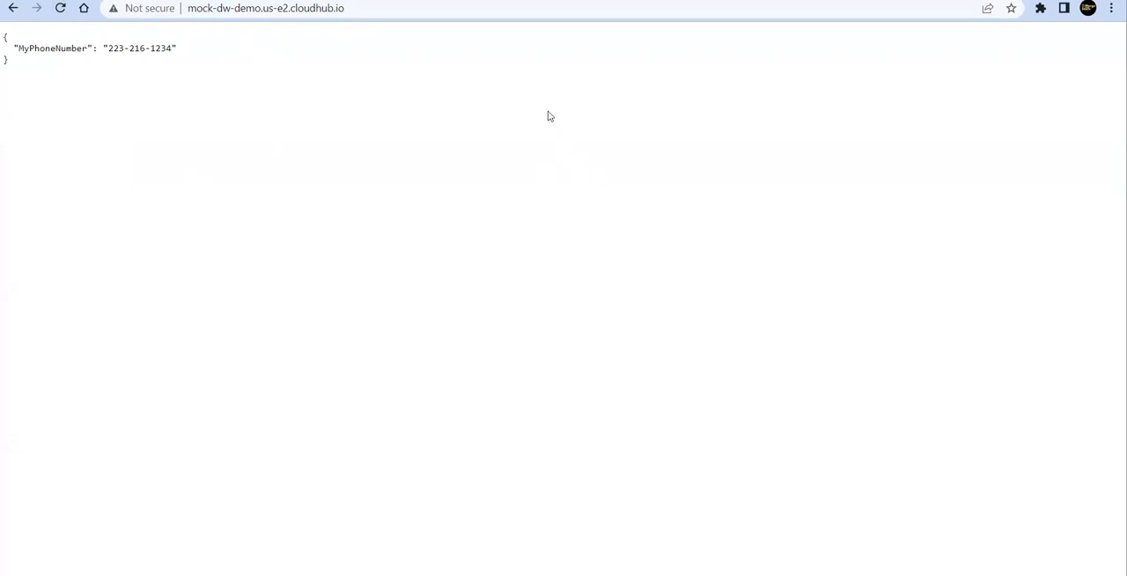
mouse_move(546, 110)
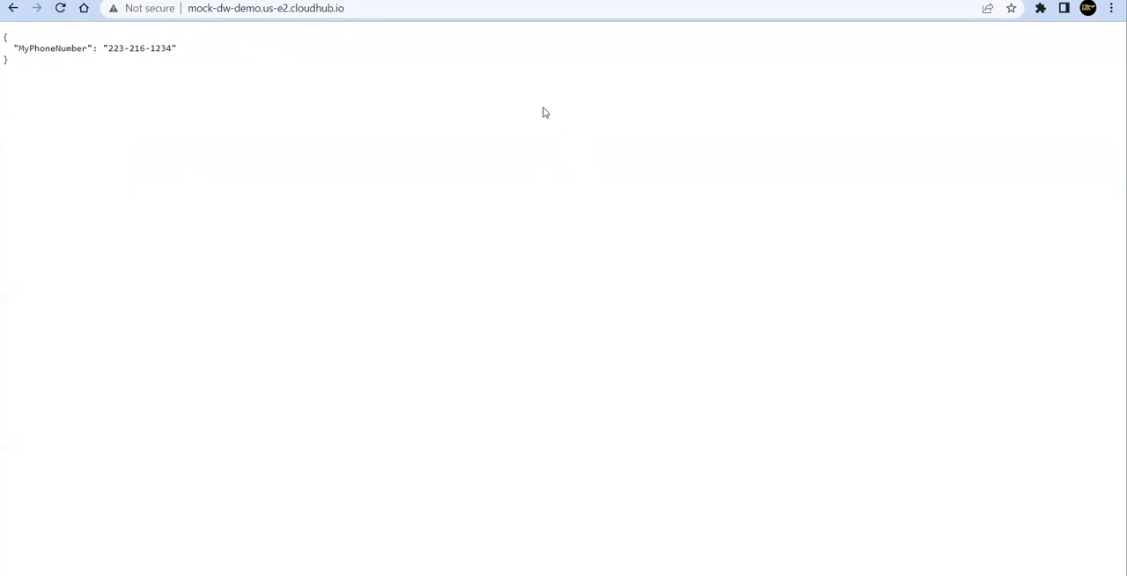
mouse_move(472, 109)
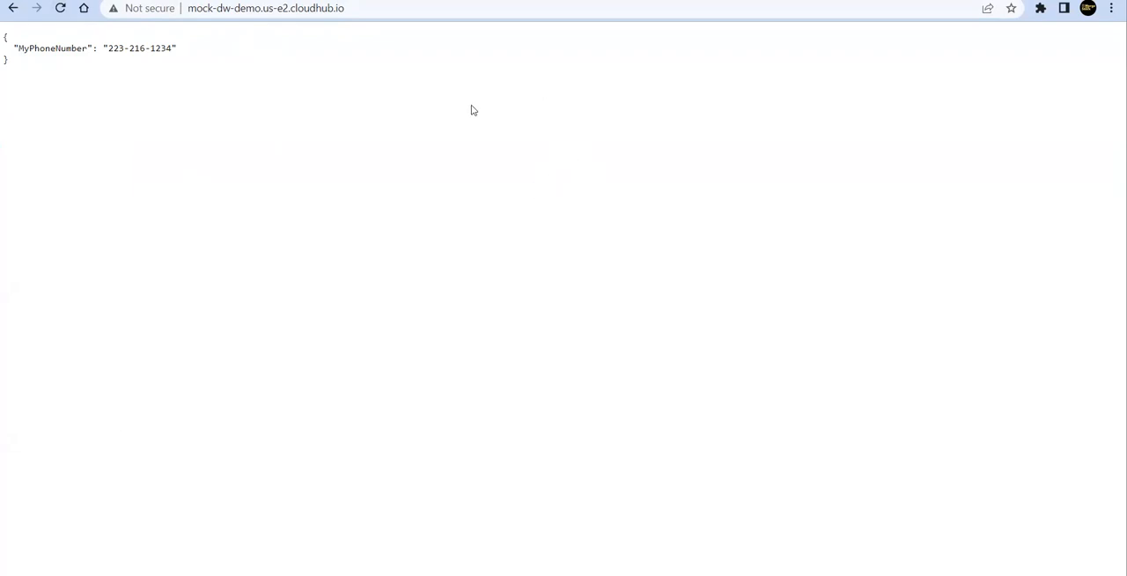
mouse_move(222, 168)
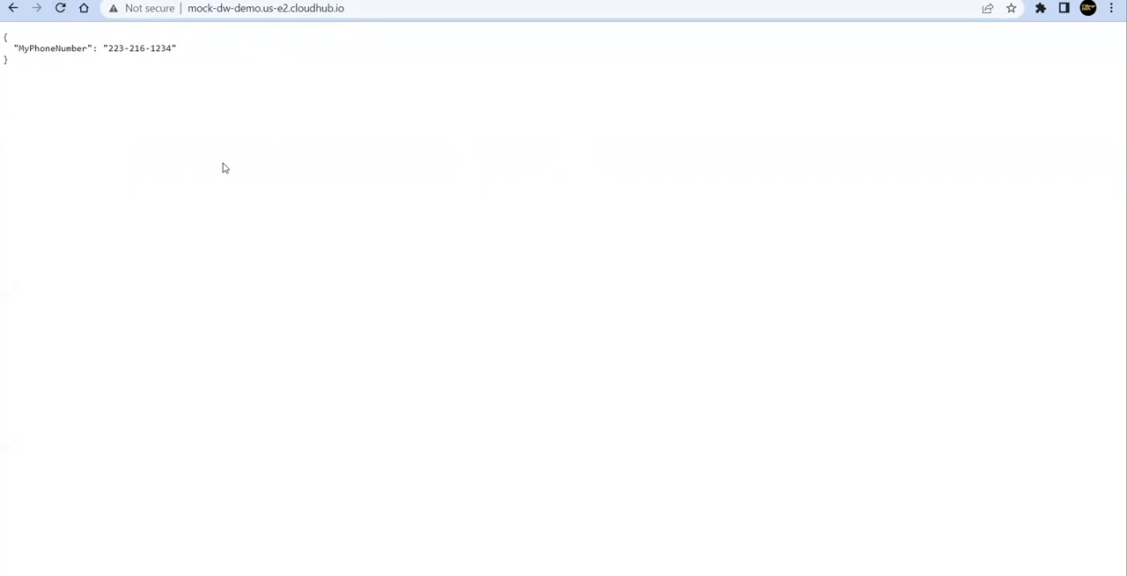
mouse_move(502, 170)
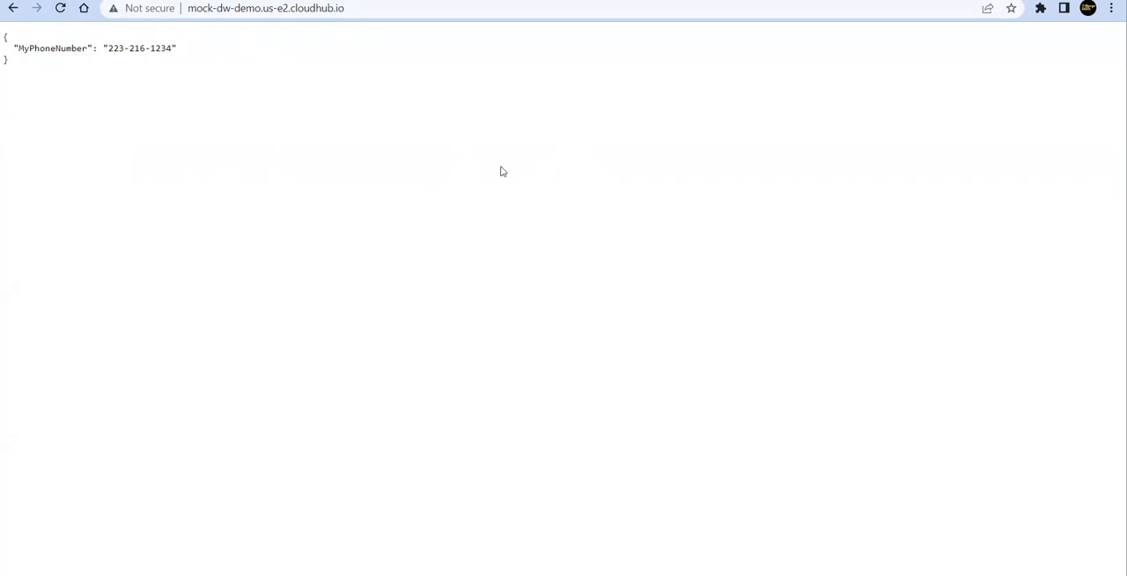
mouse_move(724, 280)
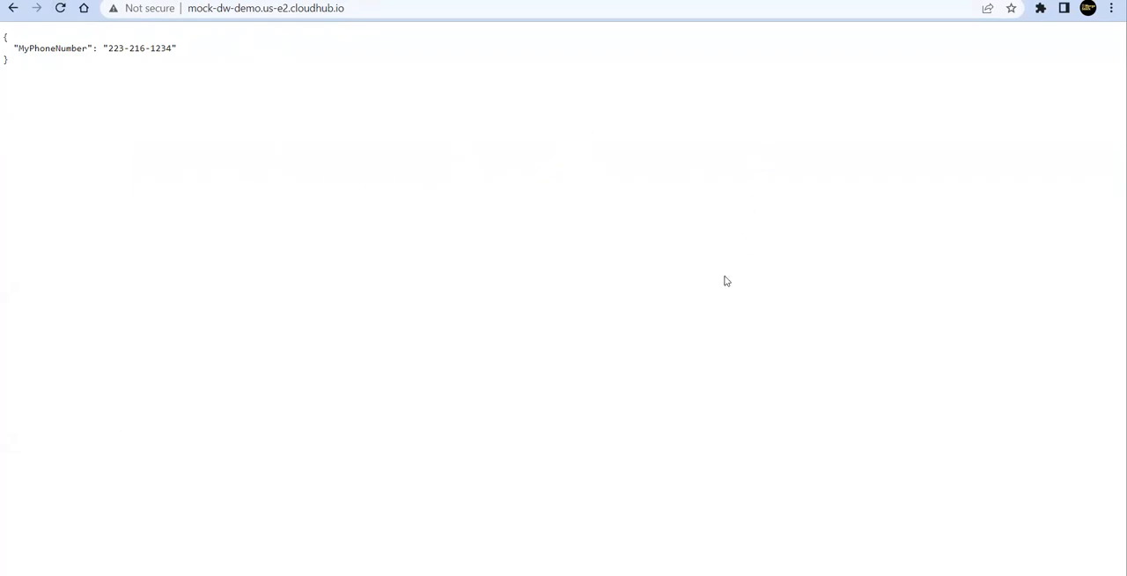